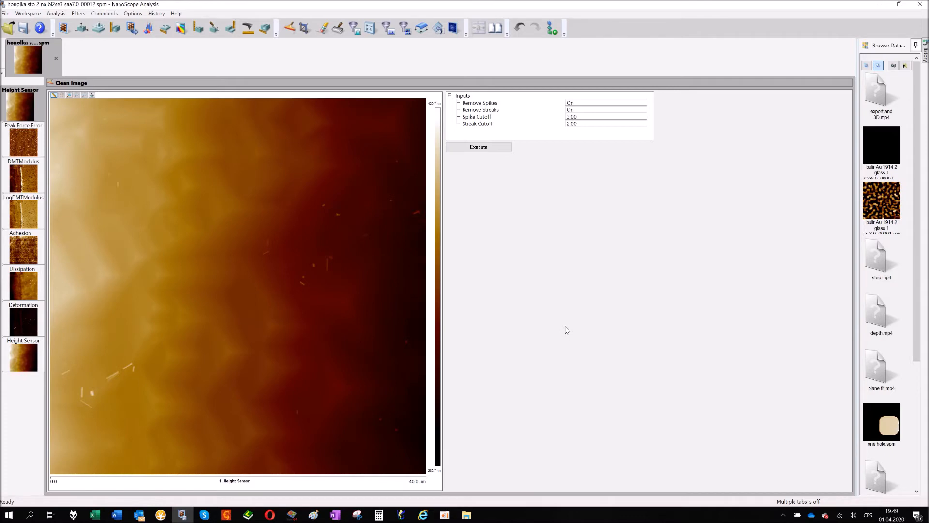
mouse_move(538, 327)
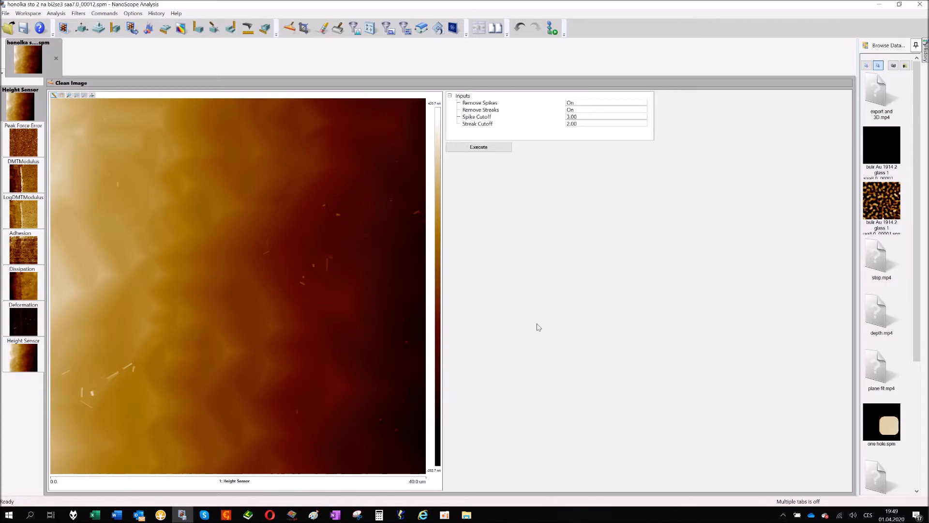
mouse_move(512, 330)
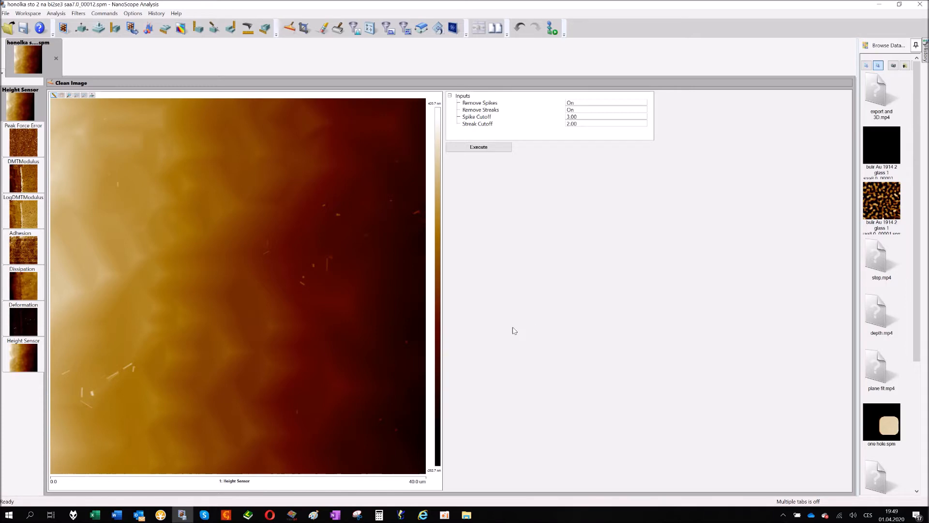
mouse_move(497, 233)
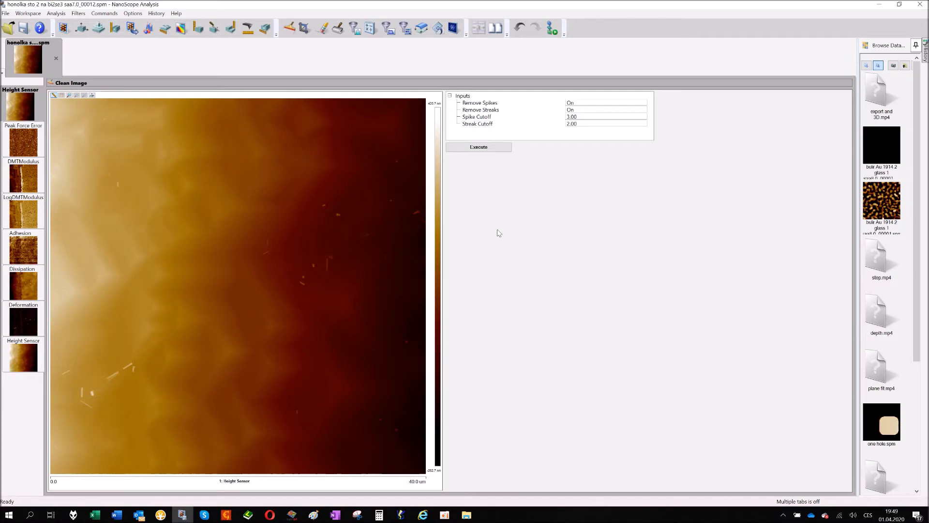
mouse_move(311, 170)
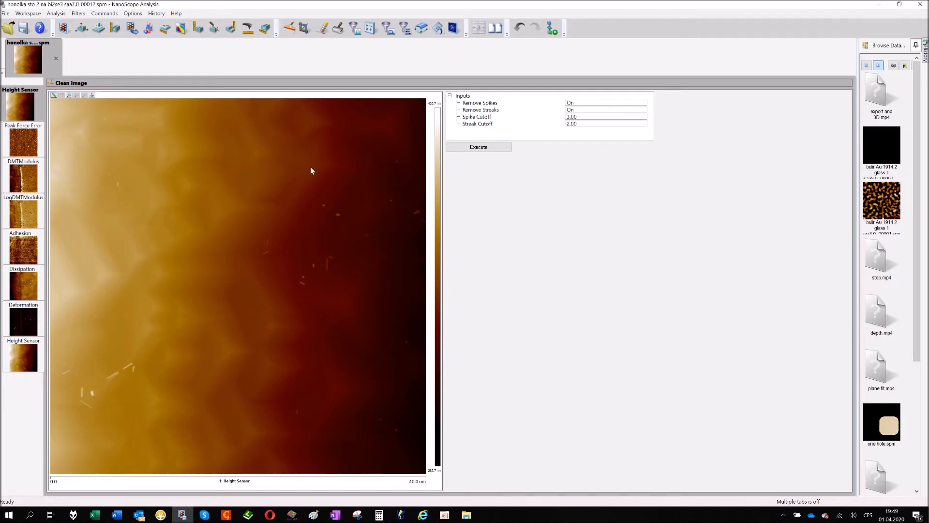
mouse_move(273, 152)
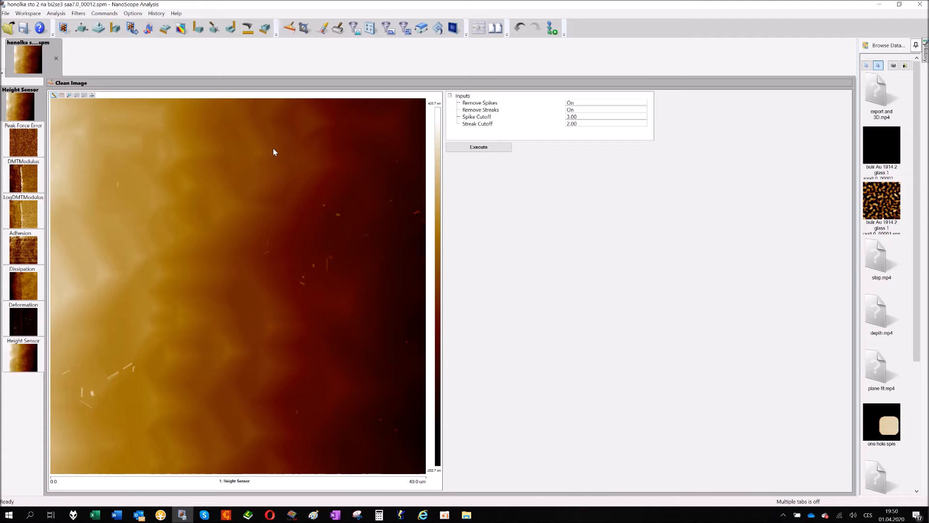
mouse_move(457, 399)
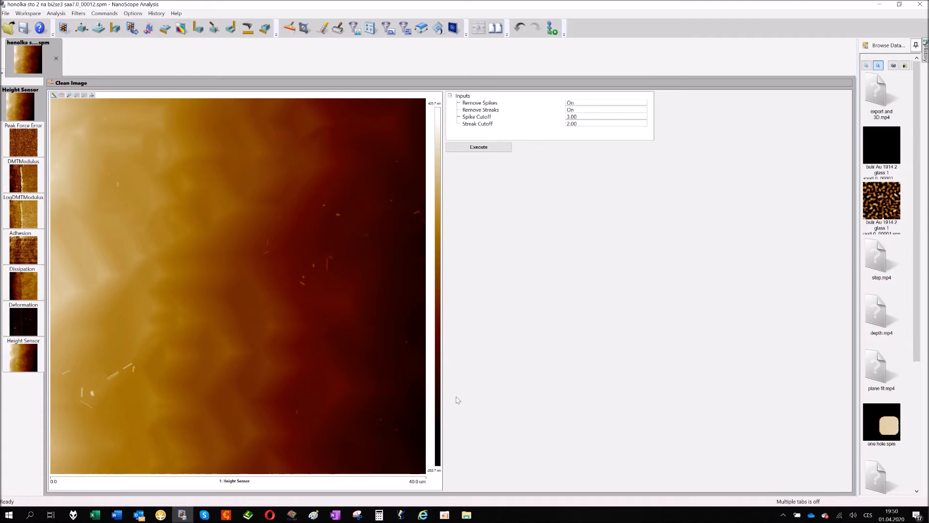
mouse_move(474, 274)
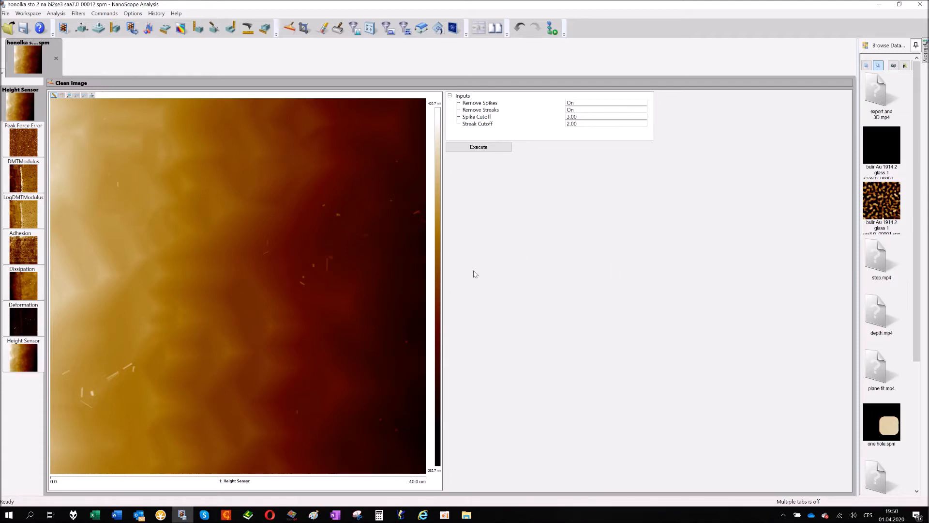
mouse_move(378, 126)
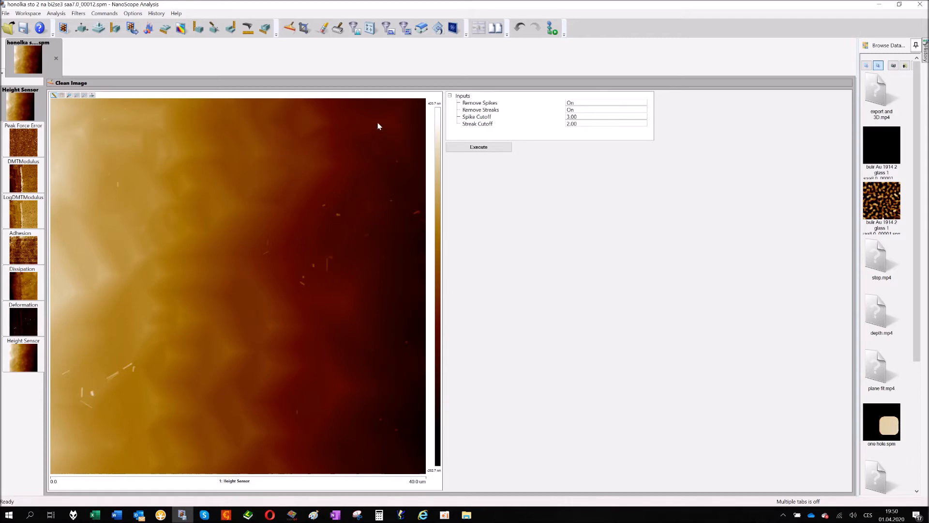
mouse_move(495, 28)
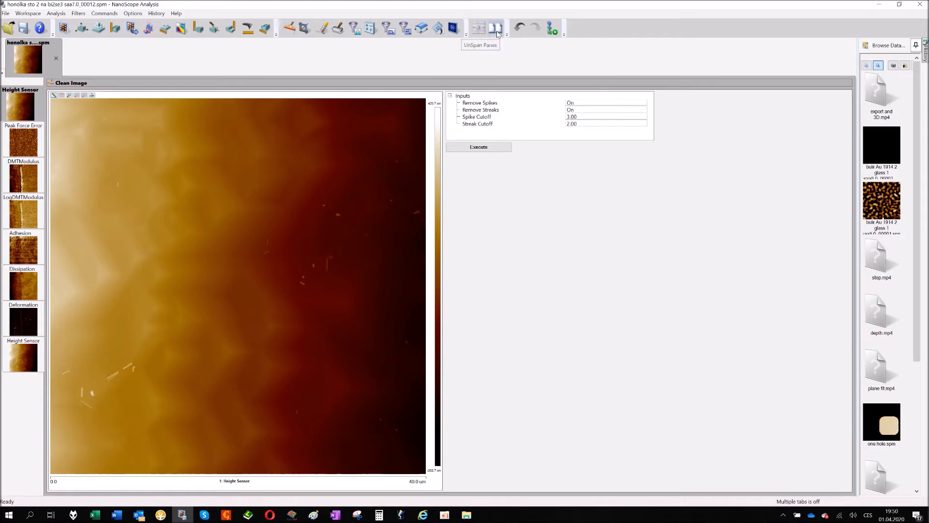
mouse_move(365, 103)
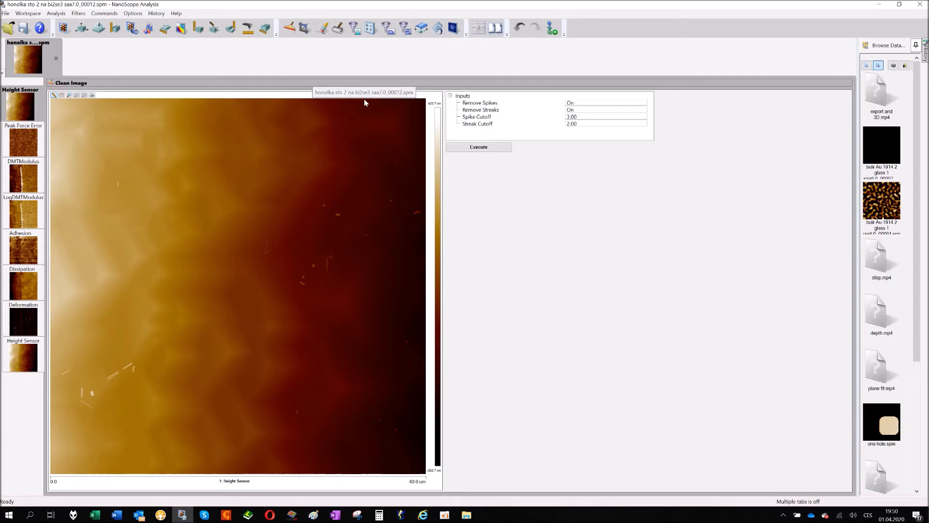
mouse_move(215, 92)
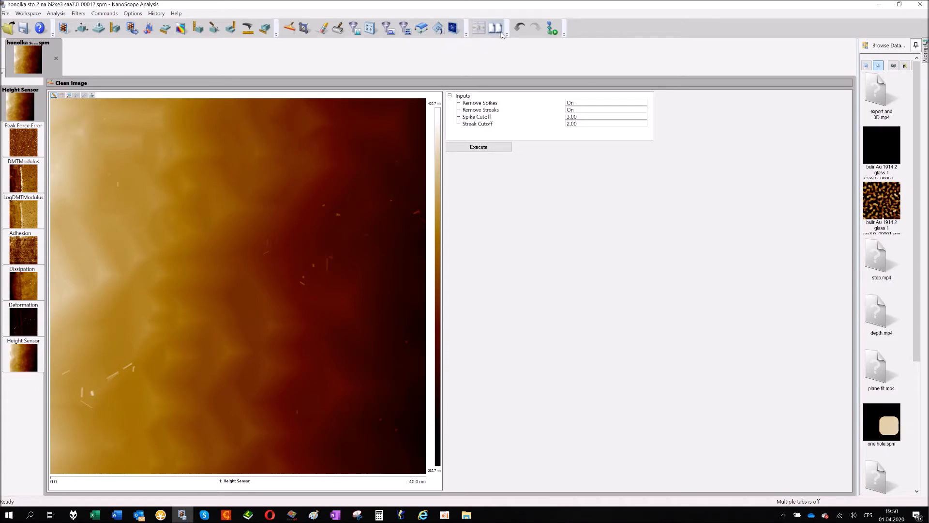
mouse_move(496, 29)
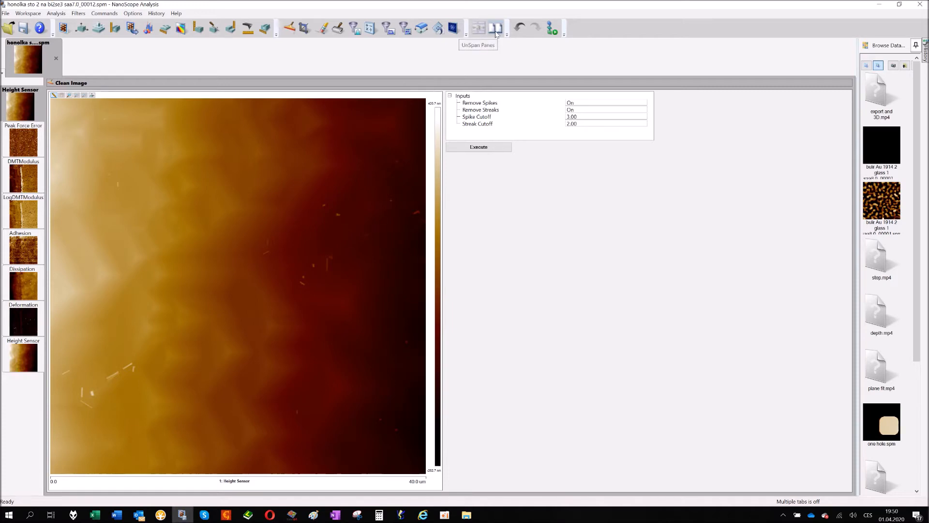
- Split the workspace into two panes and load the honolka .spm scan into the right pane
click(495, 28)
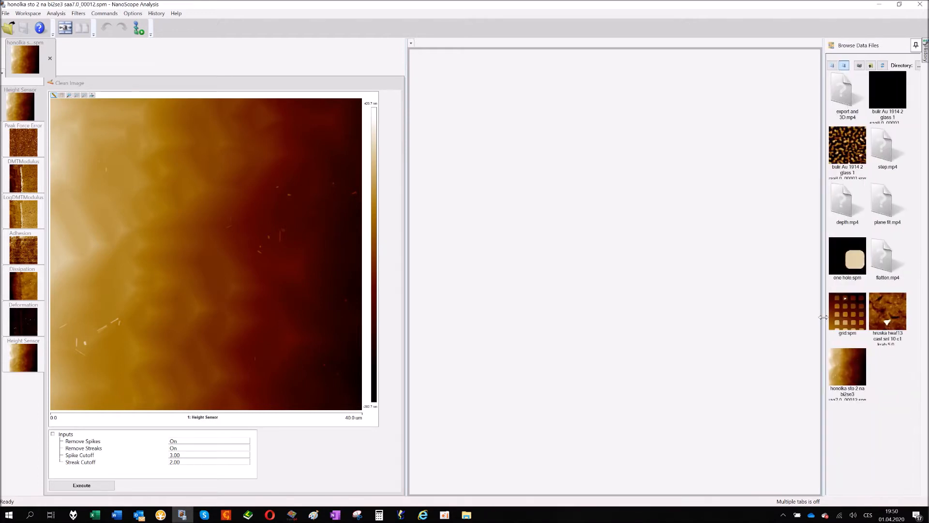
double_click(846, 371)
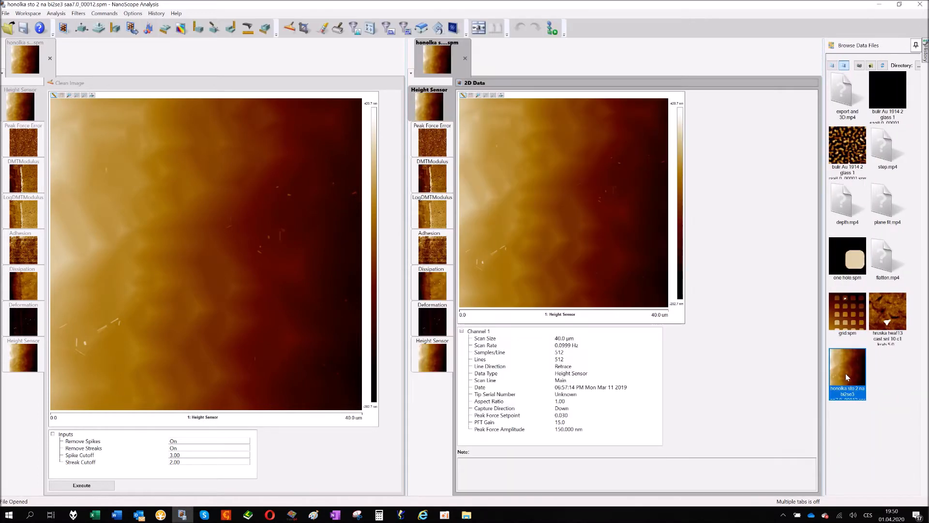
mouse_move(139, 388)
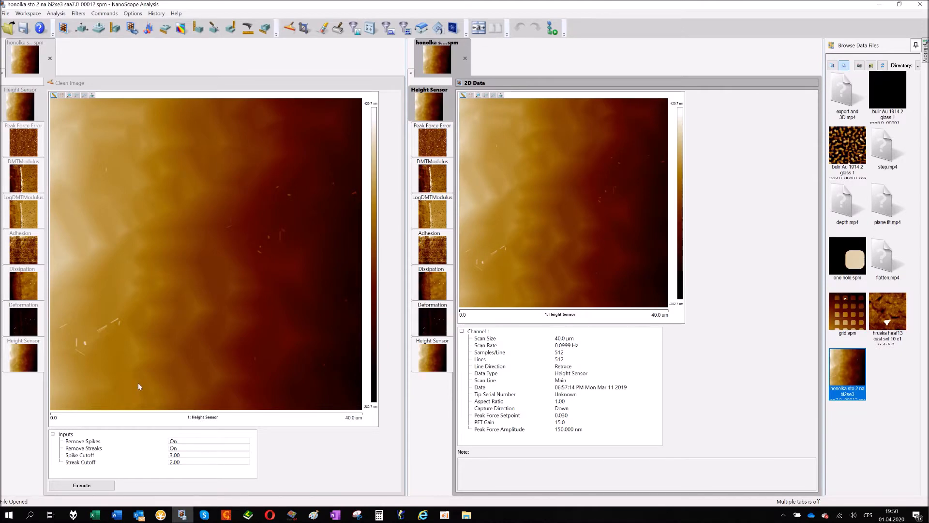
mouse_move(231, 278)
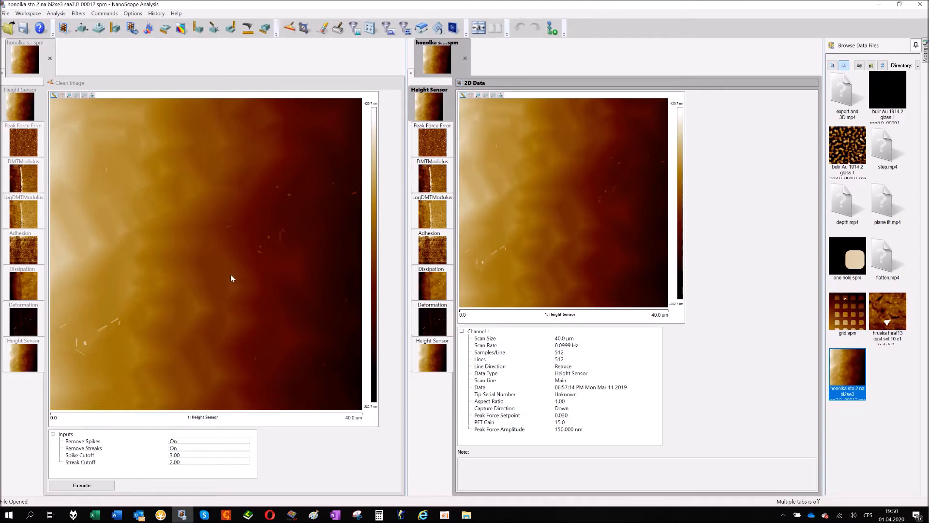
mouse_move(430, 285)
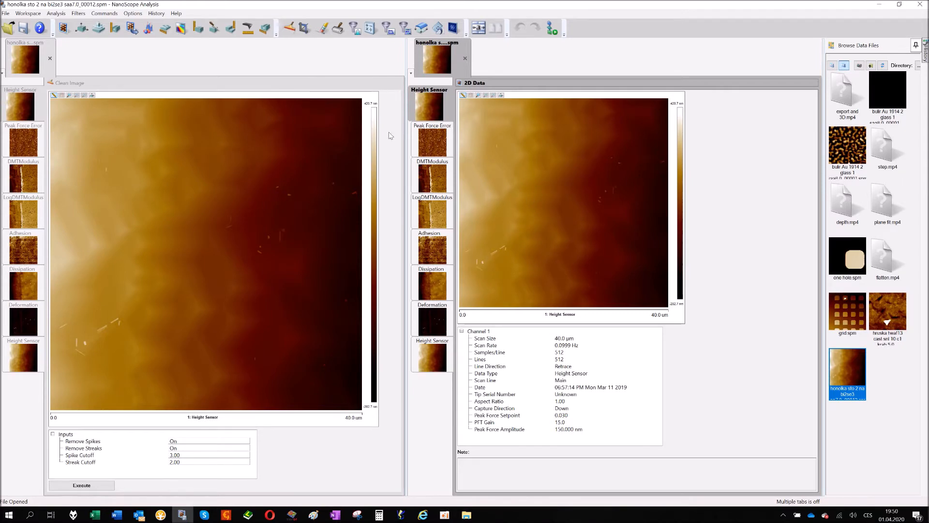
mouse_move(743, 113)
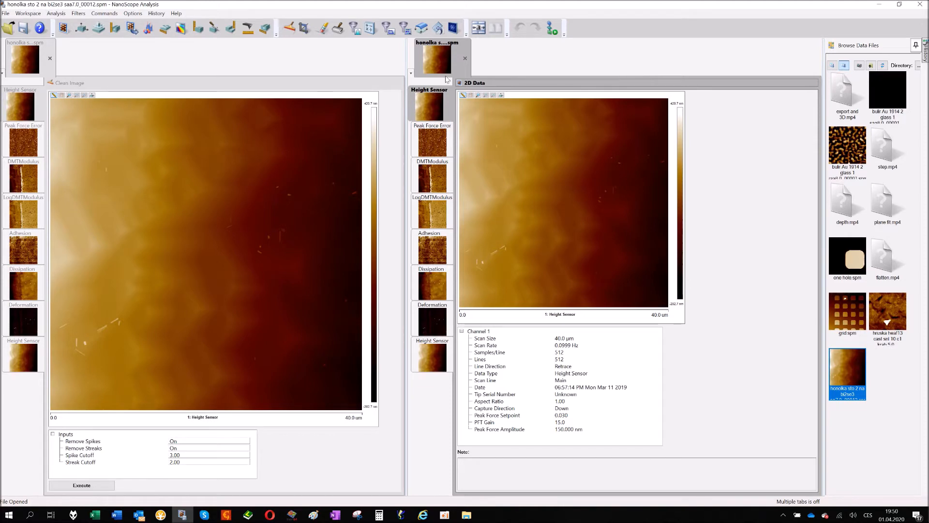
mouse_move(492, 76)
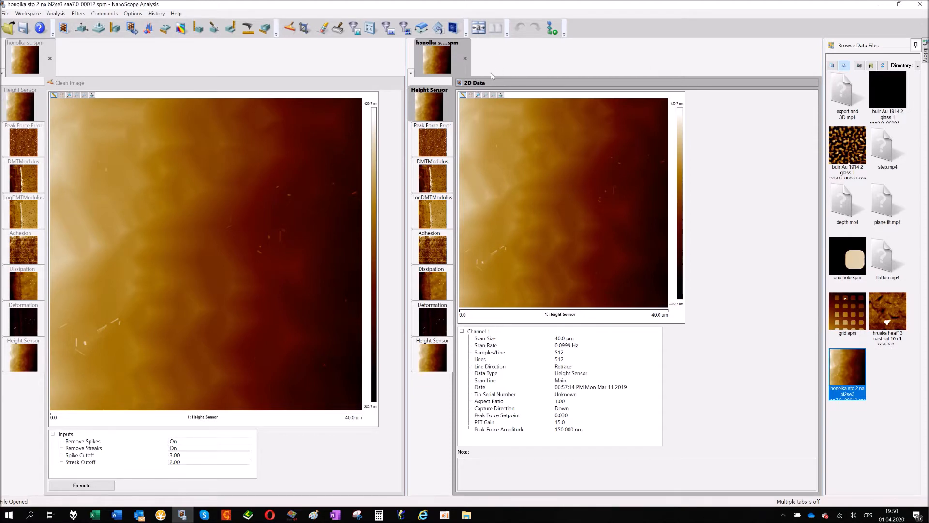
mouse_move(323, 28)
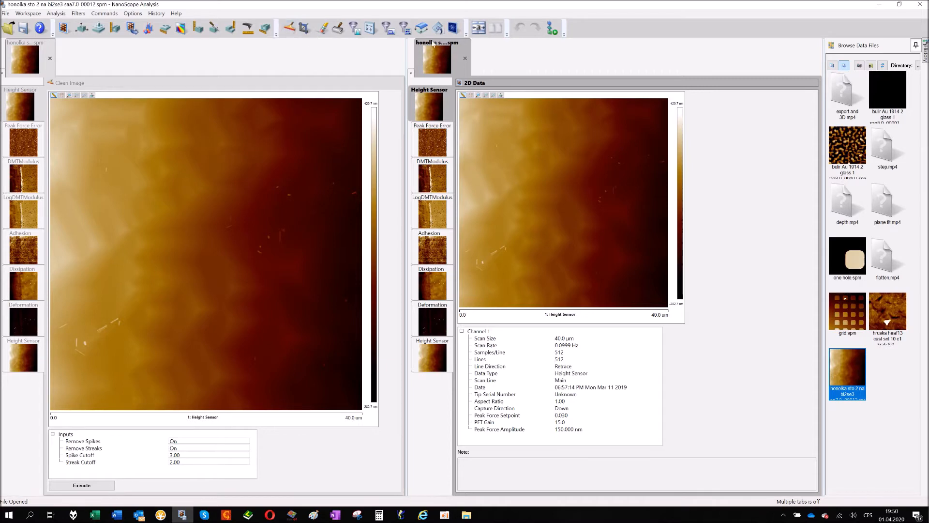
mouse_move(439, 29)
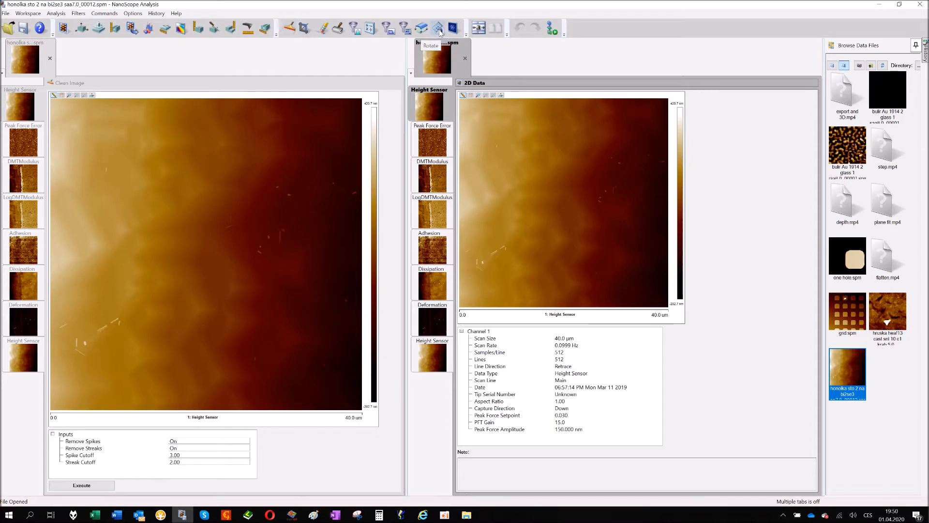
- Try rotating the right scan by 90 and -90 degrees, ending back at the original orientation
click(437, 28)
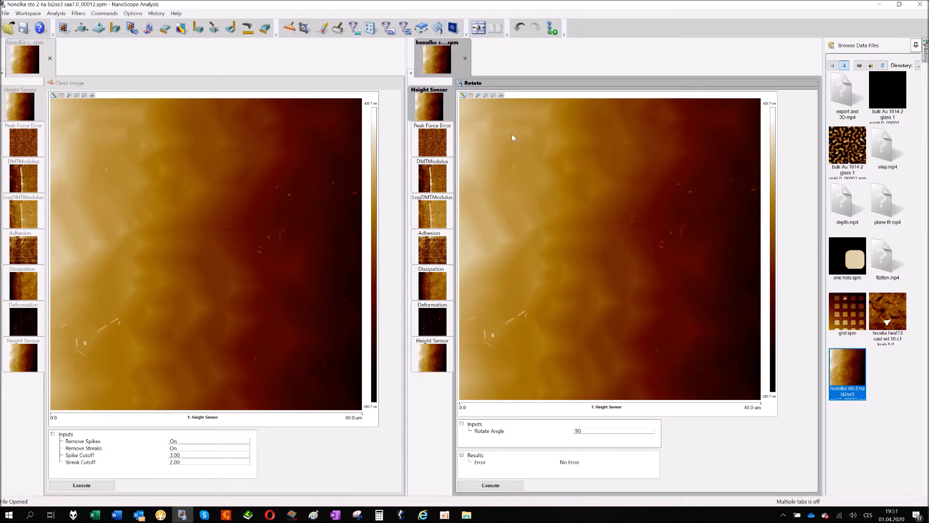
mouse_move(601, 202)
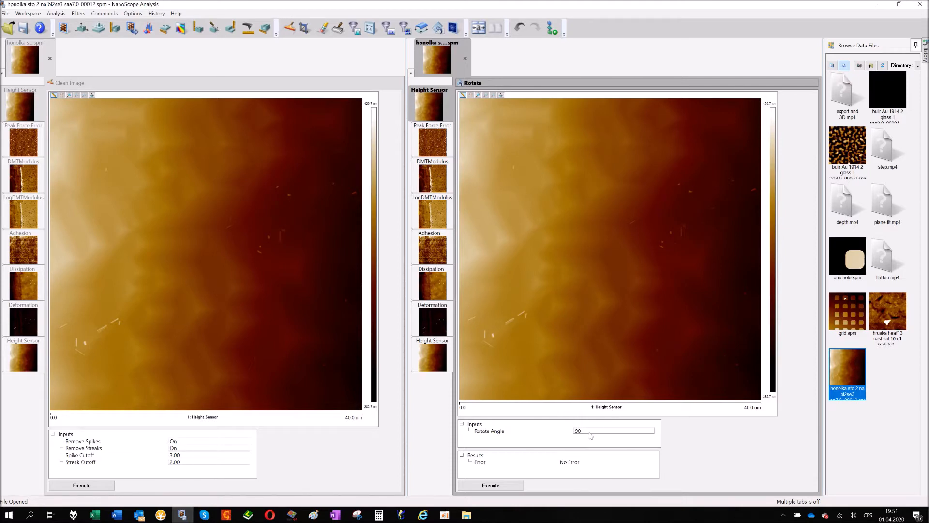
click(489, 485)
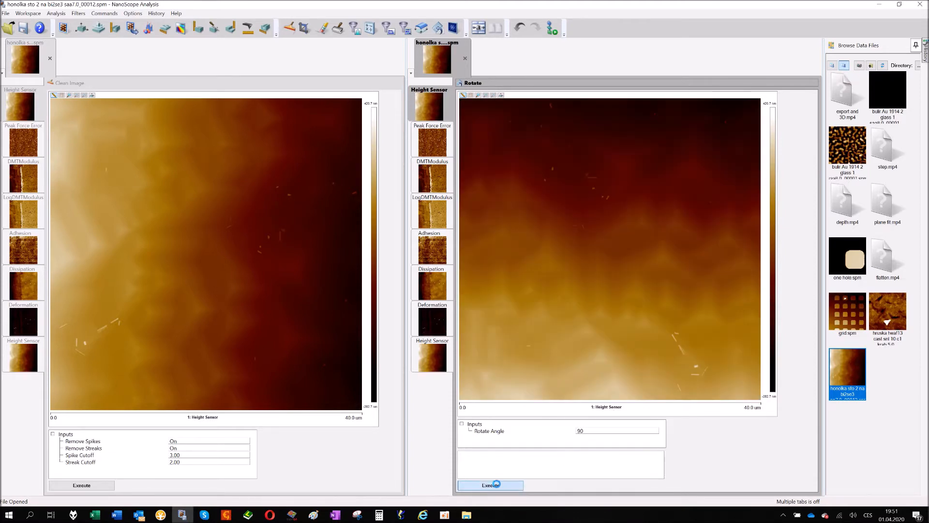
click(490, 485)
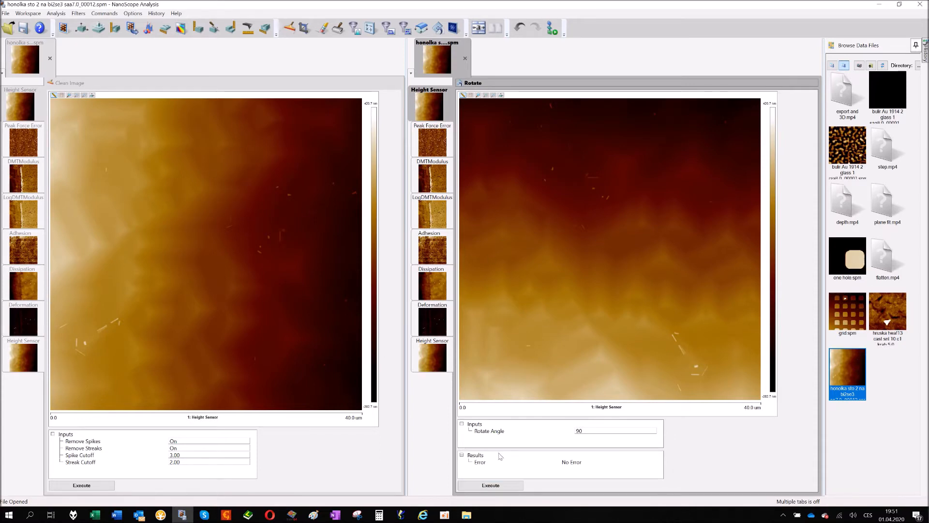
click(489, 485)
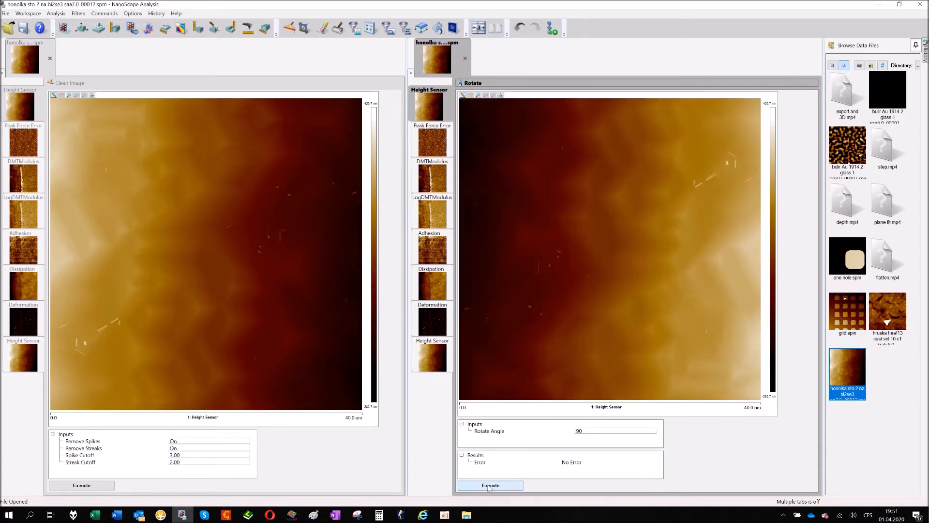
click(490, 484)
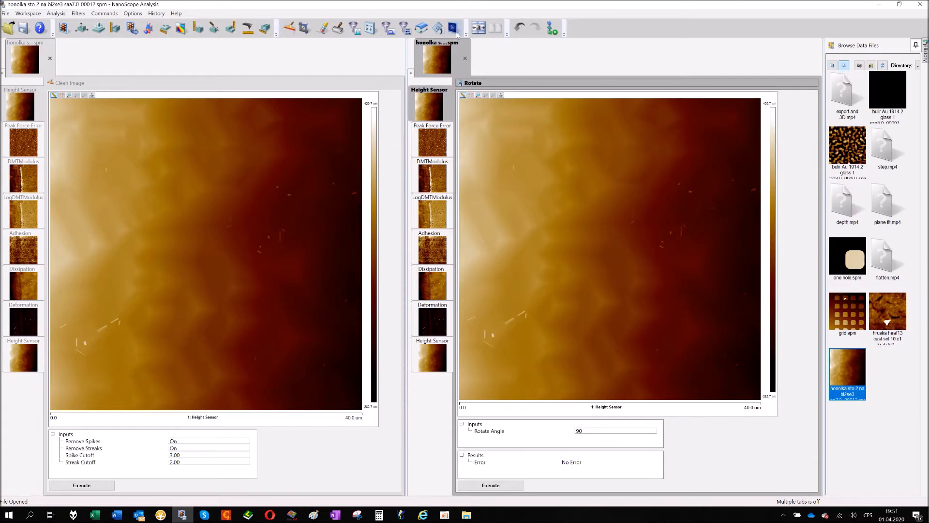
mouse_move(355, 28)
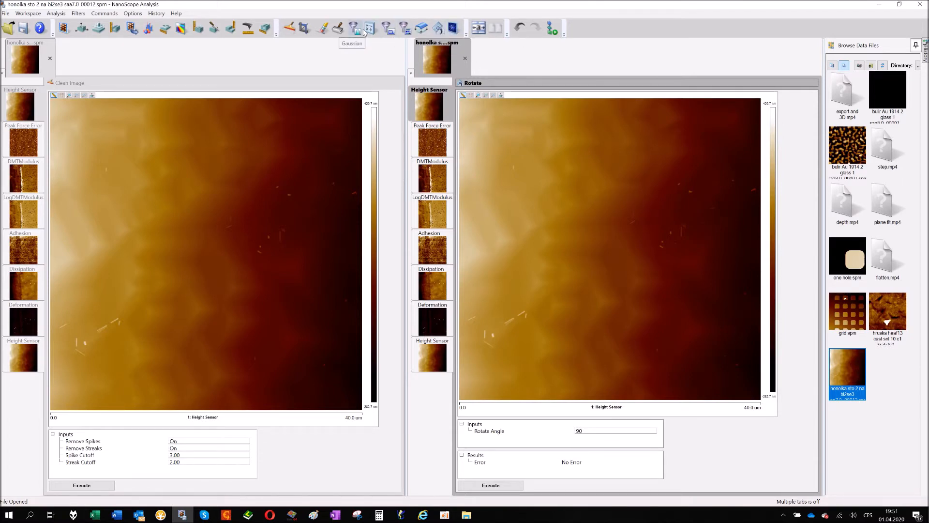
mouse_move(369, 28)
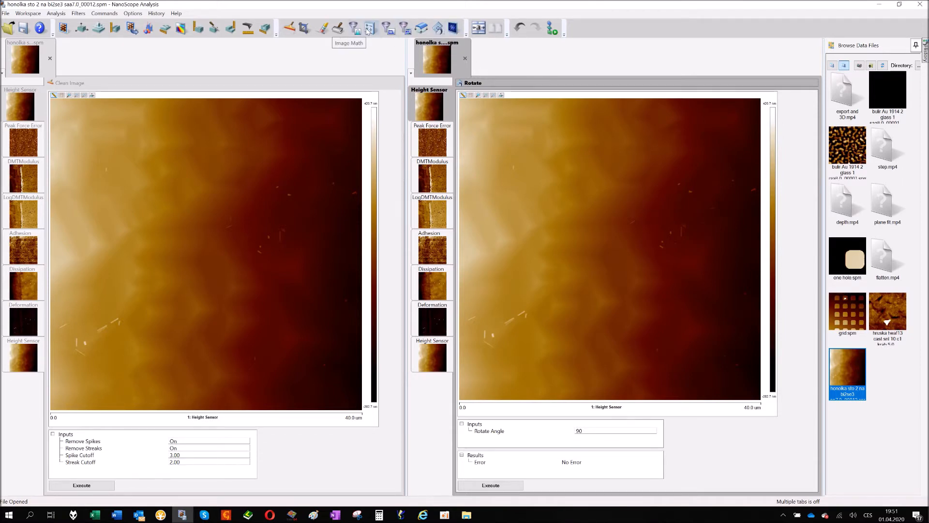
click(369, 28)
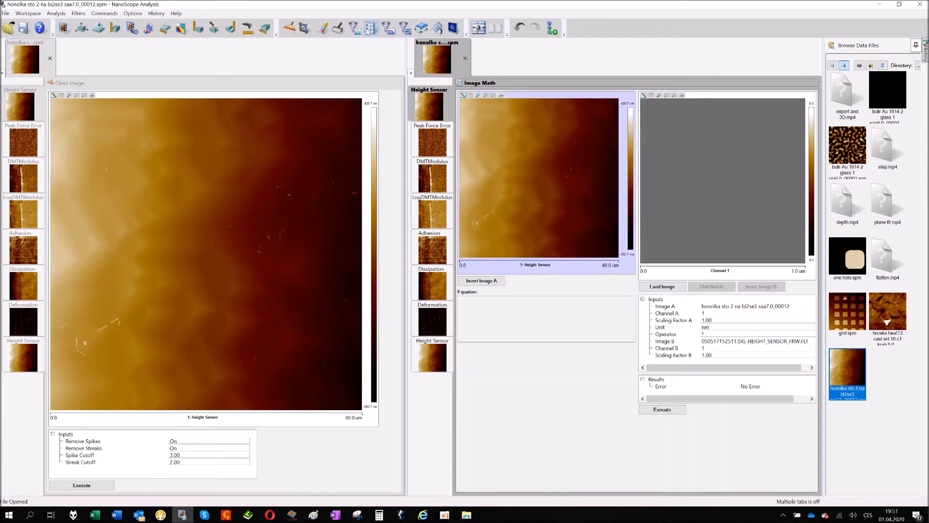
mouse_move(571, 172)
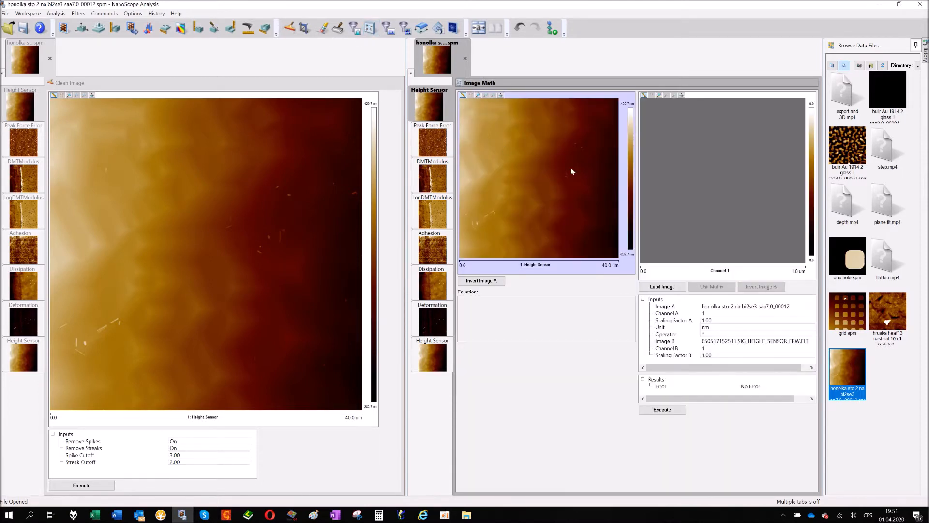
mouse_move(537, 197)
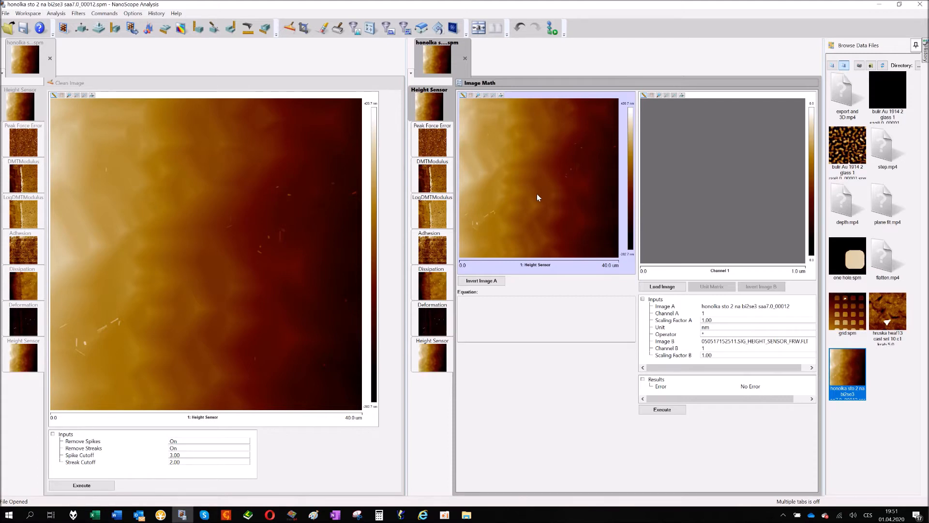
mouse_move(636, 176)
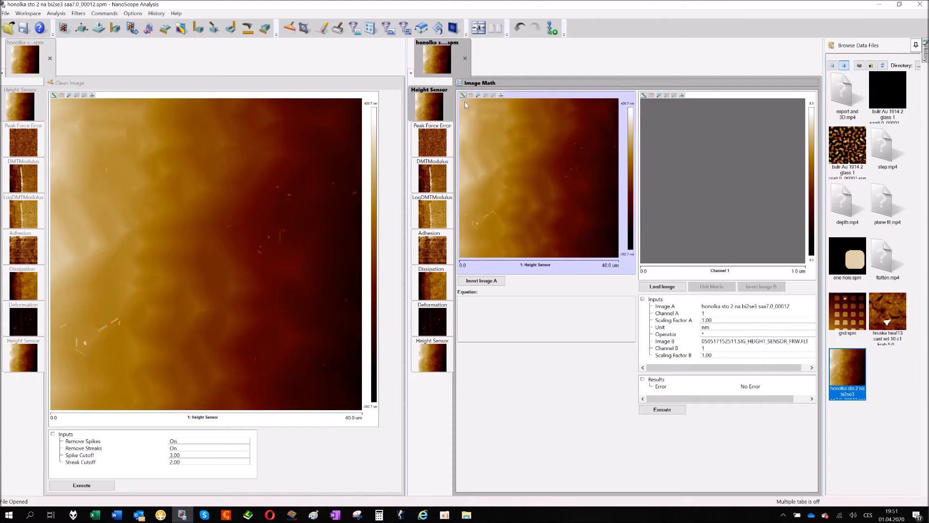
mouse_move(601, 128)
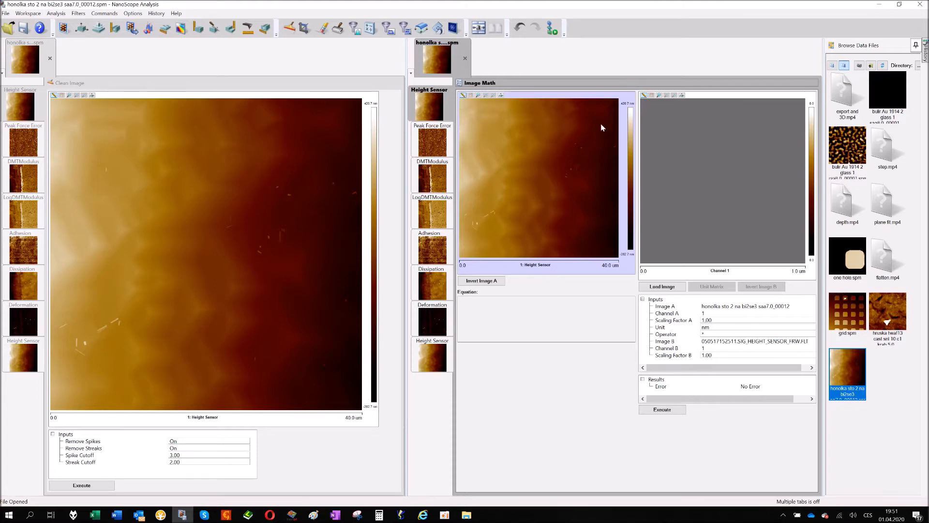
mouse_move(677, 211)
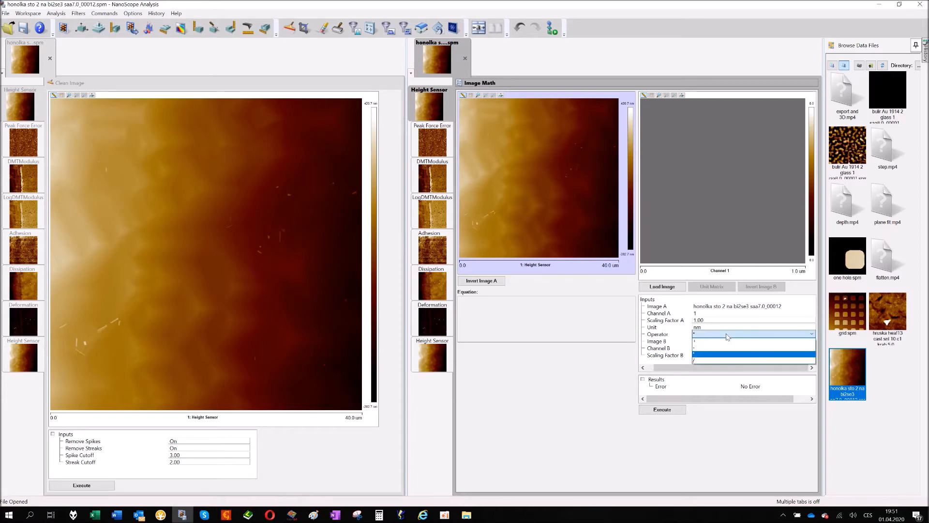
mouse_move(711, 361)
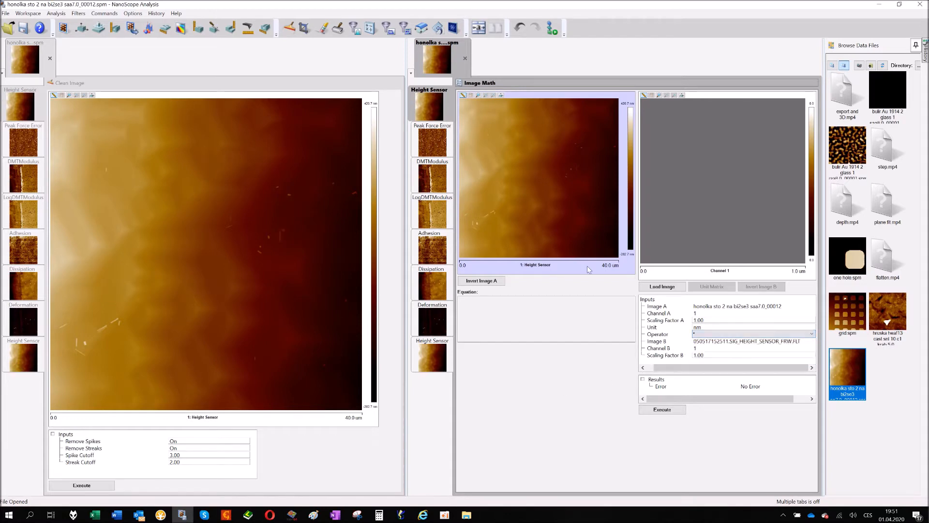
mouse_move(672, 223)
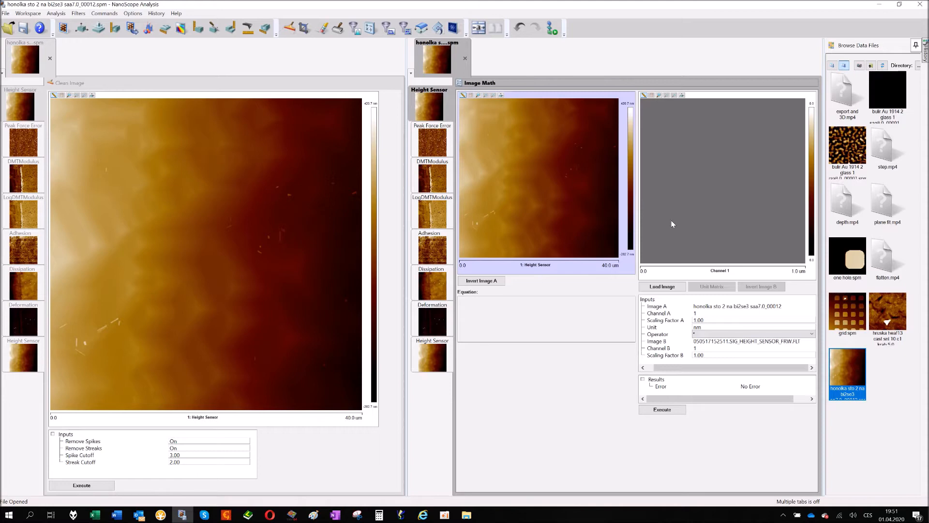
mouse_move(564, 265)
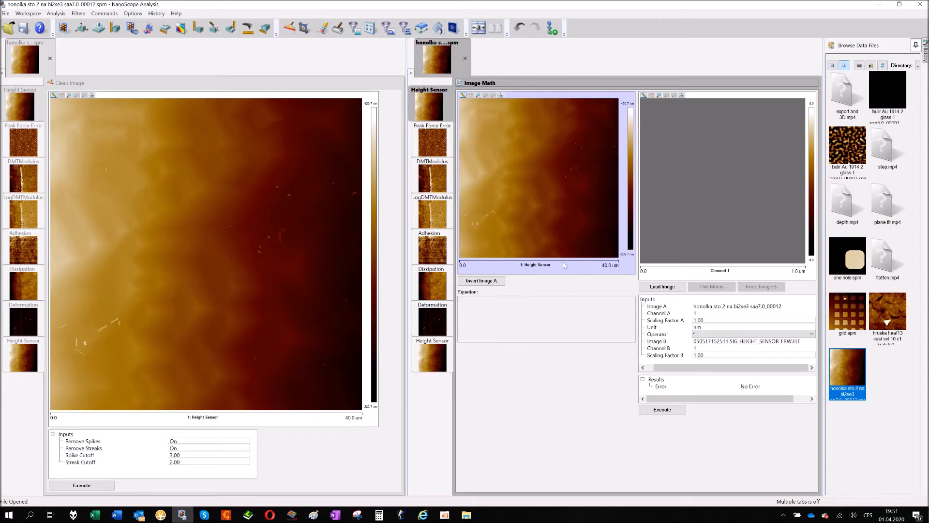
mouse_move(634, 360)
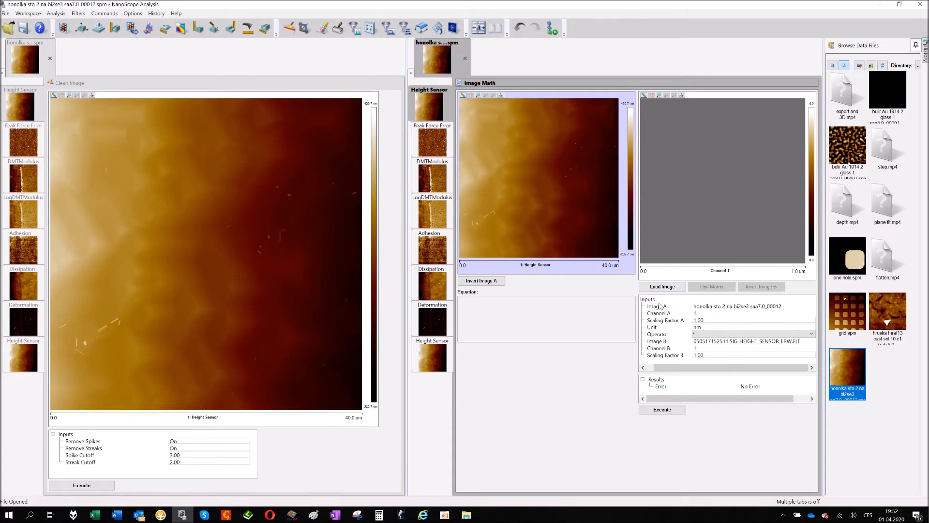
mouse_move(626, 299)
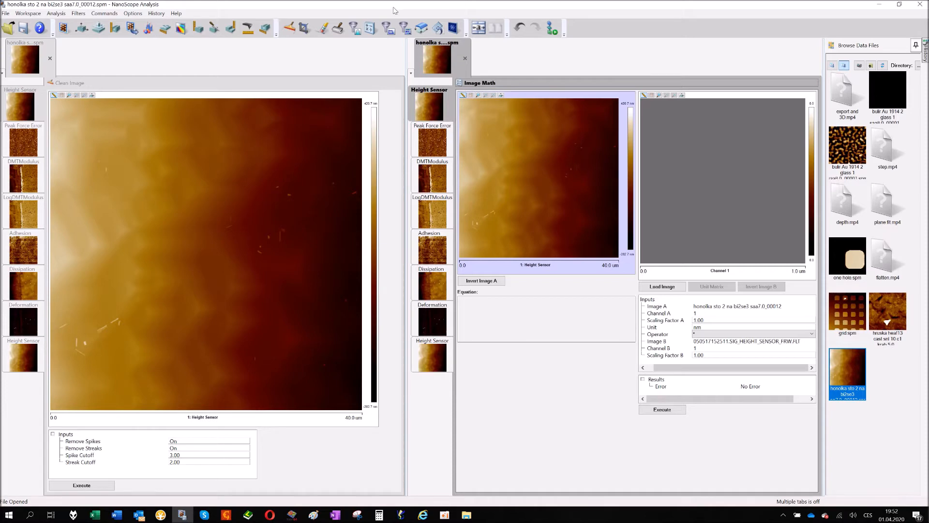
mouse_move(538, 183)
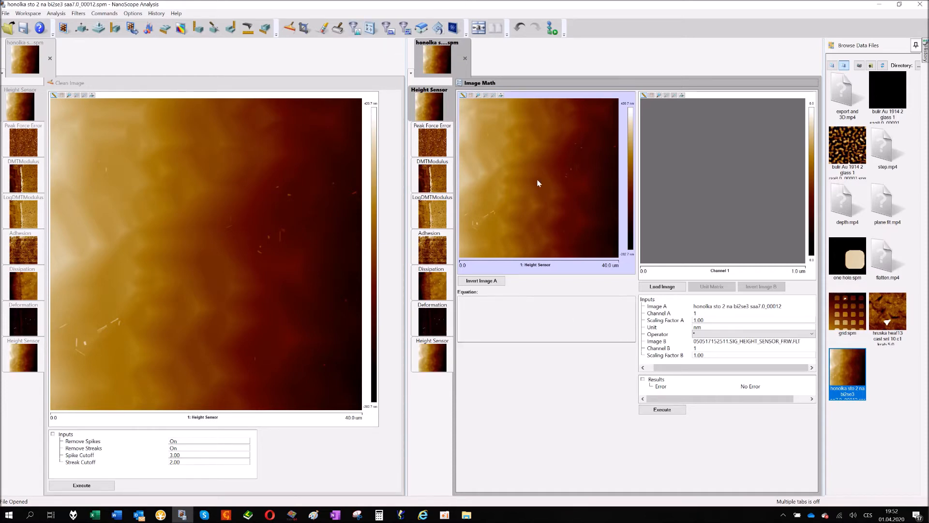
mouse_move(706, 215)
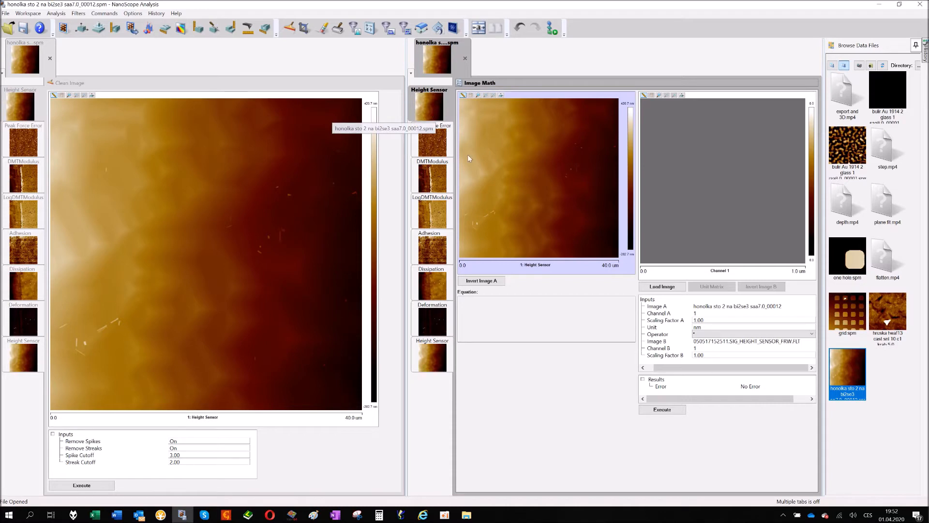
mouse_move(711, 320)
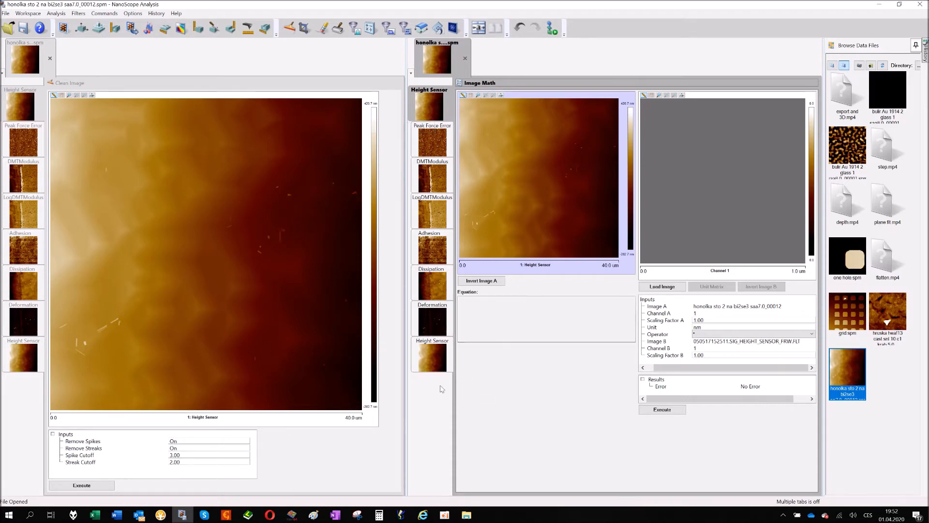
mouse_move(711, 349)
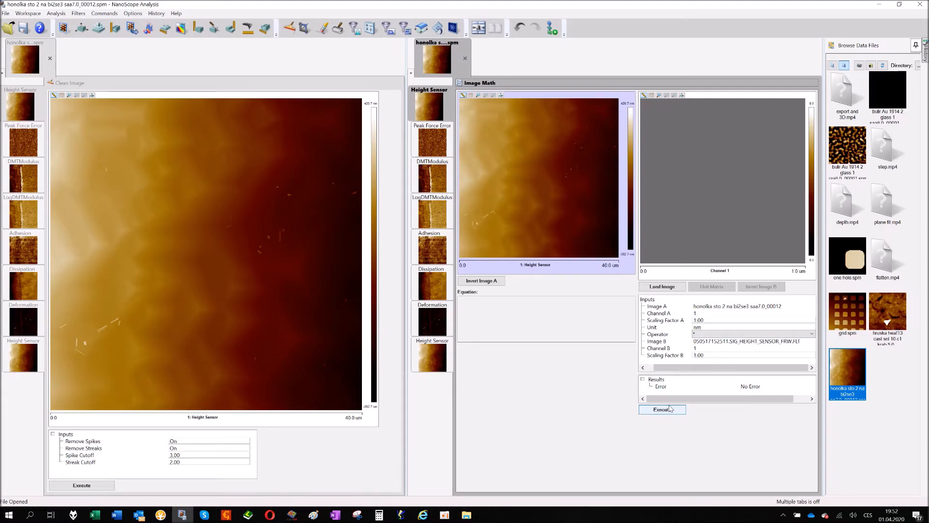
mouse_move(675, 274)
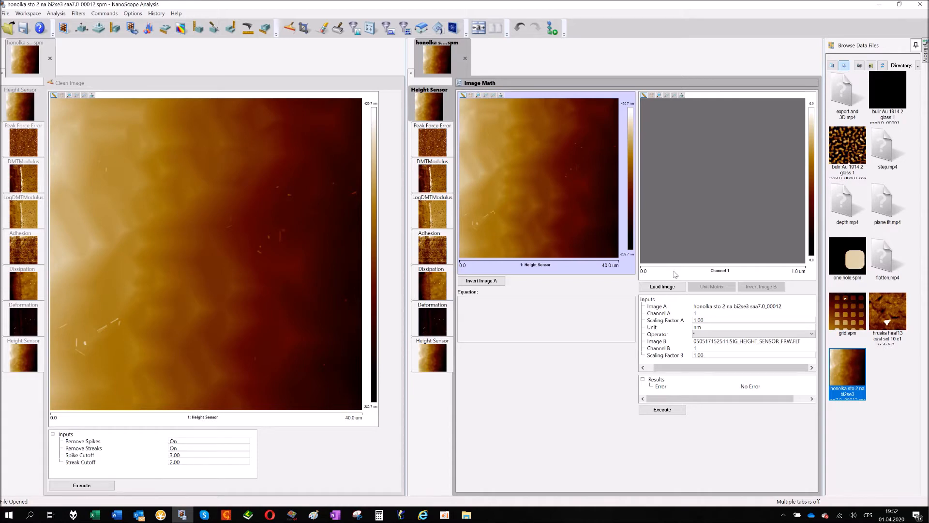
mouse_move(575, 292)
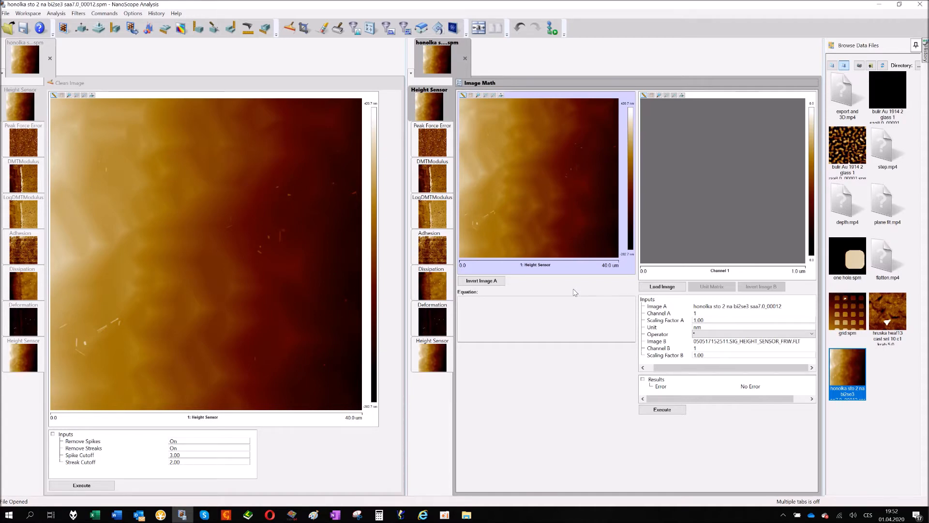
mouse_move(587, 234)
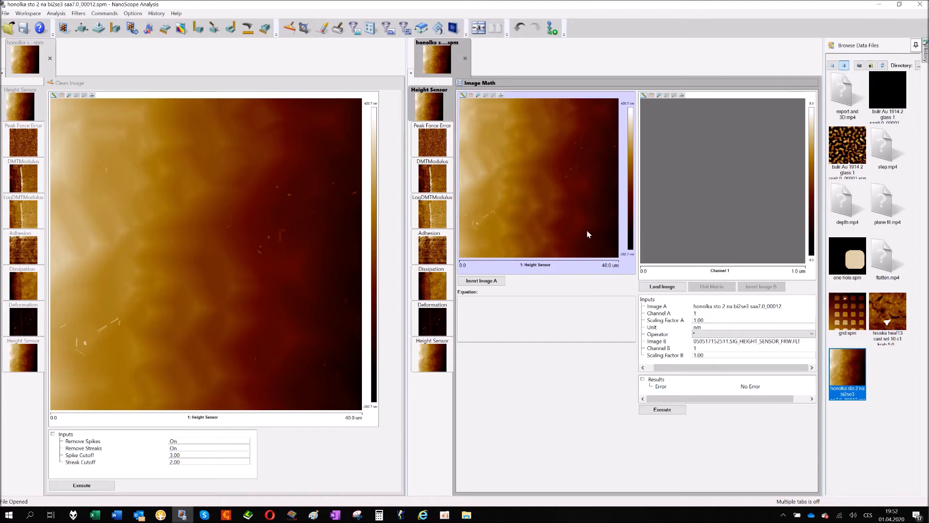
mouse_move(525, 176)
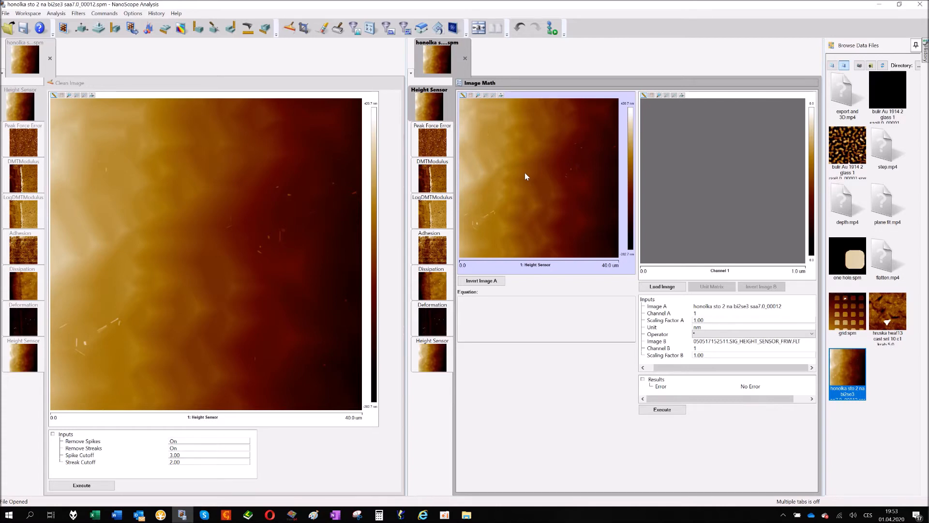
mouse_move(600, 150)
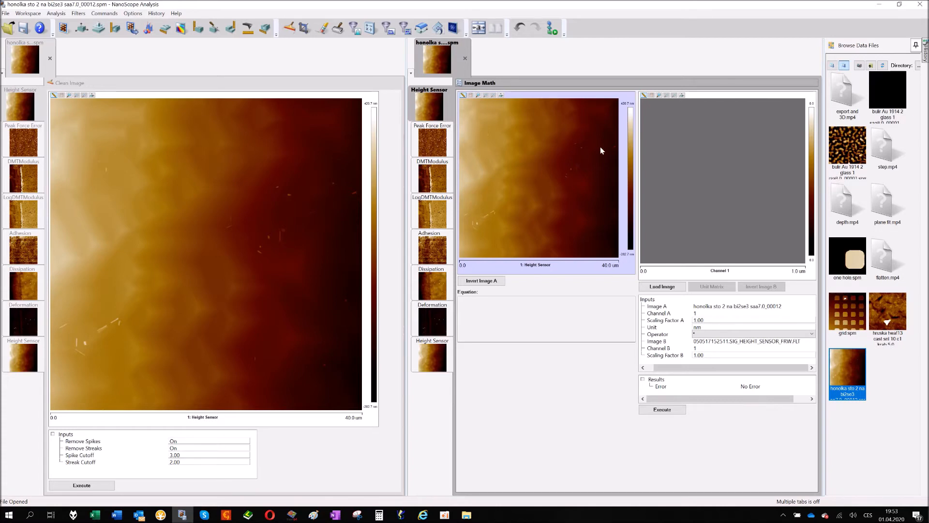
mouse_move(524, 181)
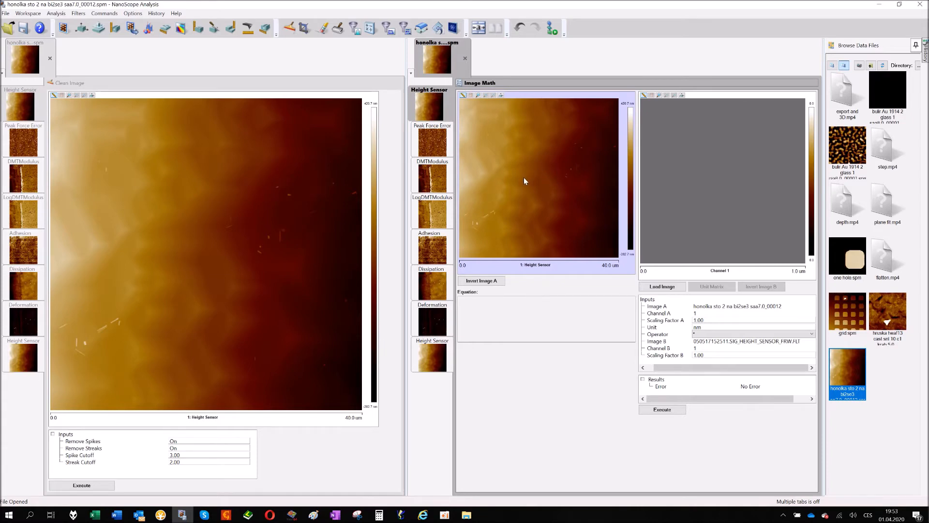
mouse_move(719, 181)
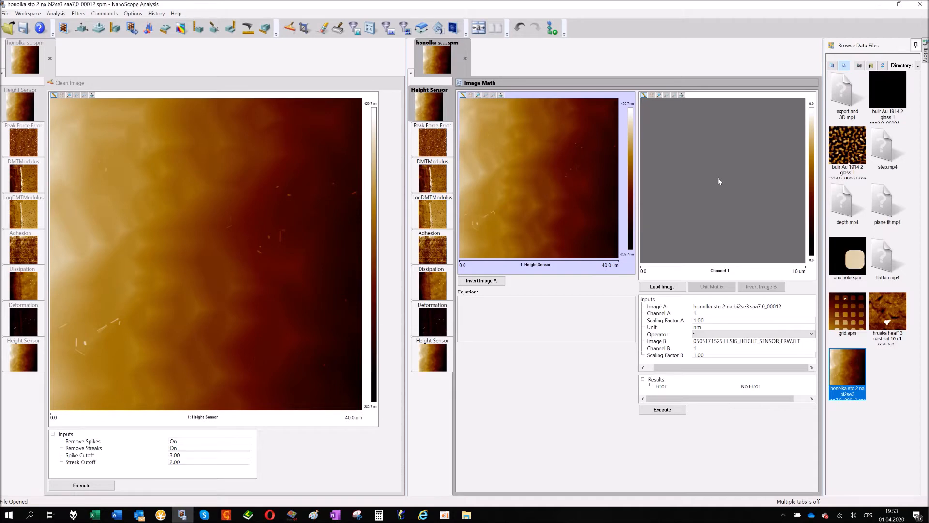
mouse_move(714, 297)
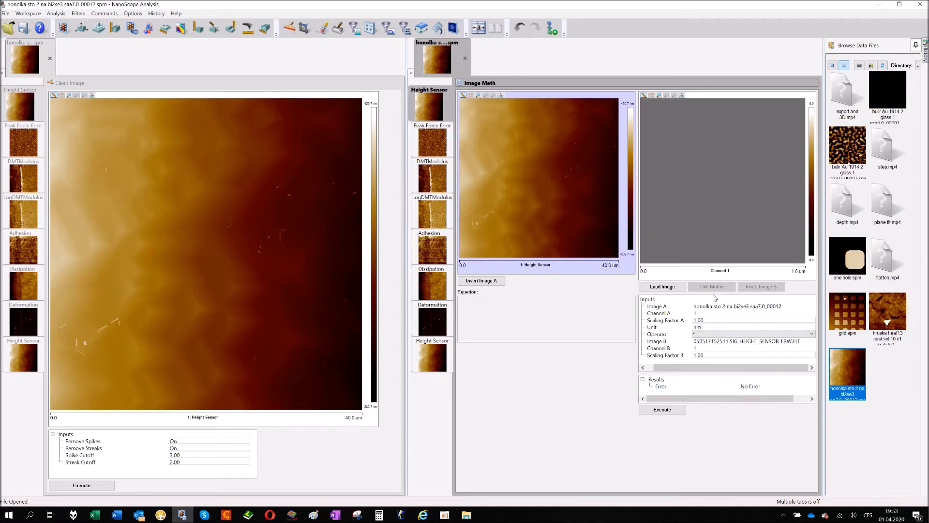
mouse_move(689, 197)
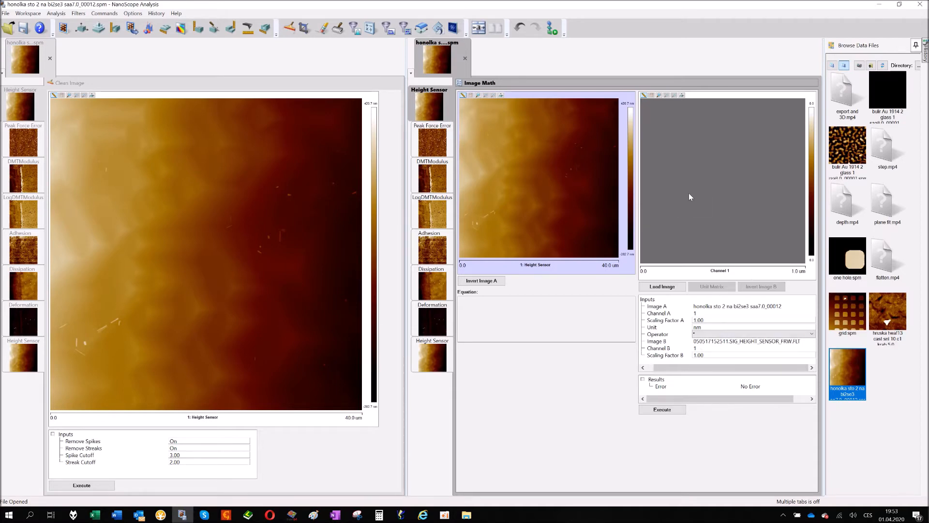
mouse_move(681, 164)
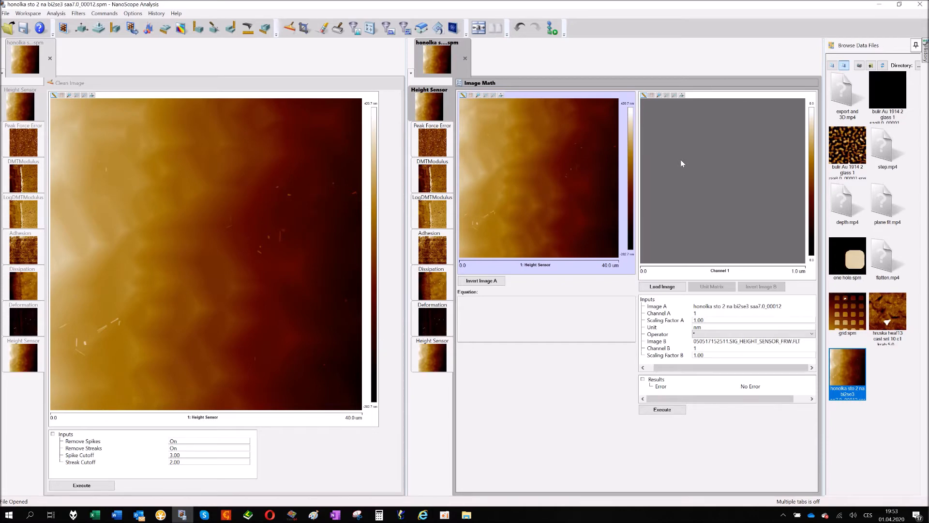
mouse_move(523, 105)
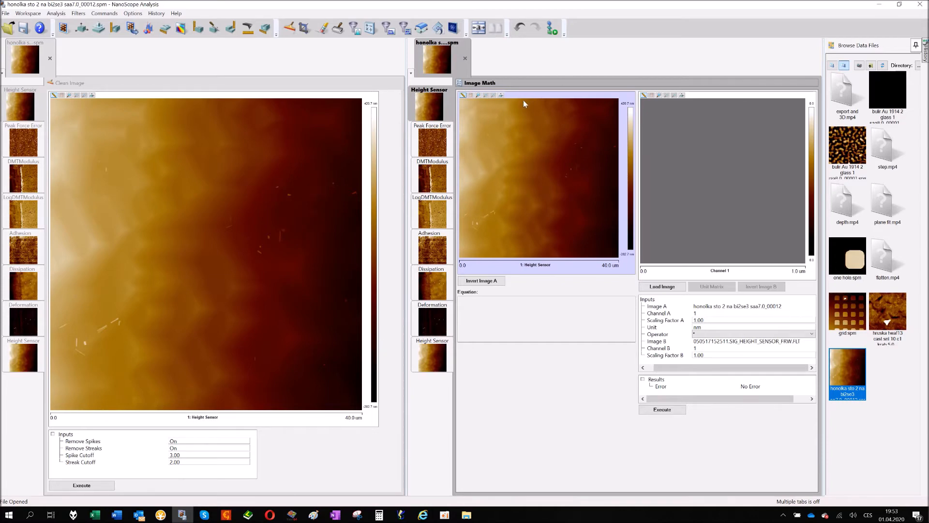
mouse_move(502, 125)
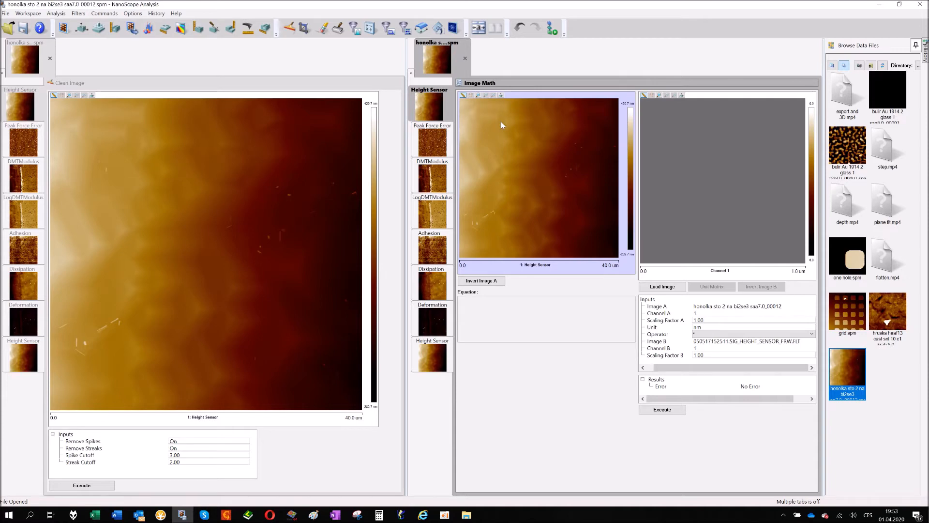
mouse_move(571, 186)
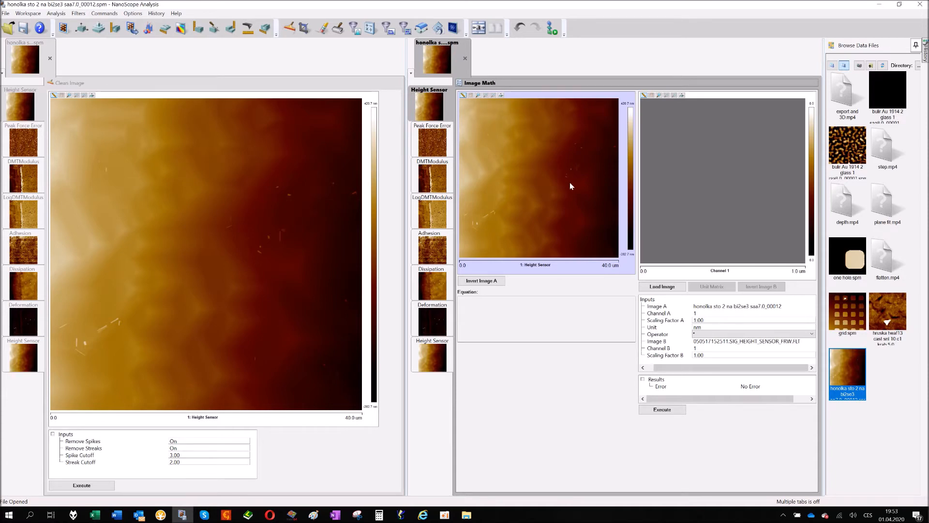
mouse_move(370, 75)
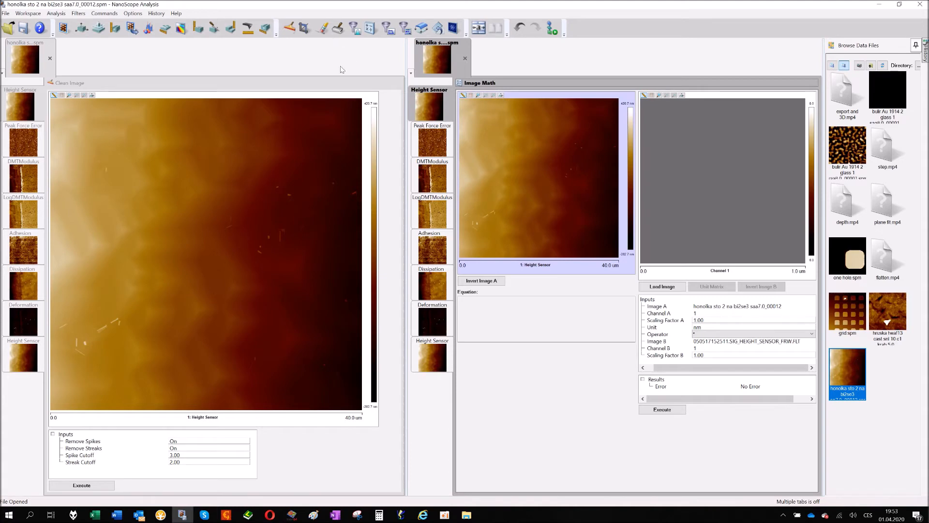
mouse_move(346, 59)
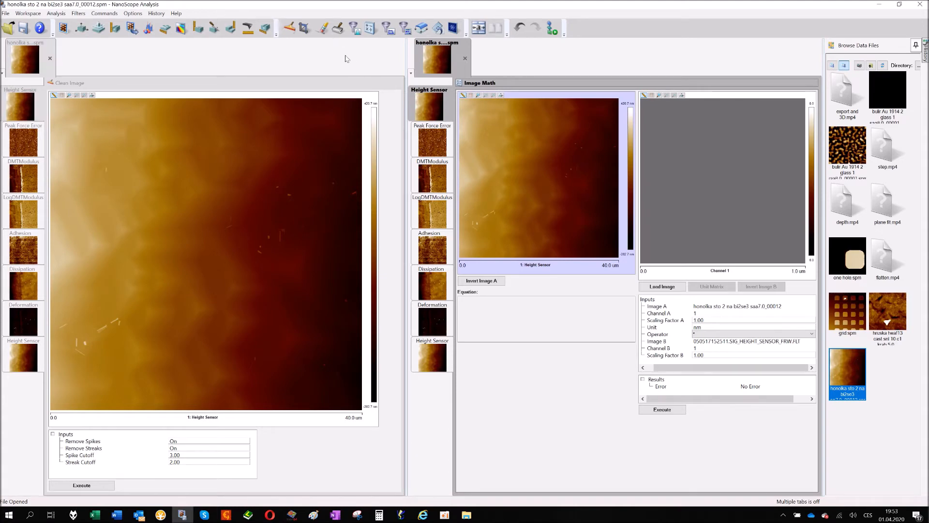
mouse_move(323, 28)
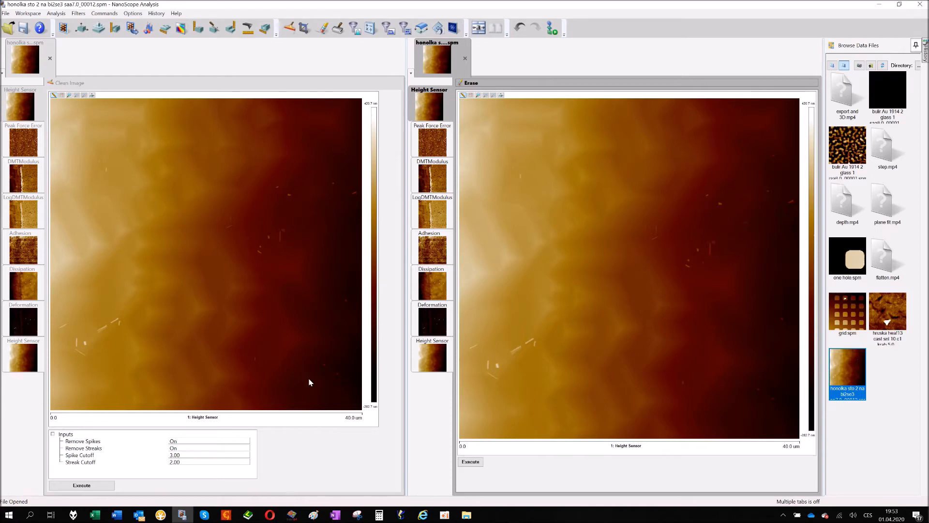
mouse_move(558, 220)
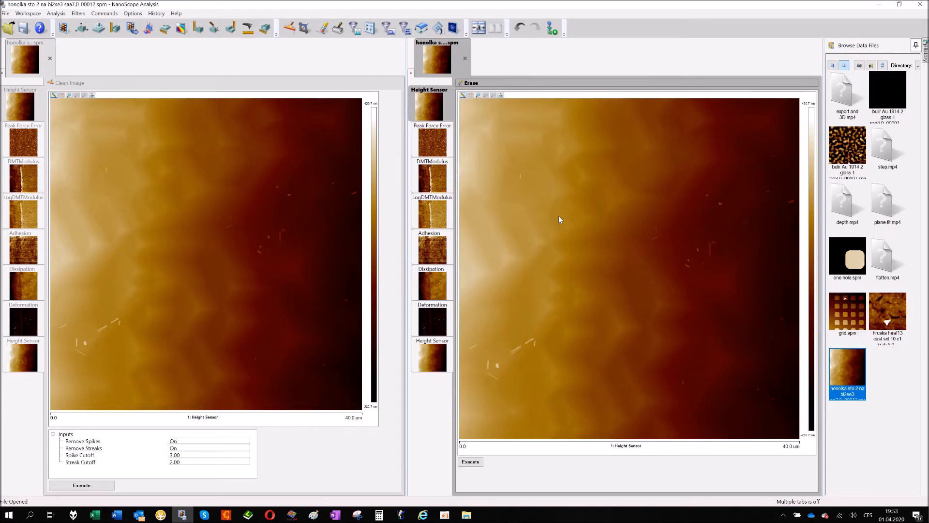
mouse_move(340, 28)
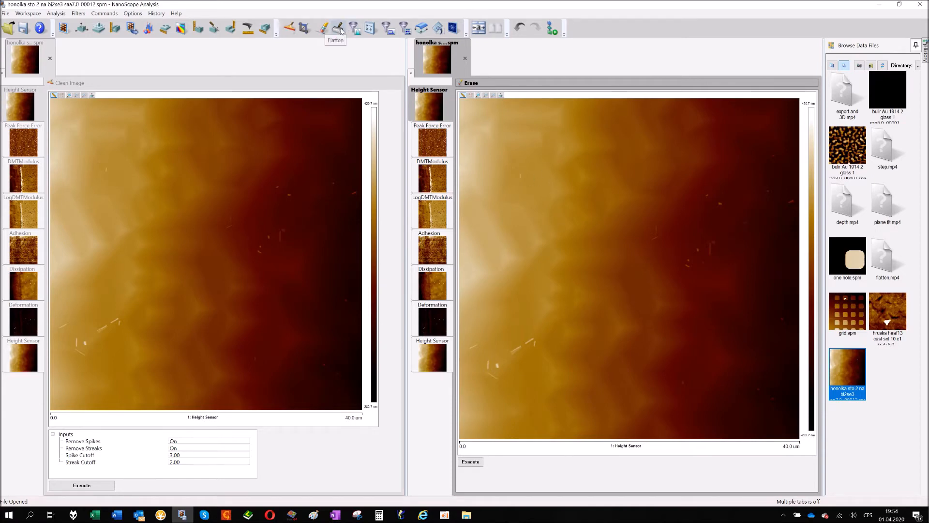
- Apply first-order Flatten to both height images so the triangular terraces appear
click(338, 28)
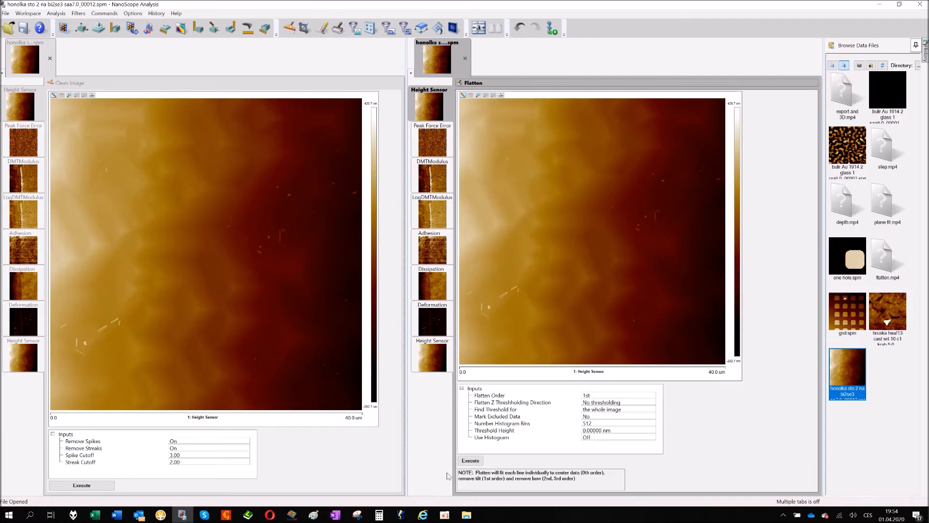
click(469, 460)
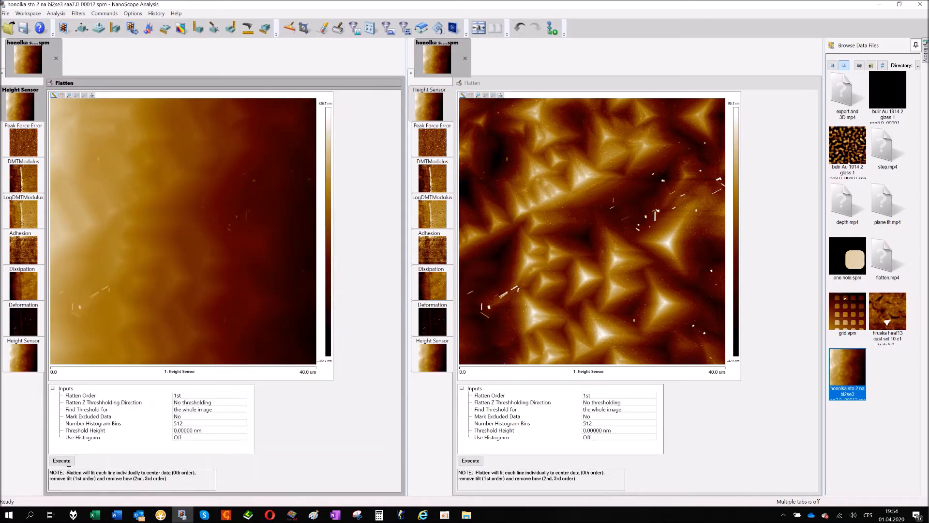
click(61, 460)
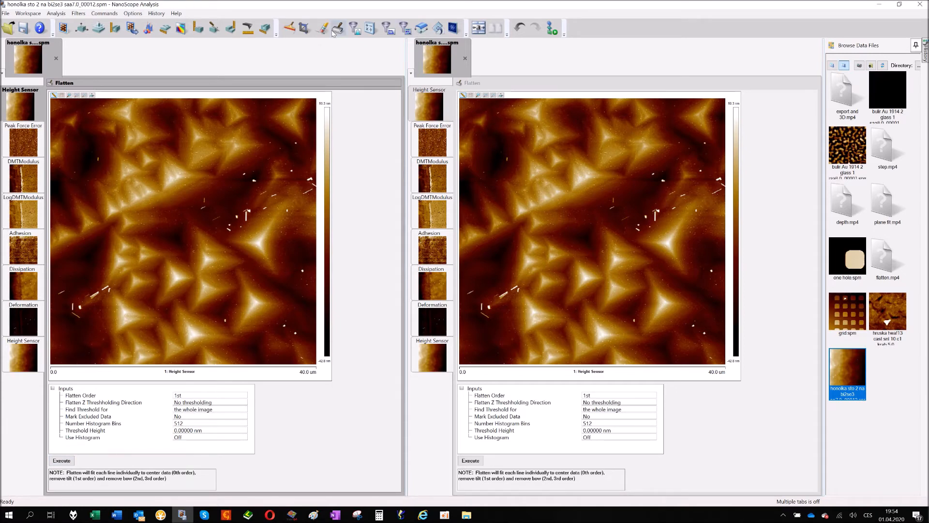
click(322, 28)
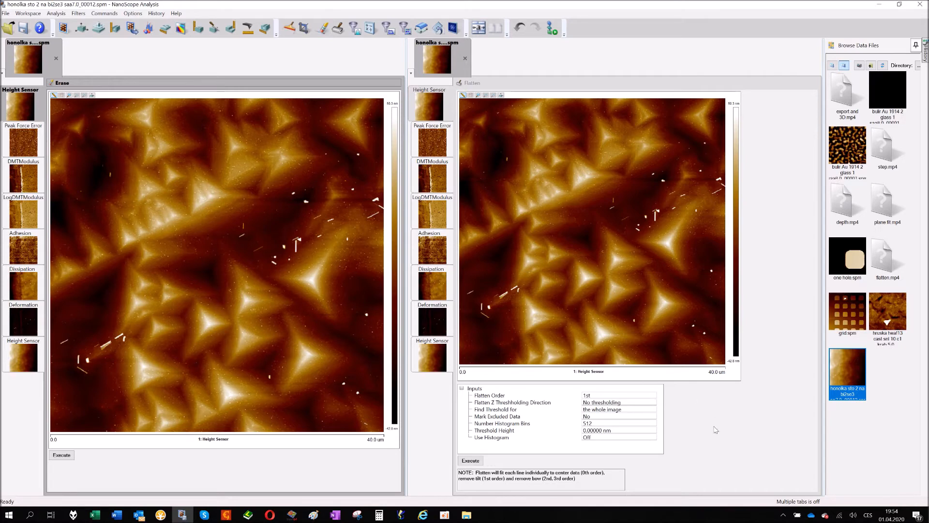
- Activate the Erase tool for marking the faulty horizontal scan line on the left image
click(325, 28)
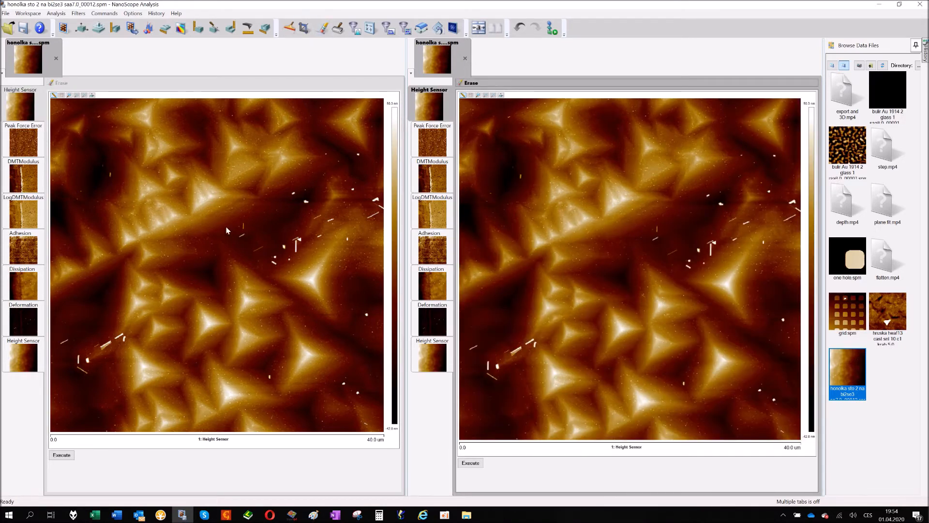
mouse_move(267, 238)
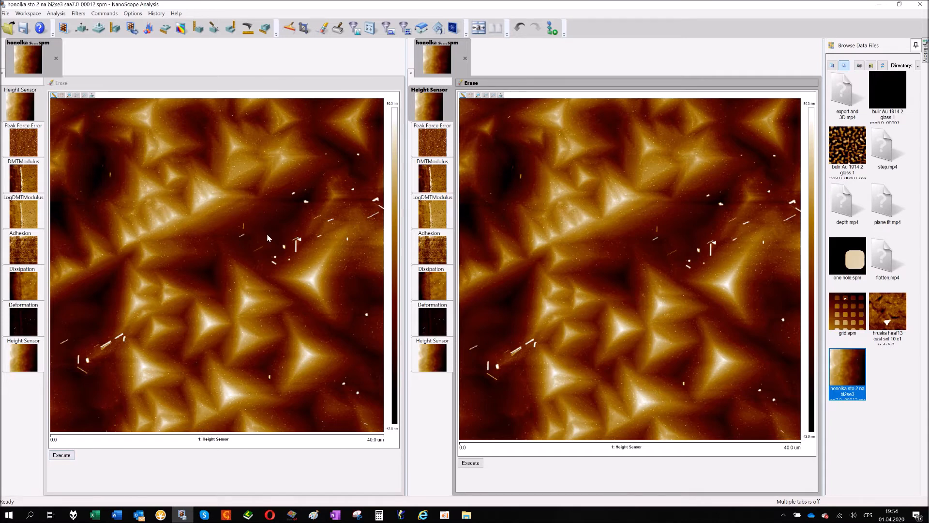
mouse_move(207, 236)
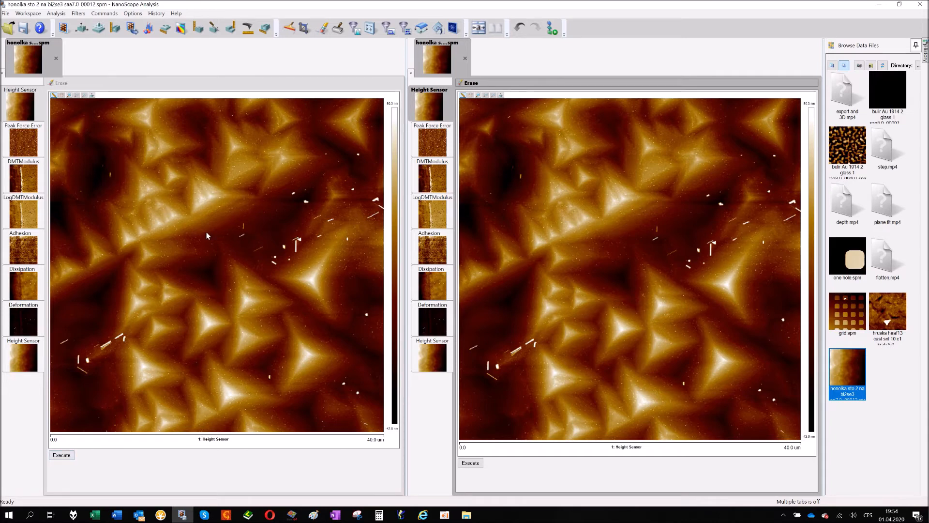
mouse_move(324, 322)
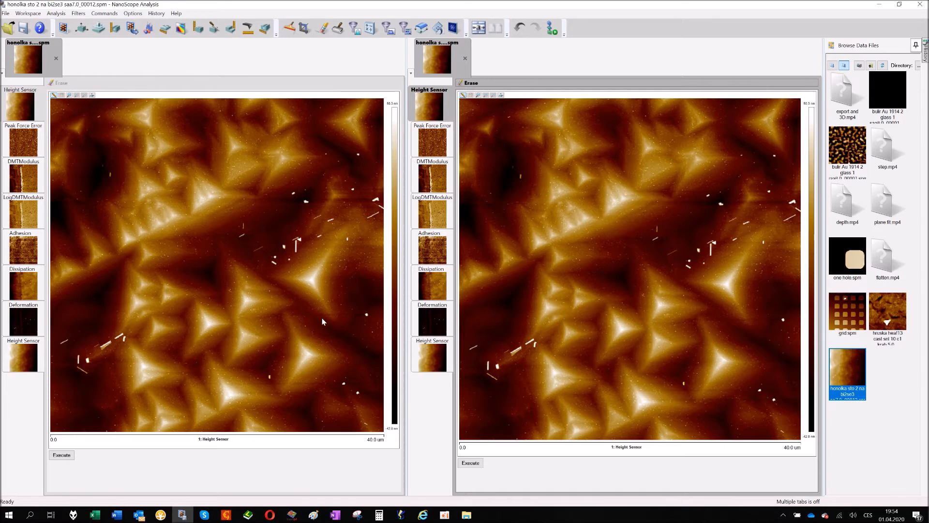
mouse_move(325, 315)
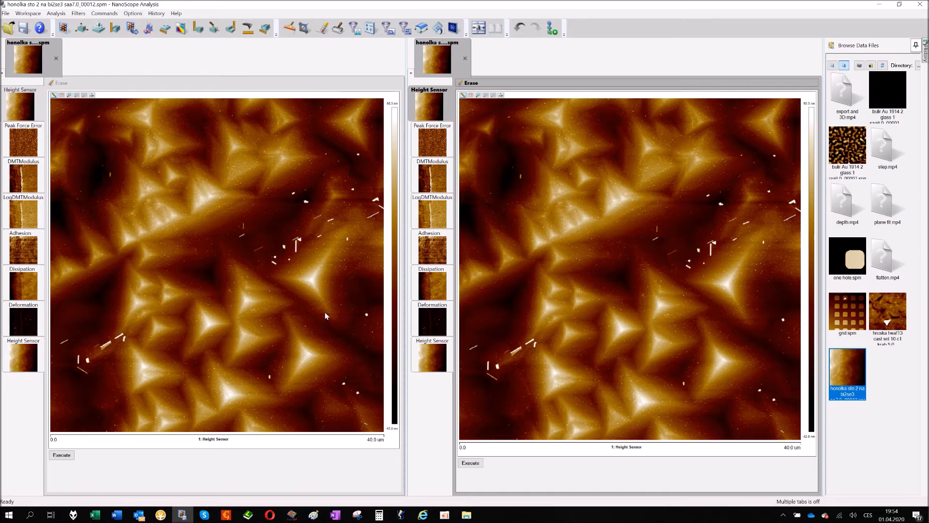
mouse_move(296, 193)
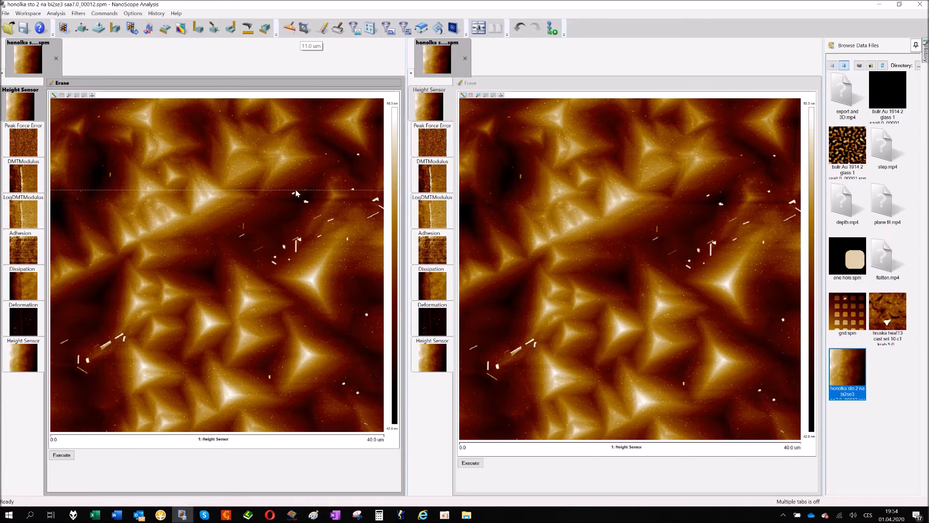
mouse_move(202, 237)
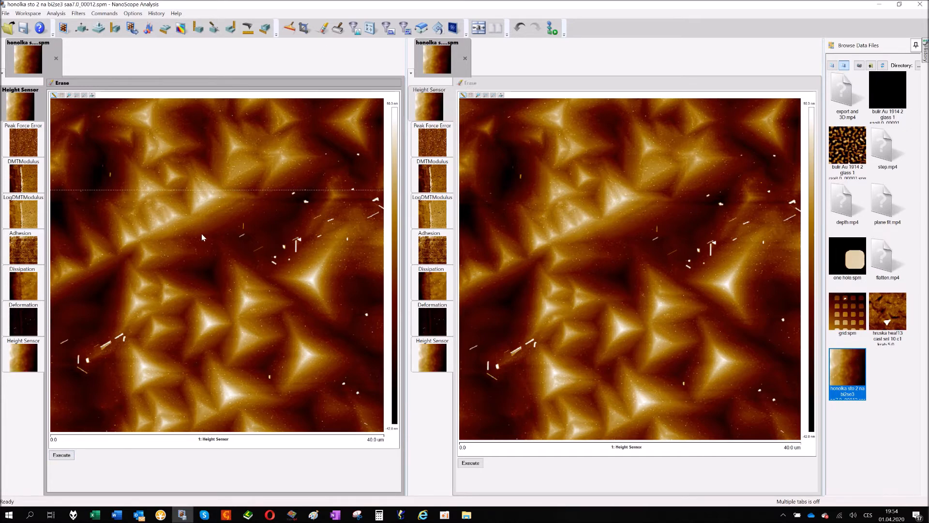
mouse_move(207, 207)
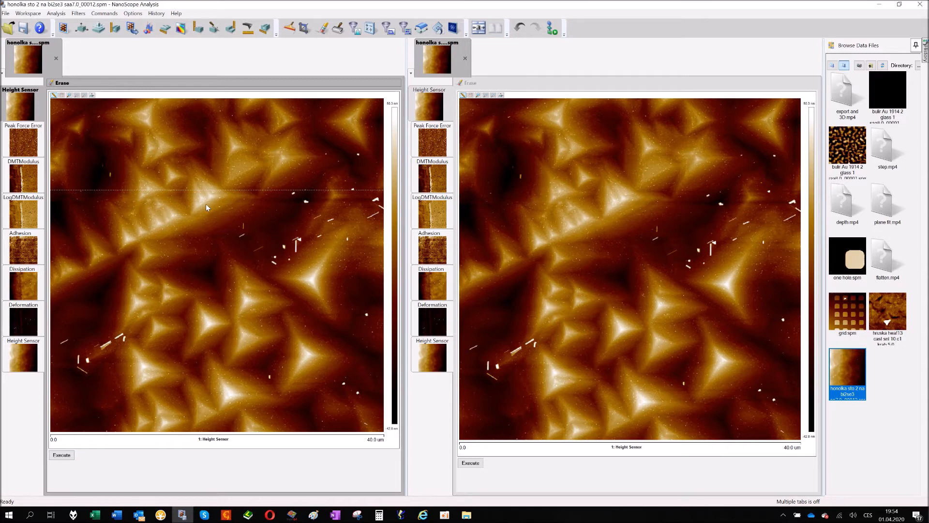
mouse_move(207, 212)
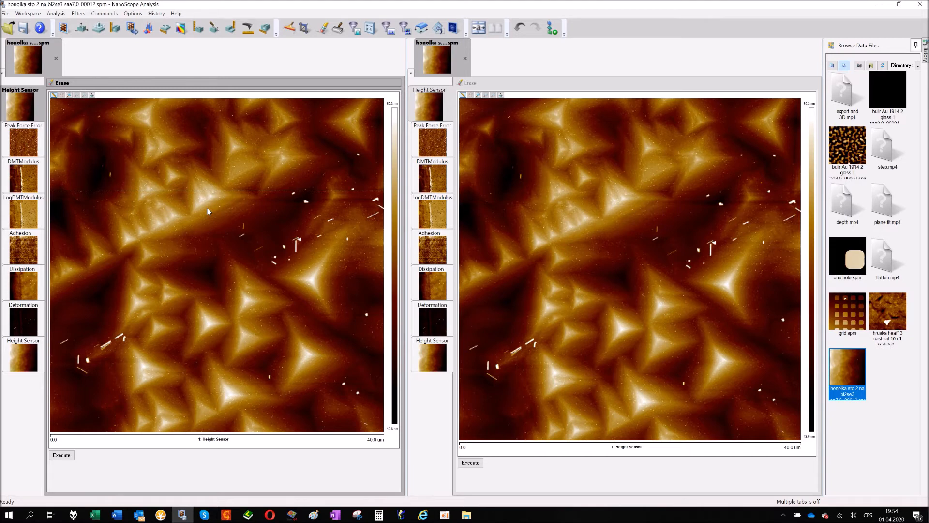
mouse_move(230, 189)
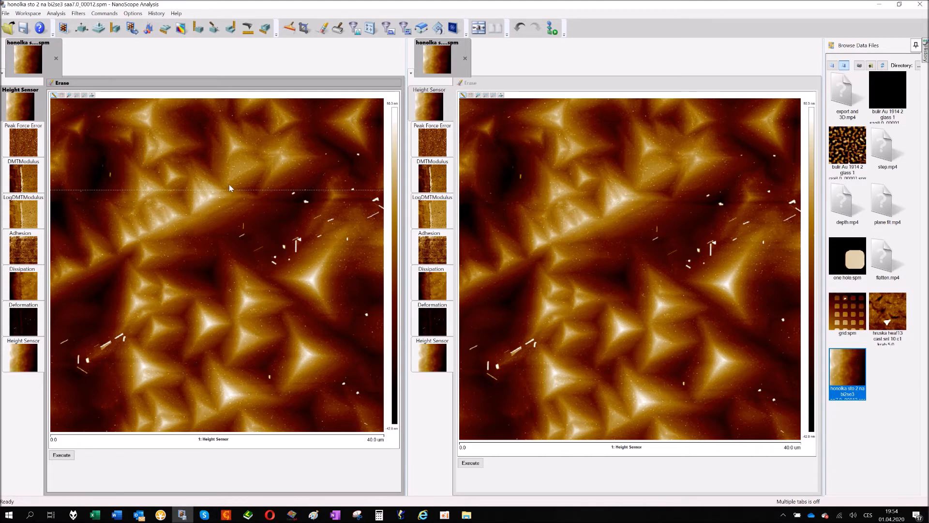
mouse_move(231, 193)
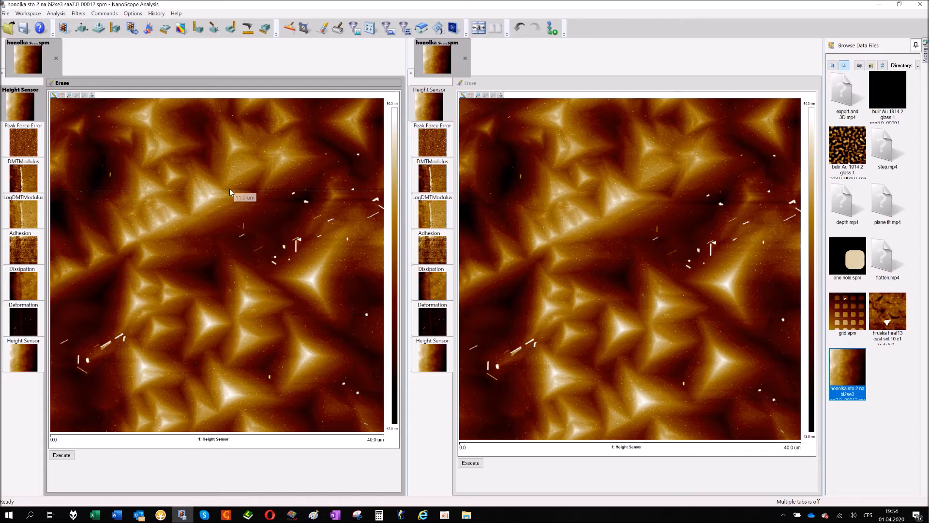
mouse_move(186, 193)
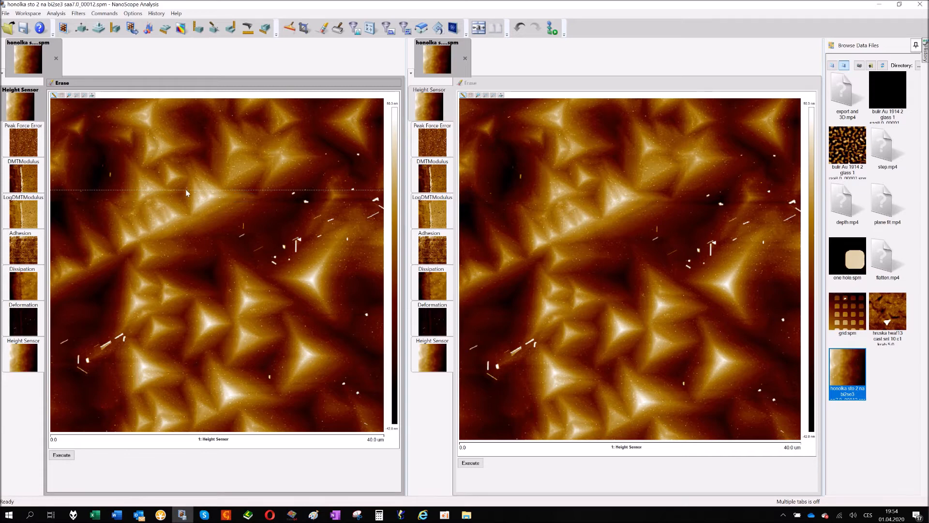
mouse_move(214, 194)
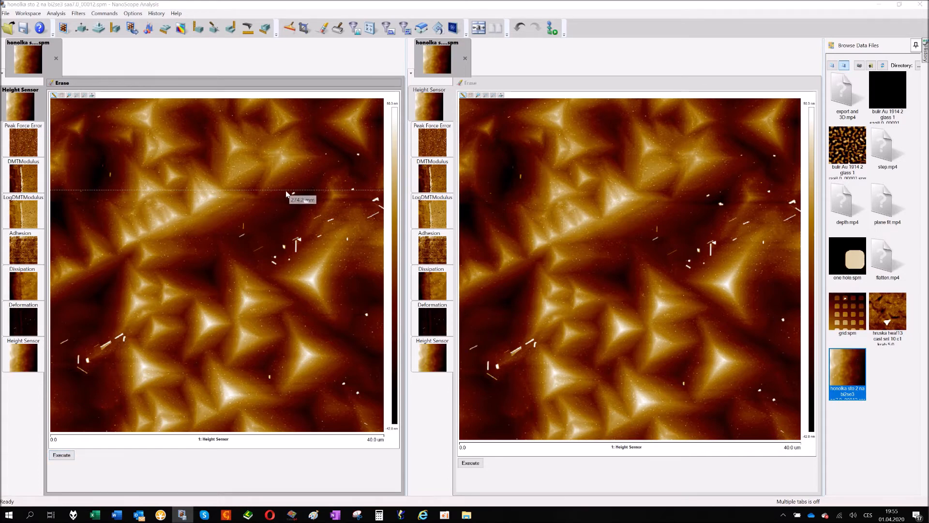
right_click(286, 195)
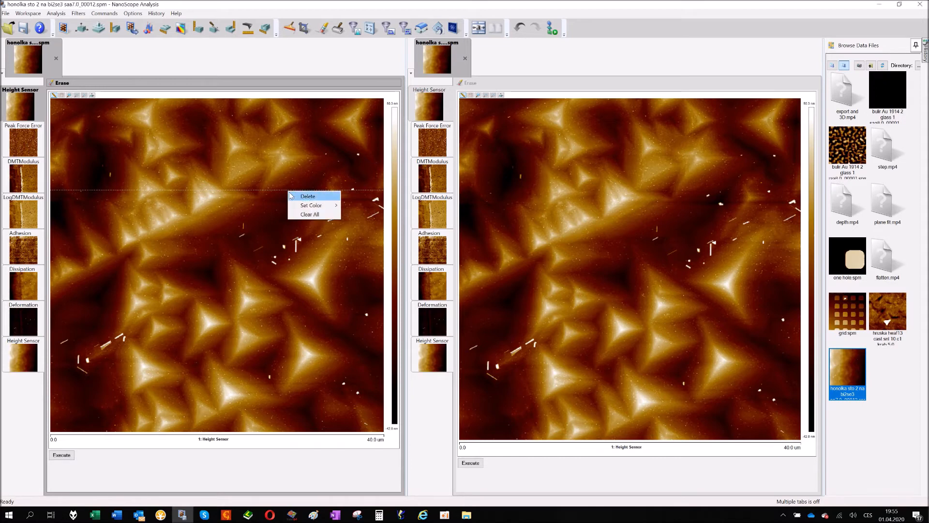
click(313, 204)
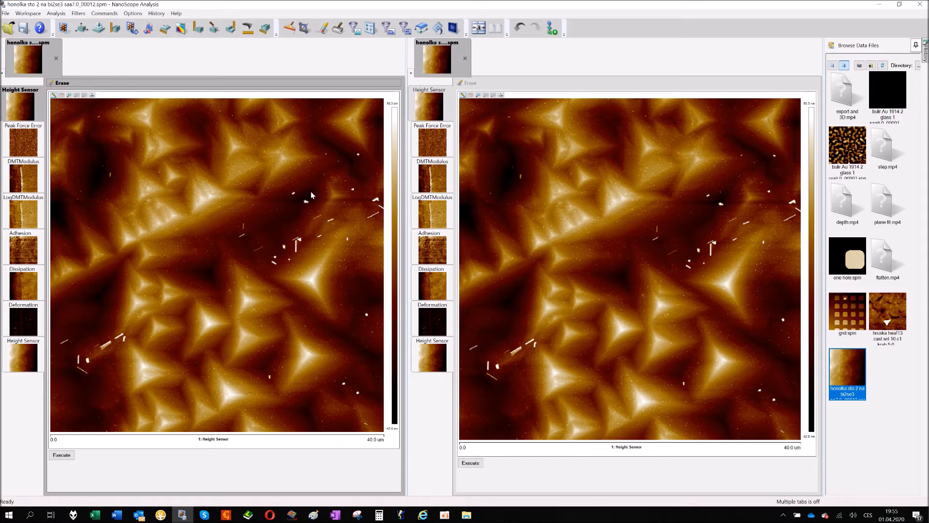
mouse_move(476, 195)
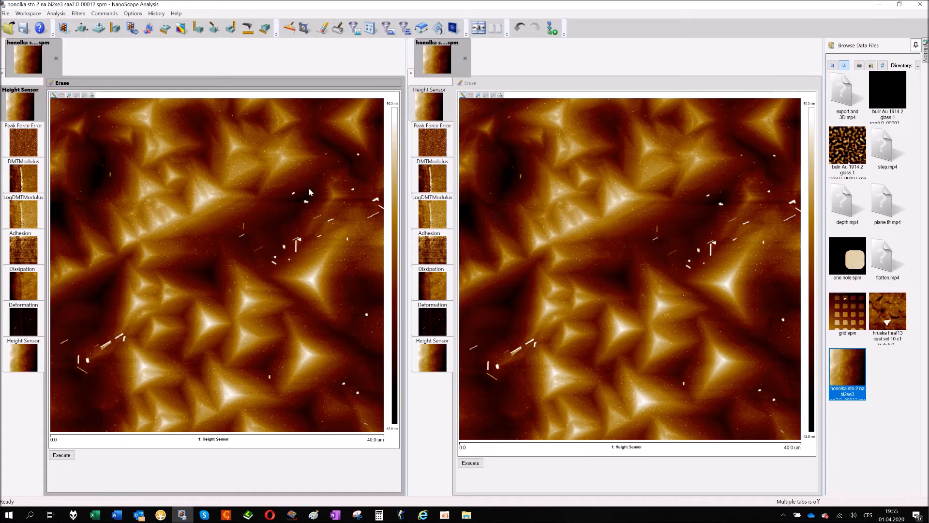
mouse_move(305, 188)
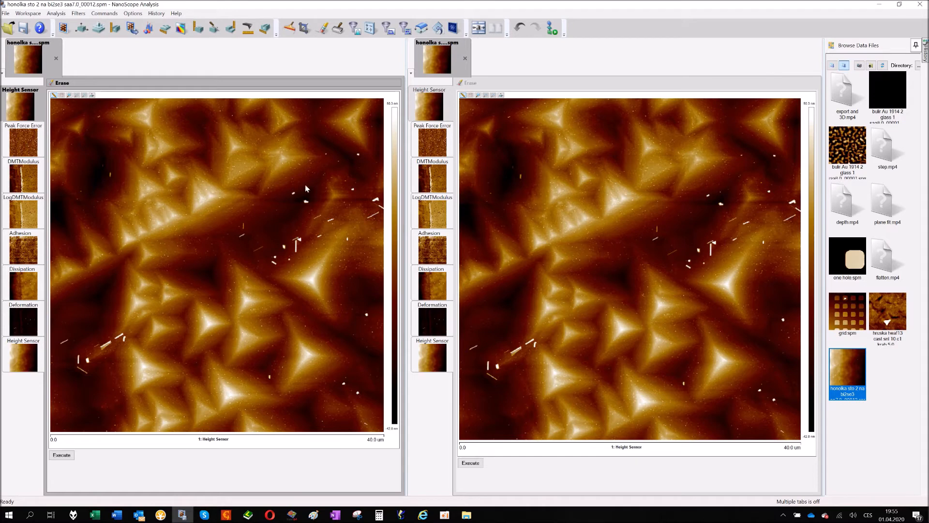
mouse_move(281, 141)
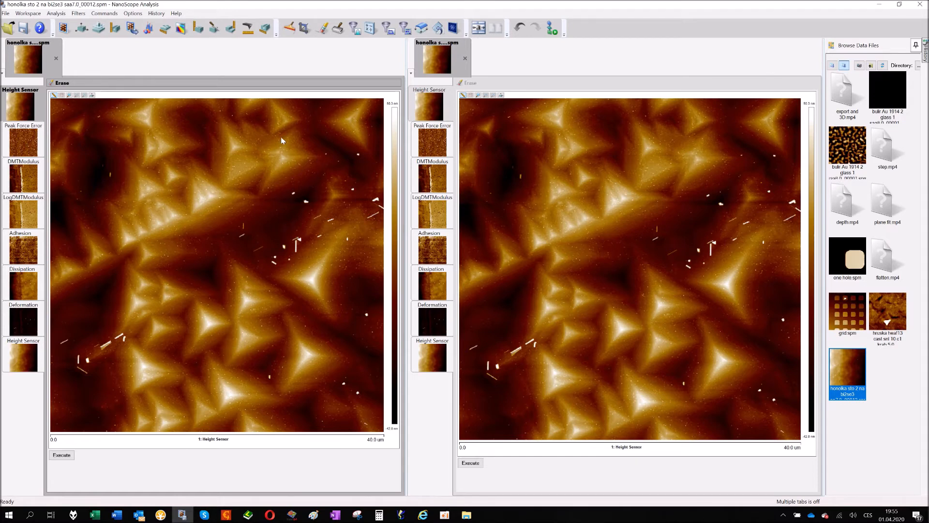
mouse_move(262, 159)
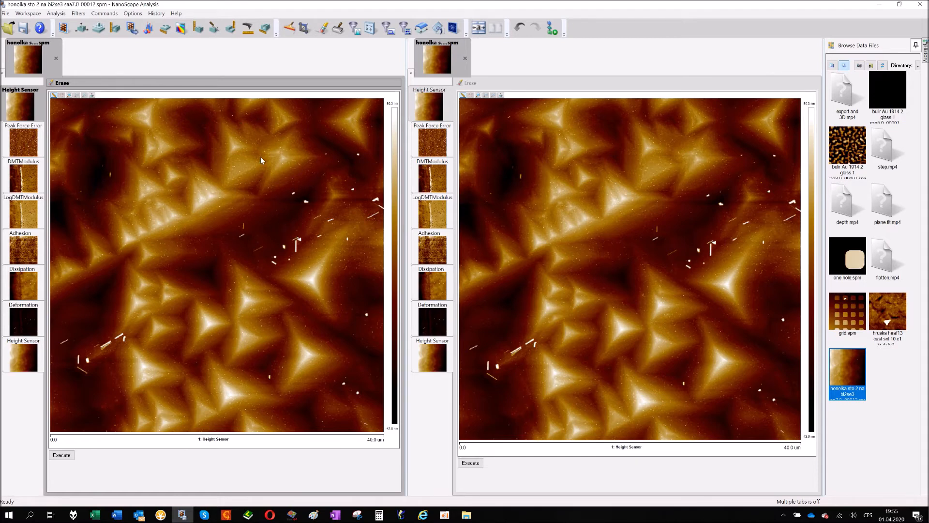
mouse_move(298, 175)
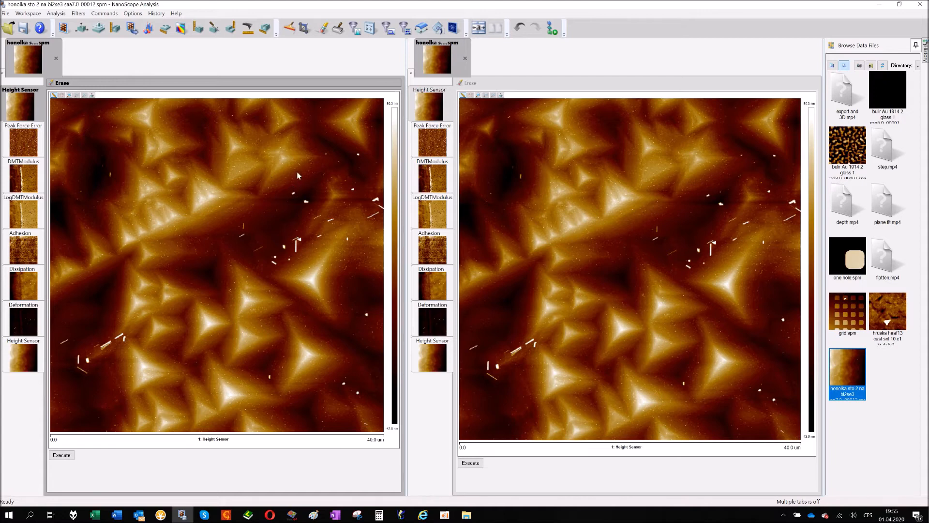
mouse_move(290, 165)
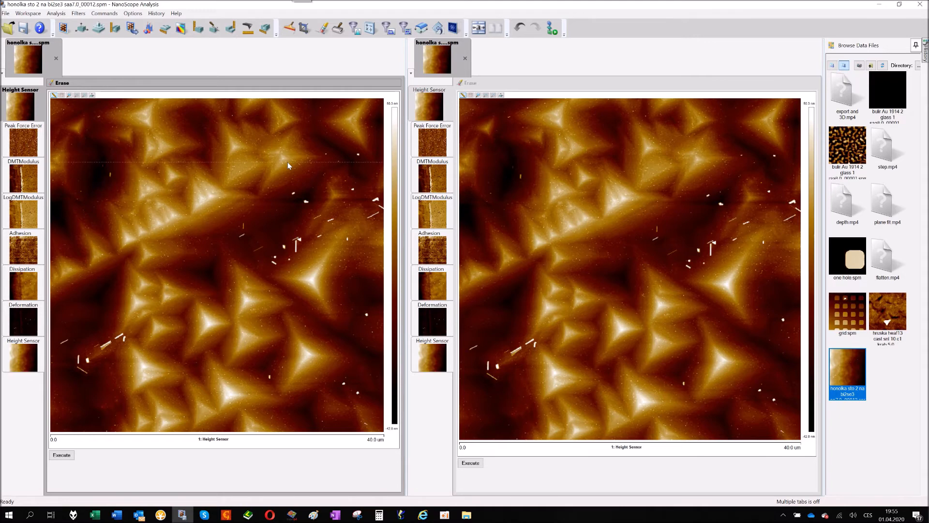
mouse_move(223, 168)
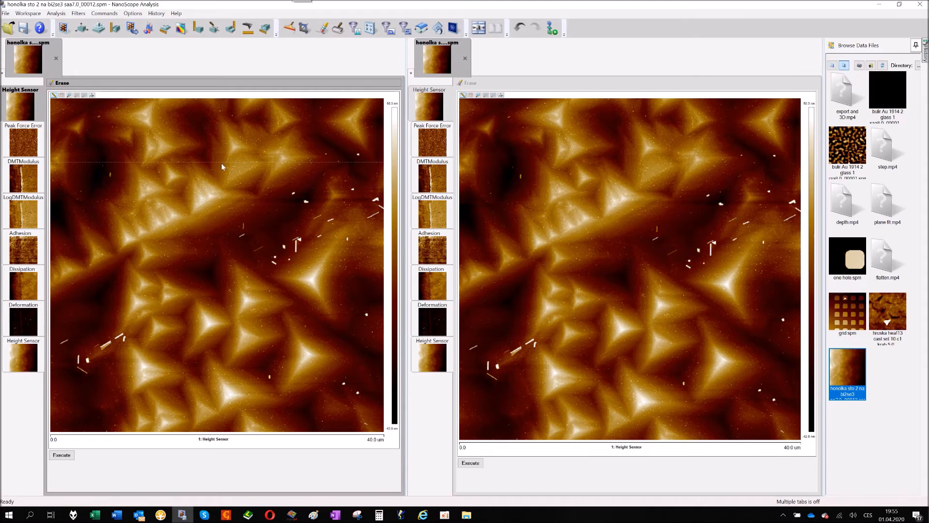
mouse_move(160, 165)
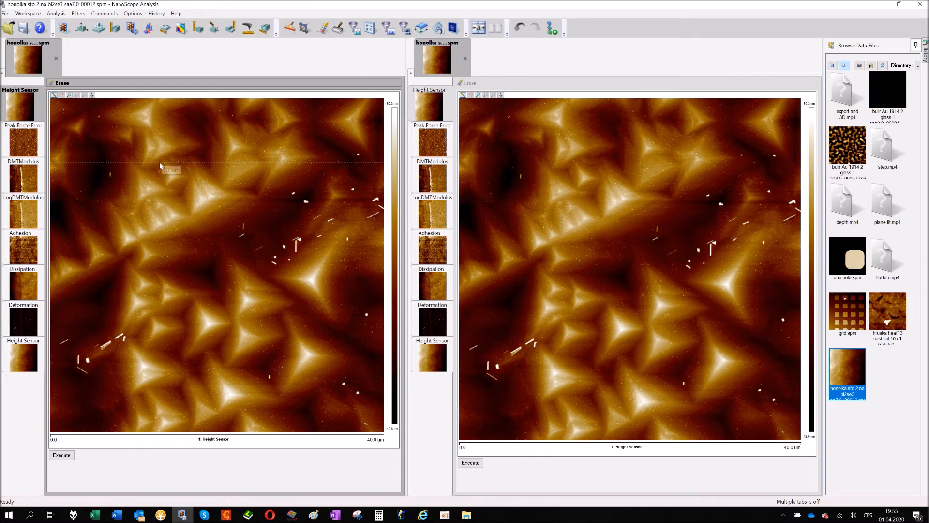
mouse_move(267, 168)
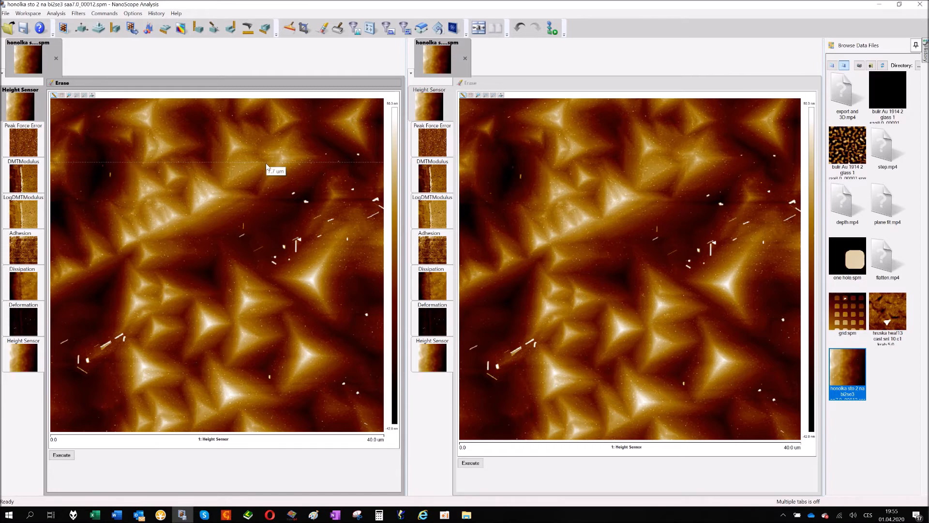
mouse_move(303, 168)
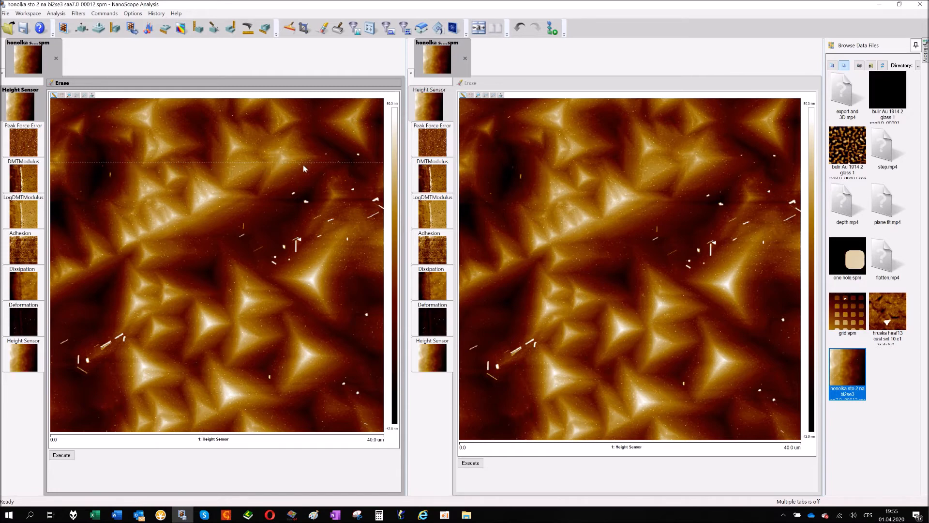
mouse_move(276, 166)
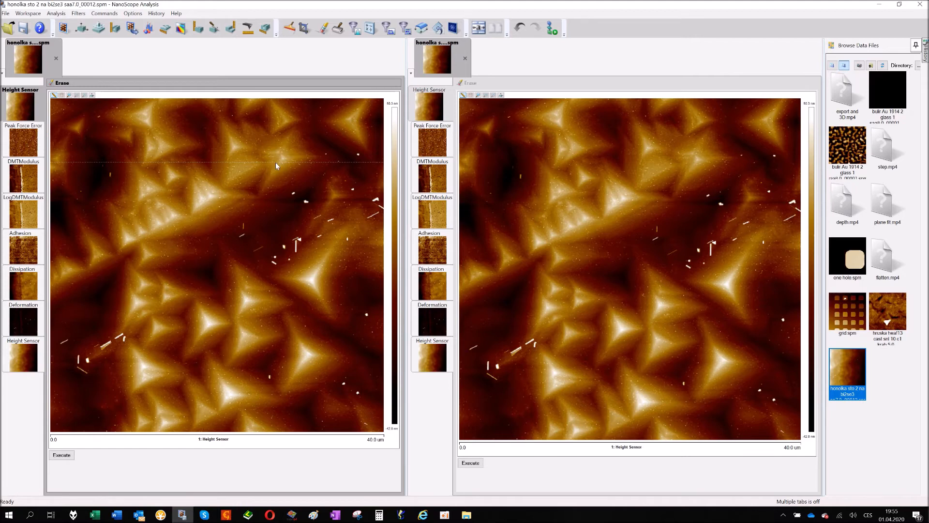
mouse_move(228, 165)
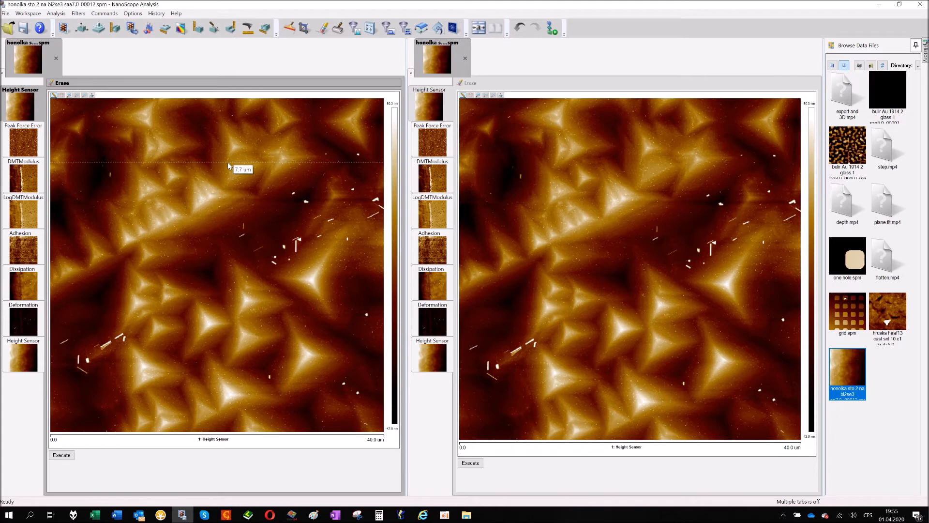
mouse_move(318, 70)
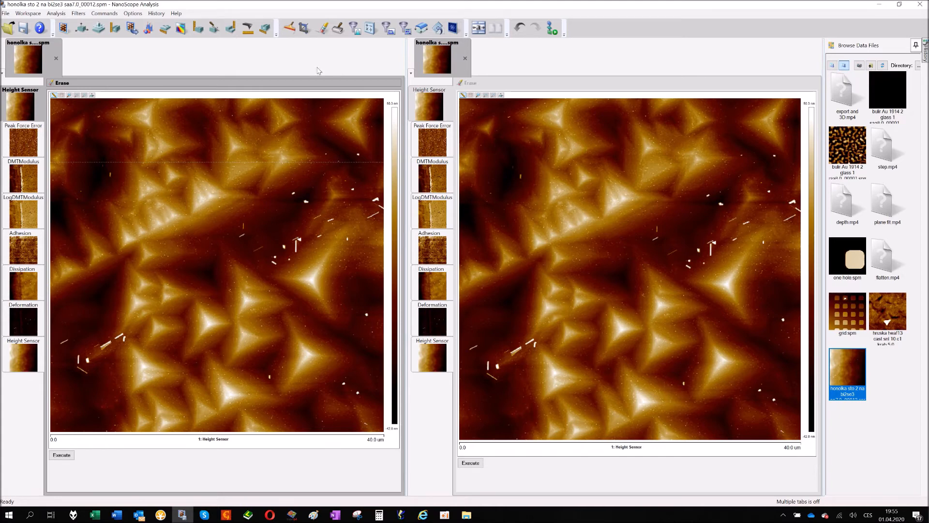
mouse_move(337, 53)
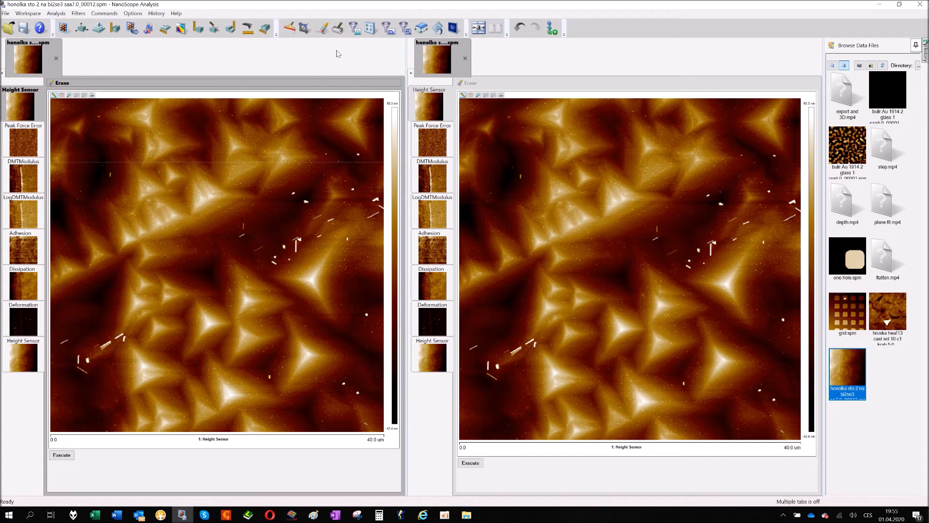
mouse_move(295, 28)
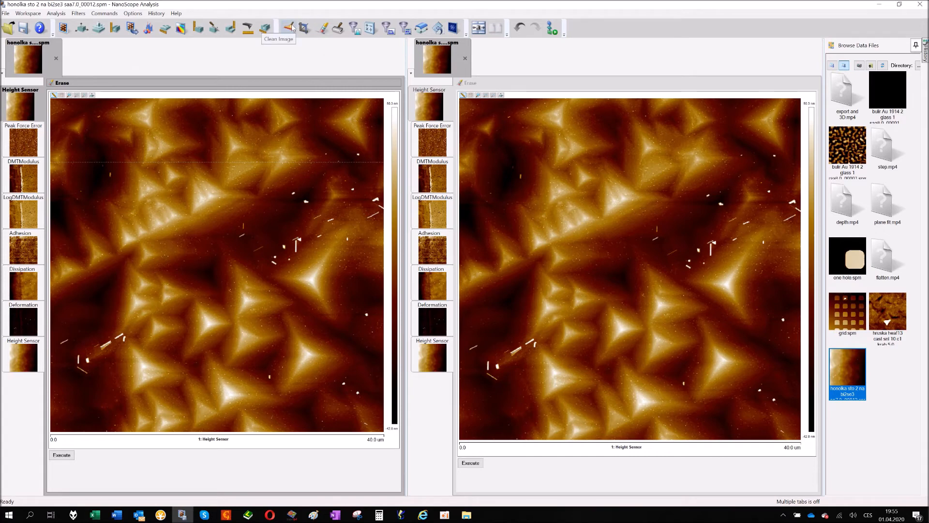
click(289, 28)
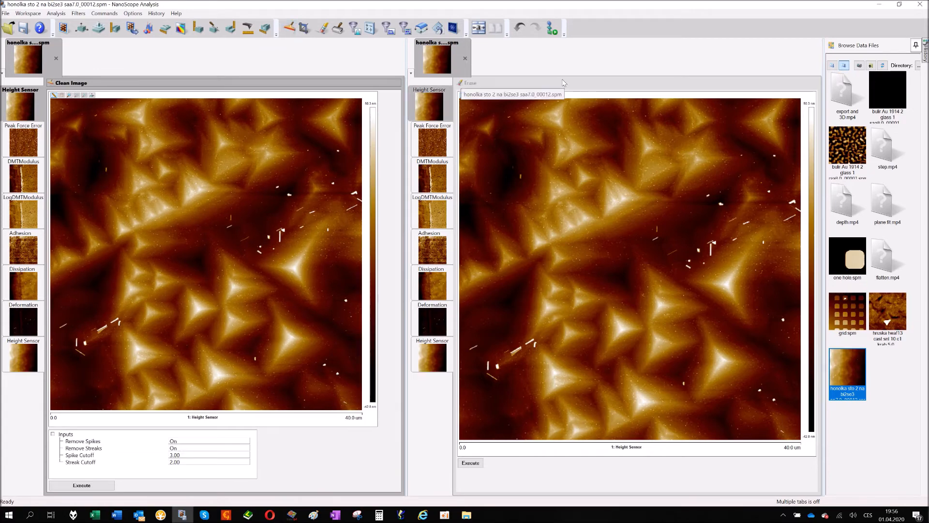
mouse_move(290, 28)
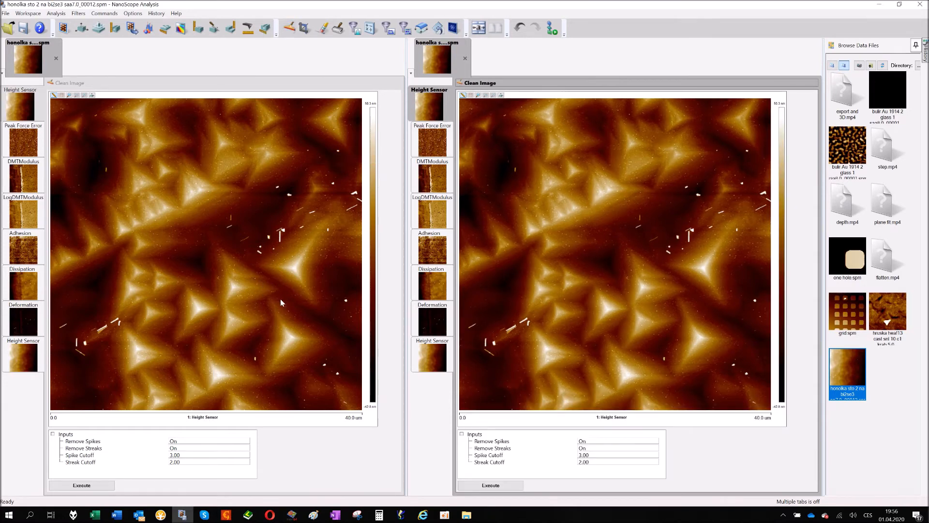
mouse_move(196, 384)
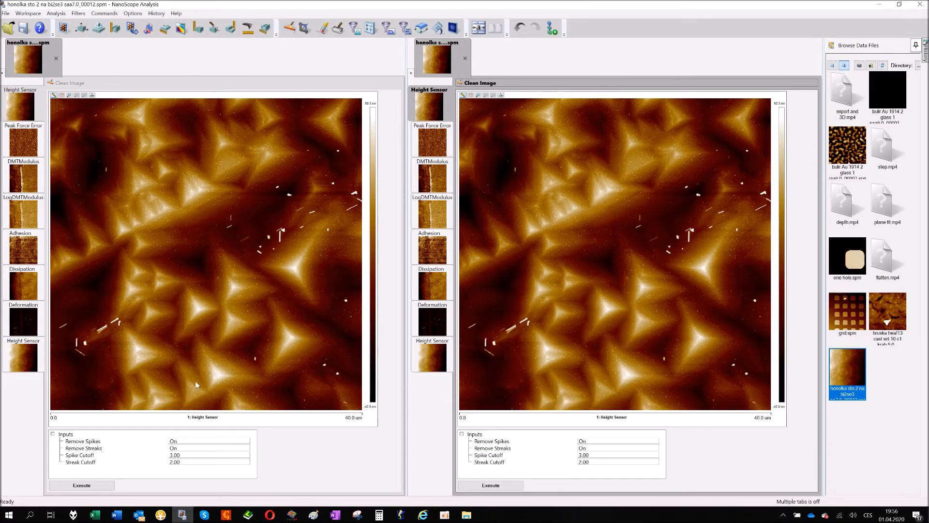
mouse_move(249, 227)
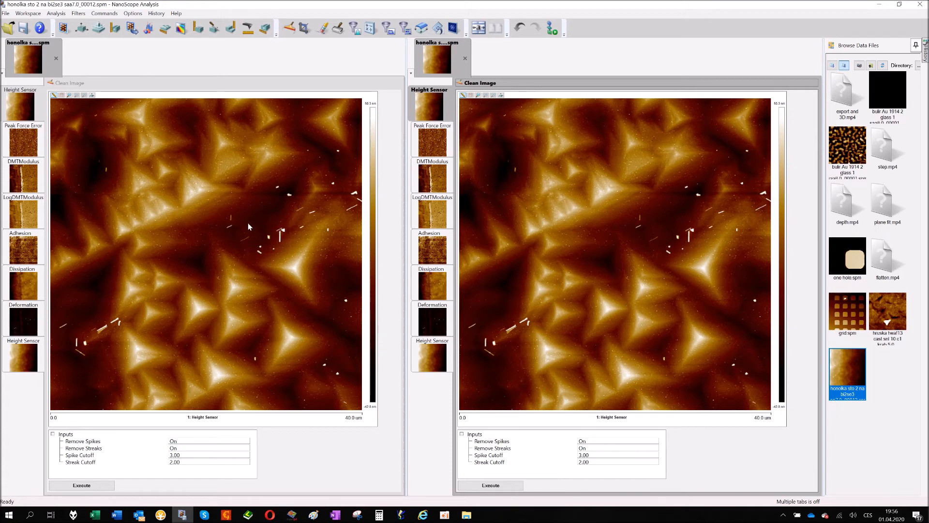
mouse_move(147, 242)
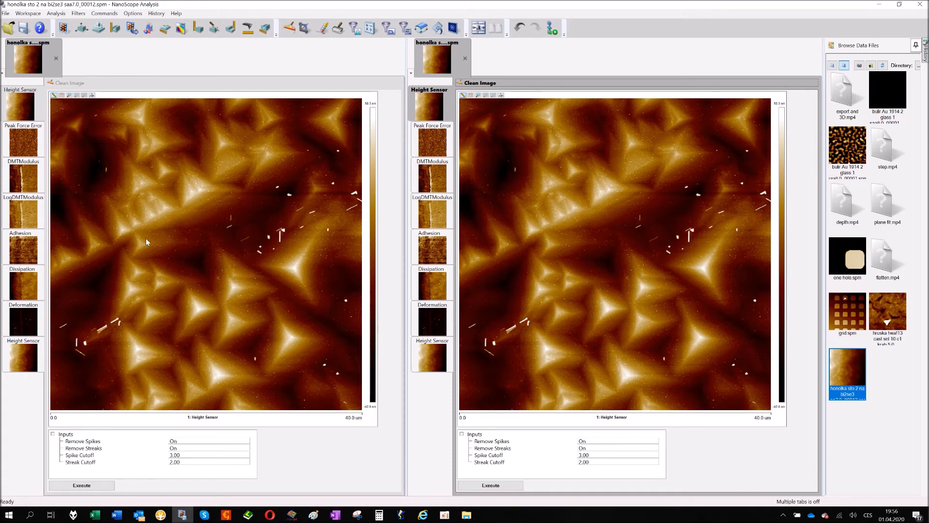
mouse_move(225, 239)
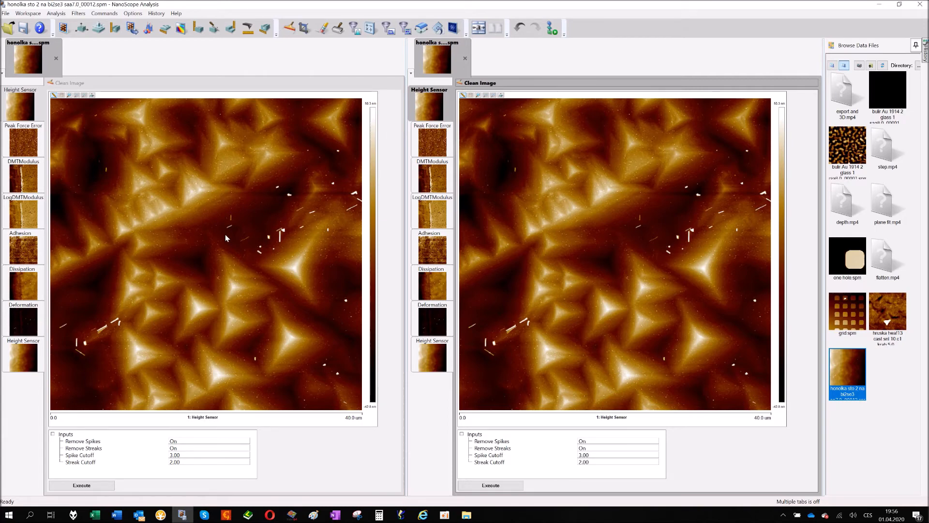
mouse_move(157, 204)
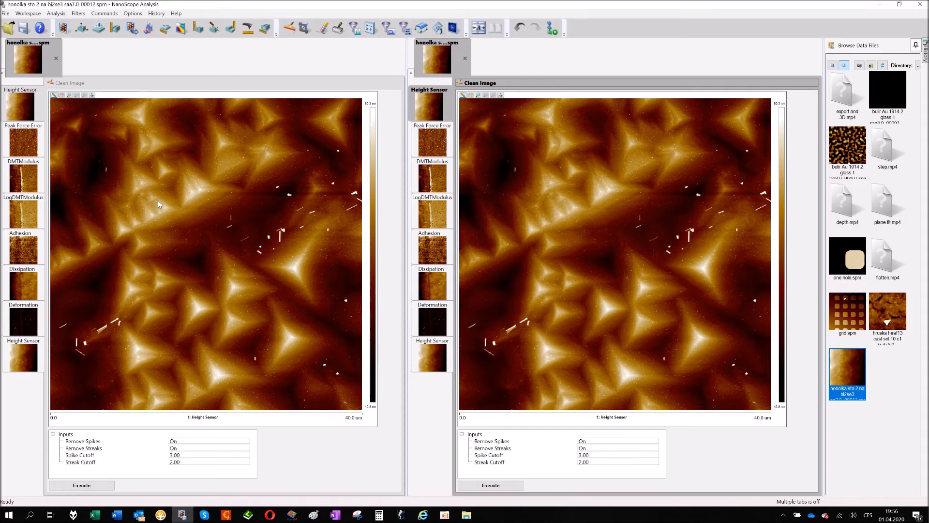
mouse_move(170, 207)
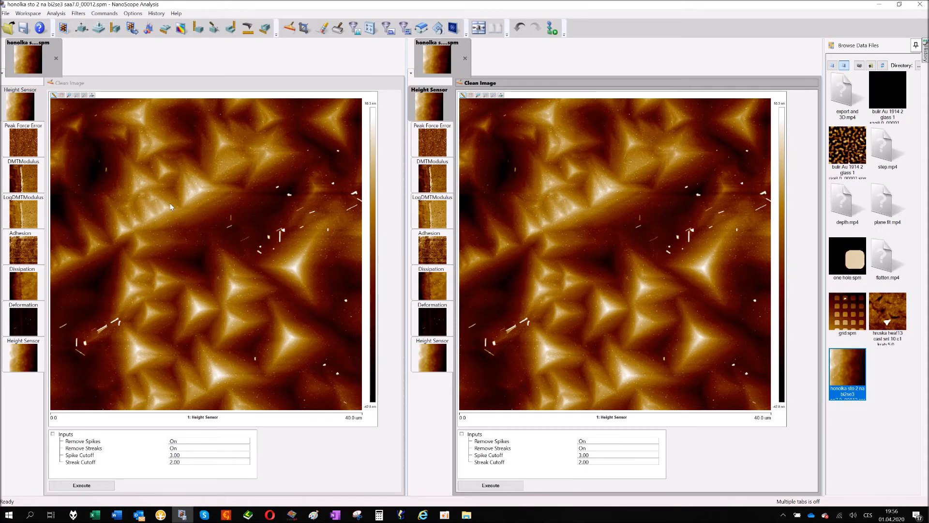
mouse_move(125, 212)
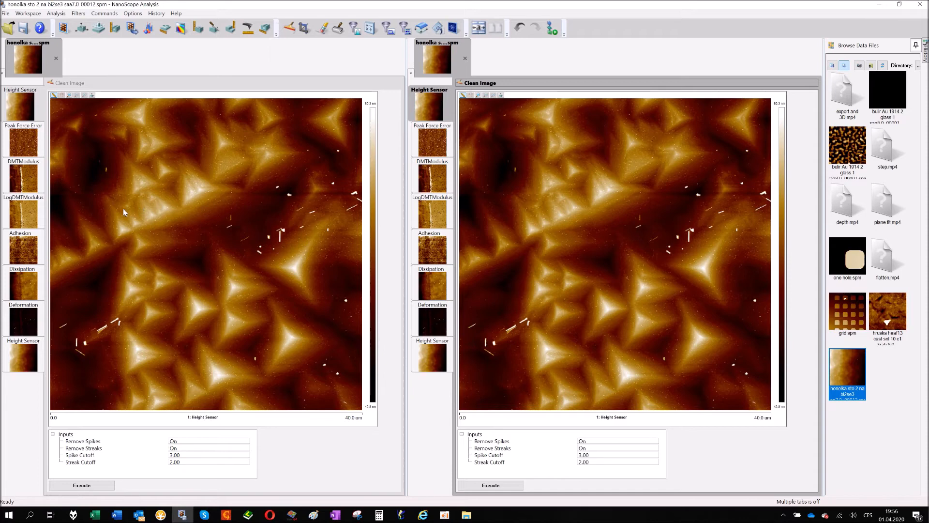
mouse_move(151, 217)
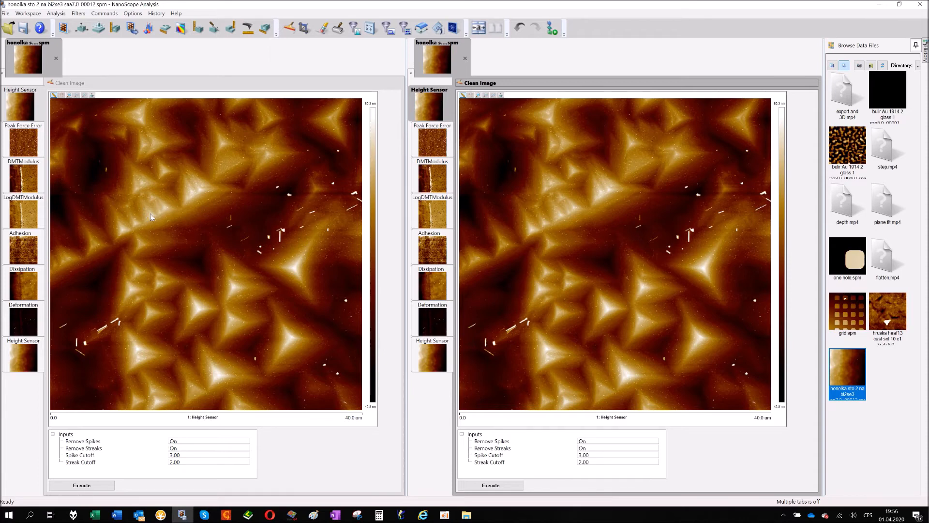
mouse_move(166, 217)
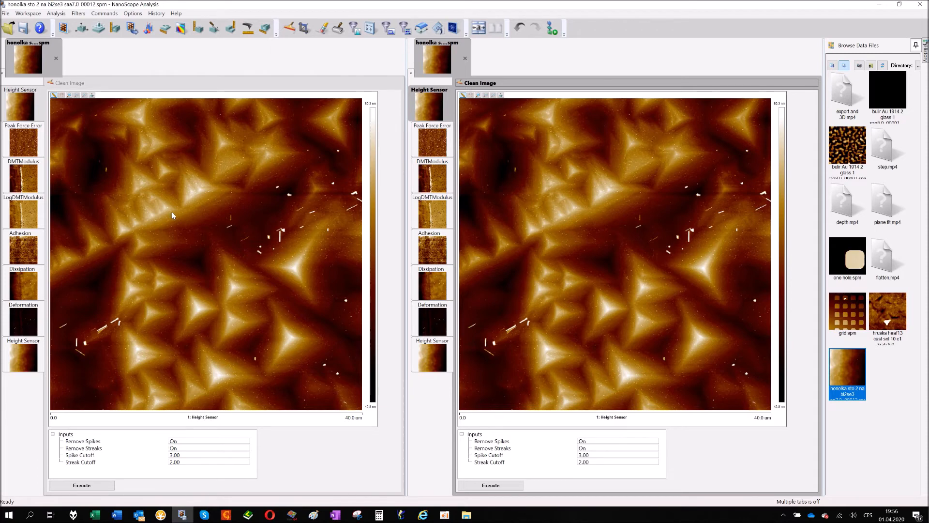
mouse_move(188, 212)
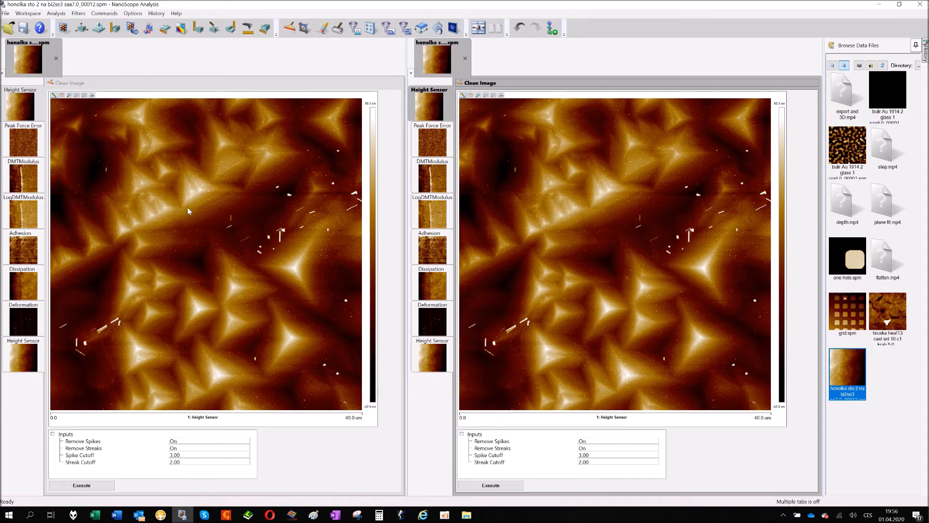
mouse_move(175, 210)
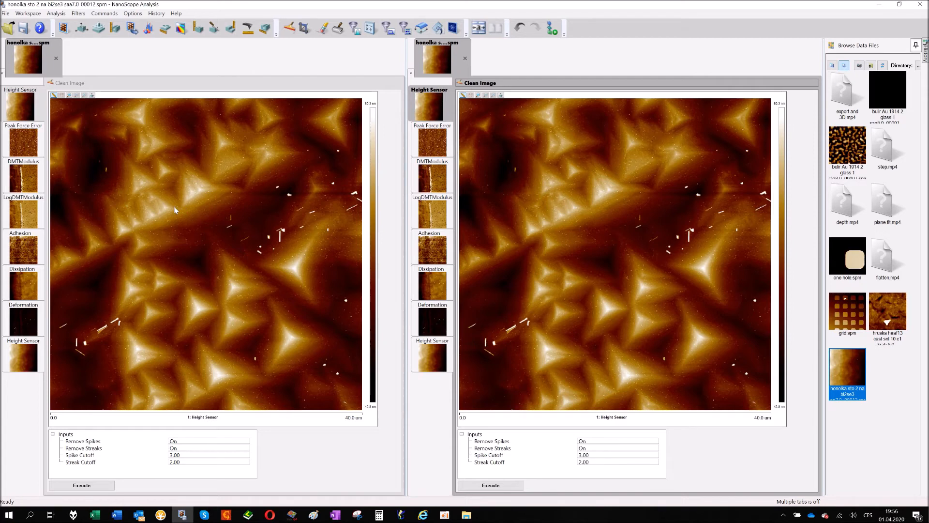
mouse_move(175, 212)
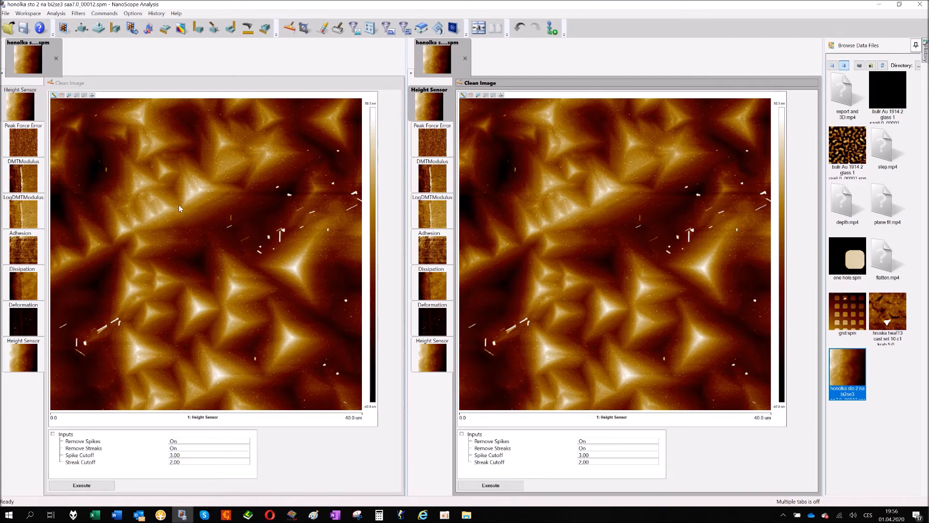
mouse_move(167, 192)
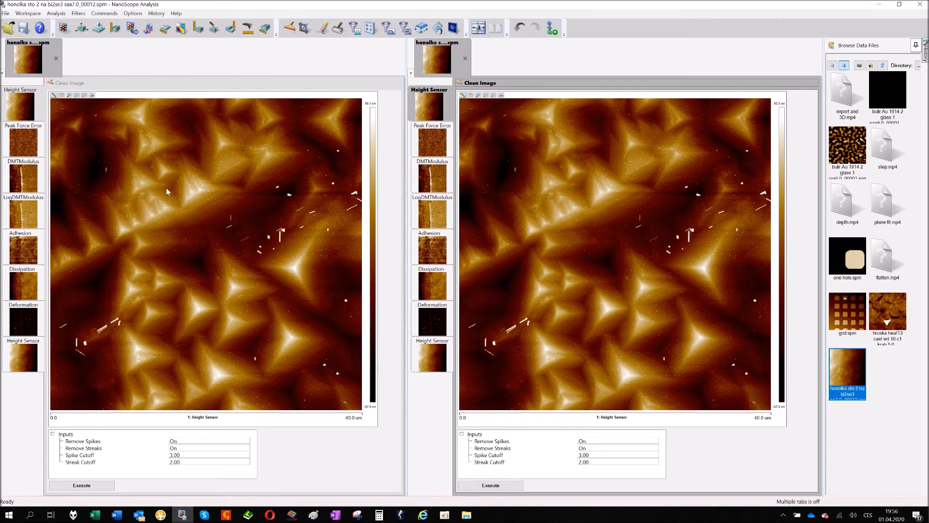
mouse_move(228, 159)
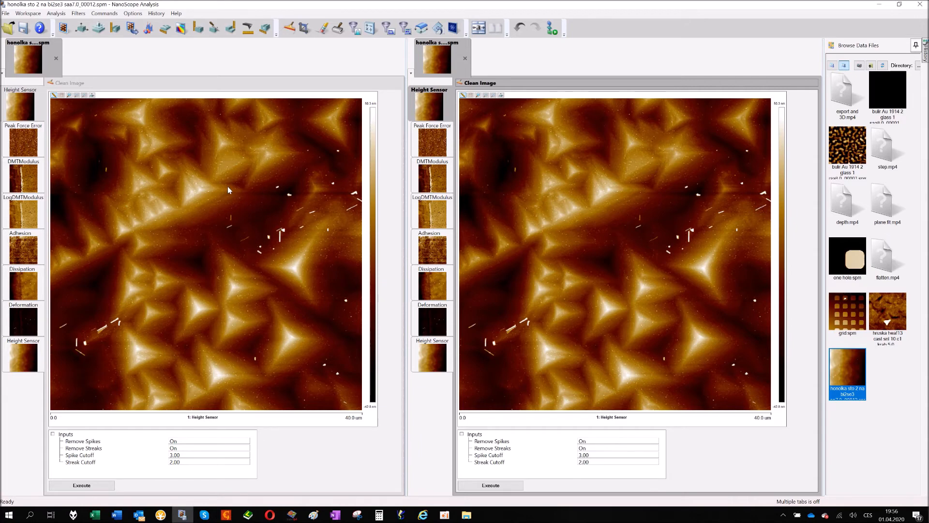
mouse_move(231, 193)
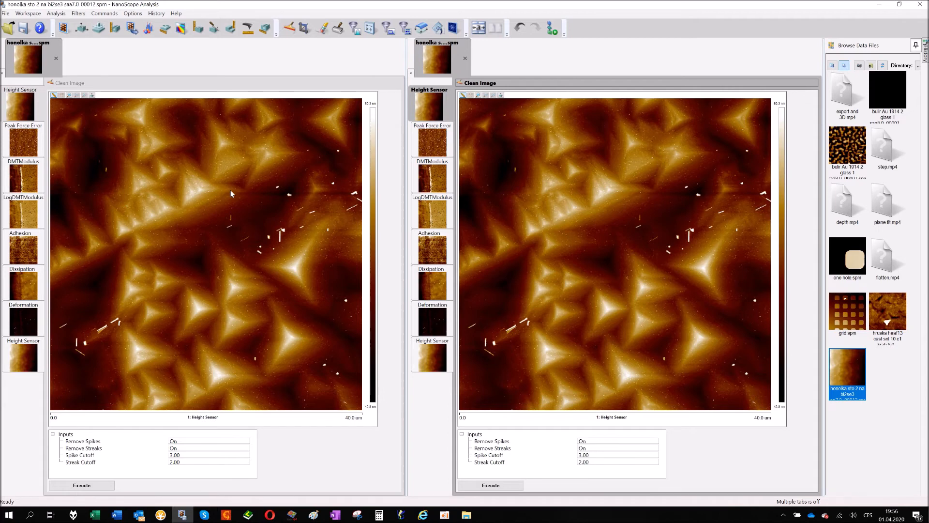
mouse_move(208, 203)
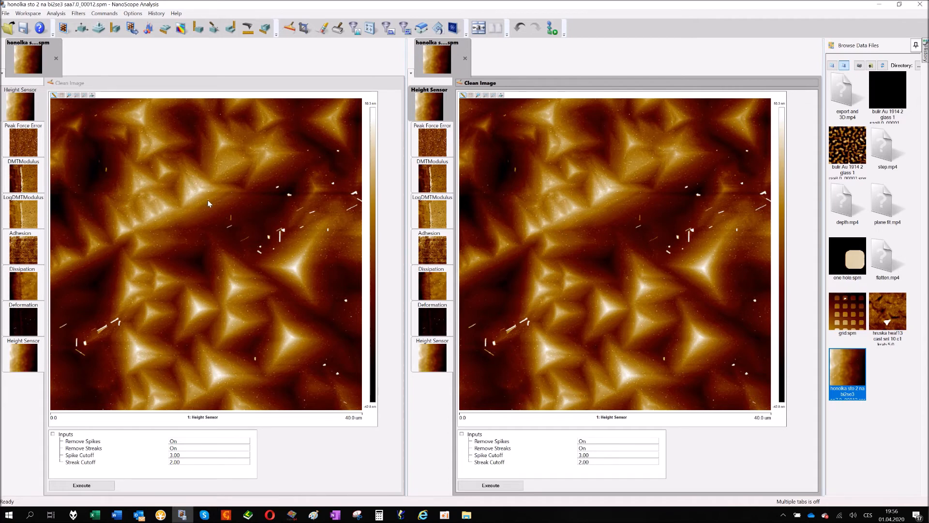
mouse_move(174, 402)
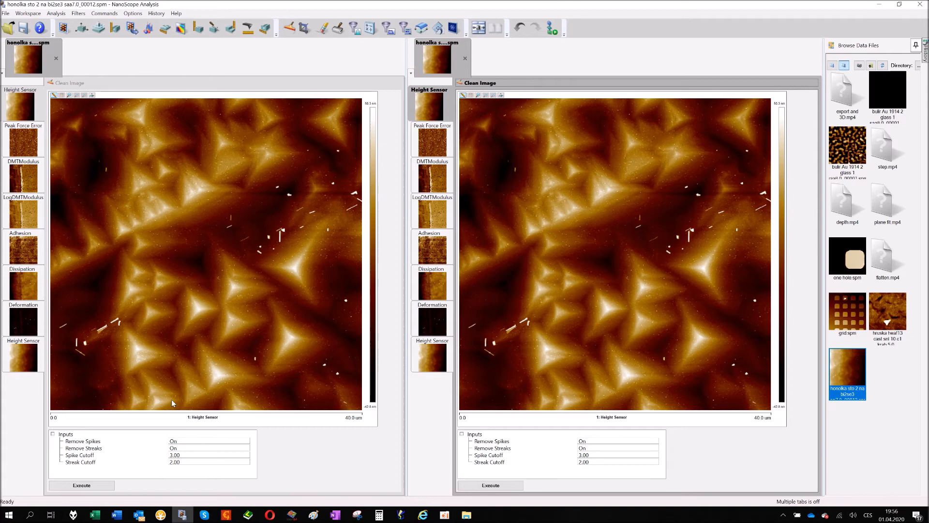
mouse_move(227, 200)
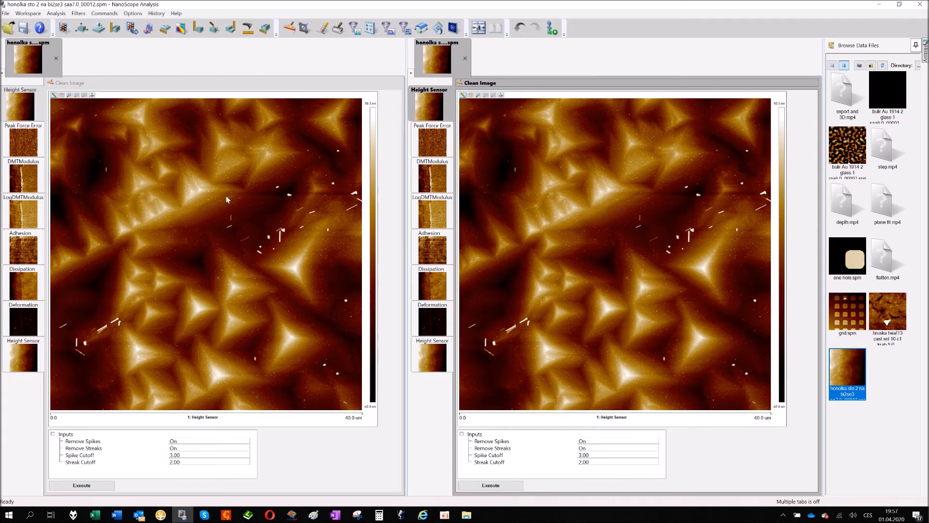
mouse_move(198, 186)
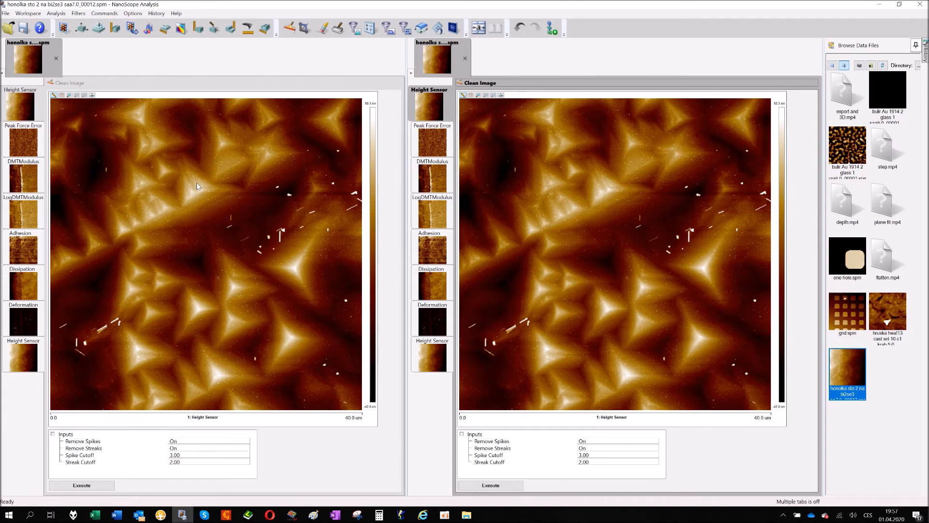
mouse_move(213, 344)
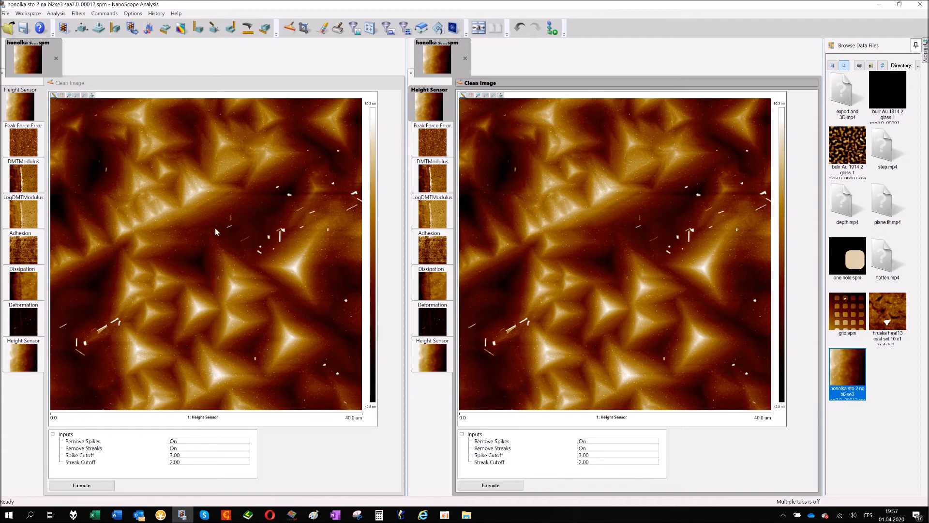
mouse_move(254, 203)
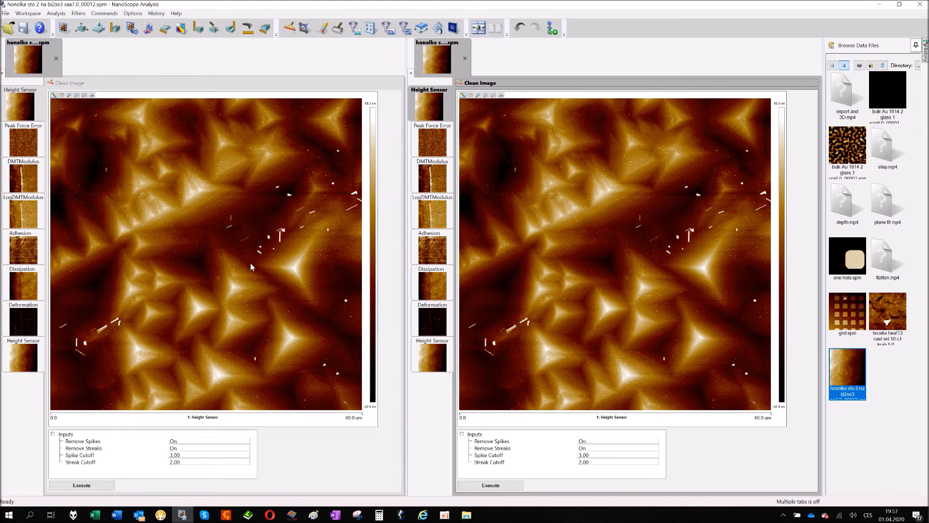
mouse_move(286, 216)
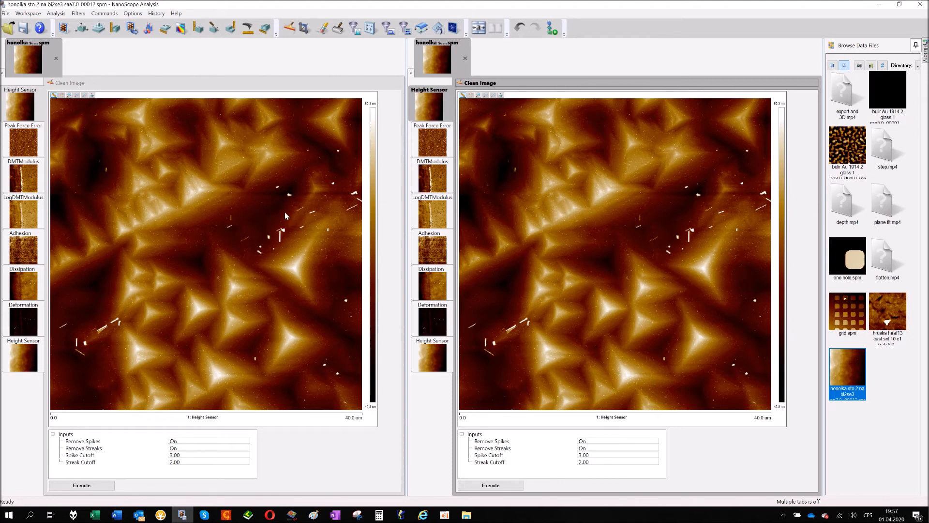
mouse_move(270, 230)
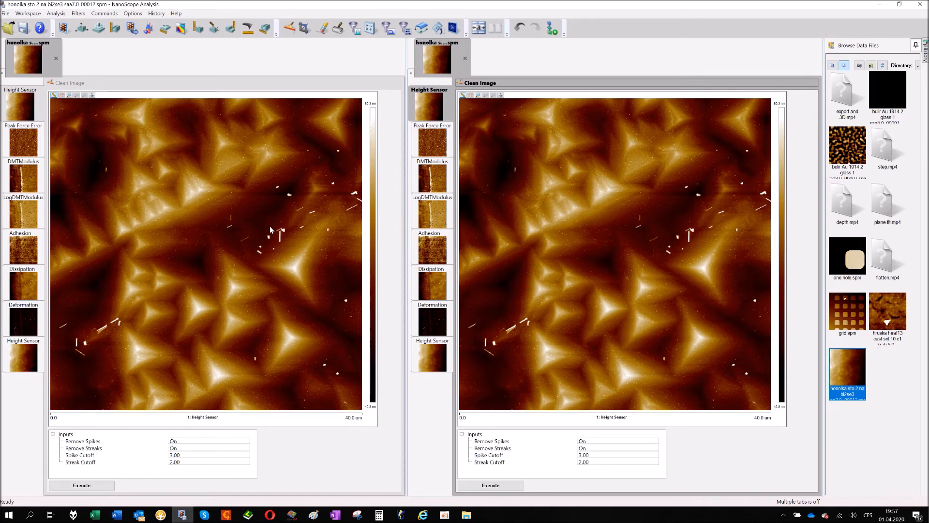
mouse_move(219, 441)
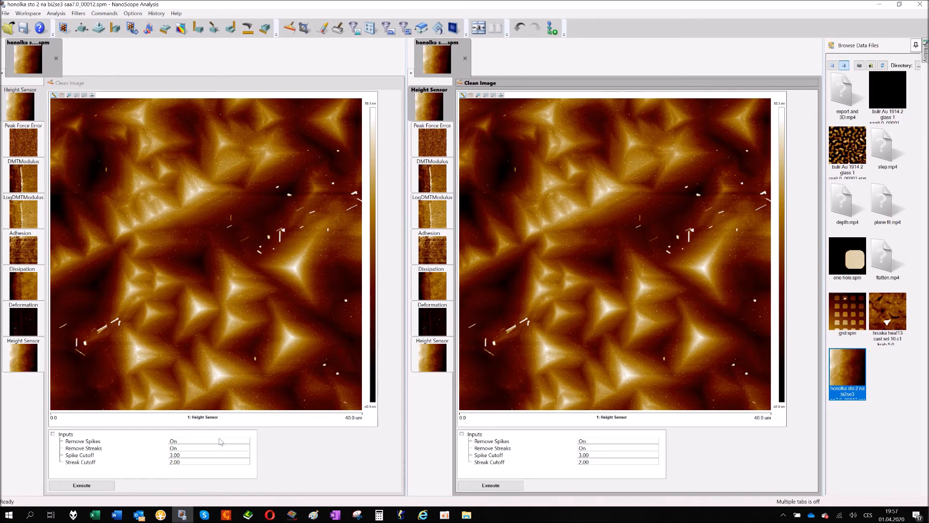
- Select the left pane's Spike Cutoff value 3.00 for editing
triple_click(173, 455)
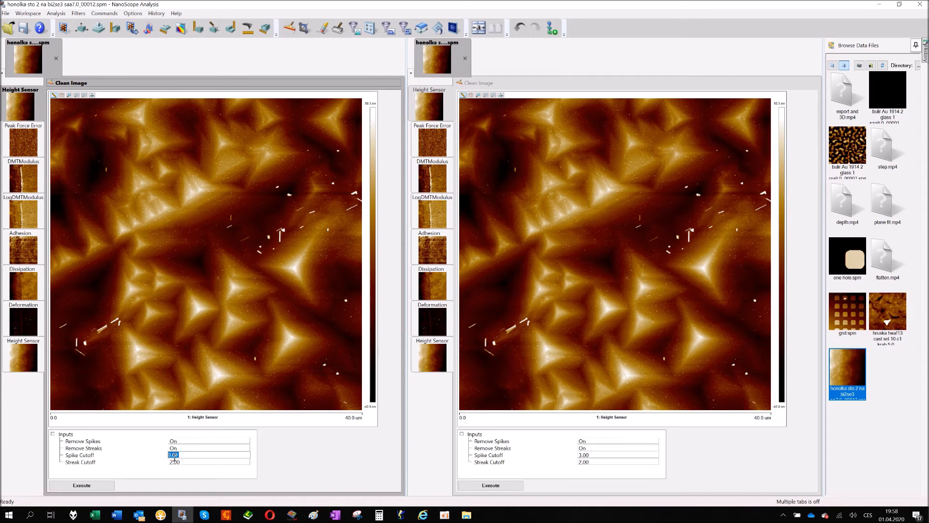
mouse_move(249, 205)
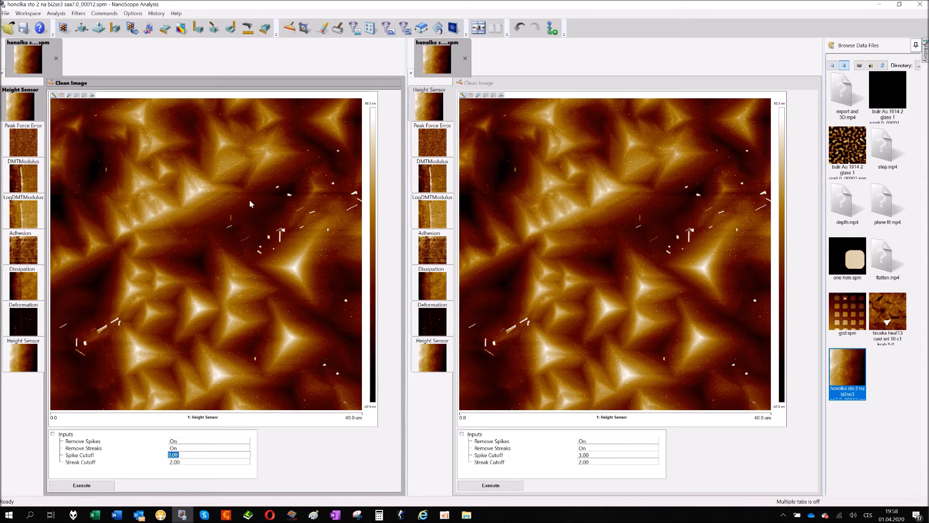
mouse_move(301, 246)
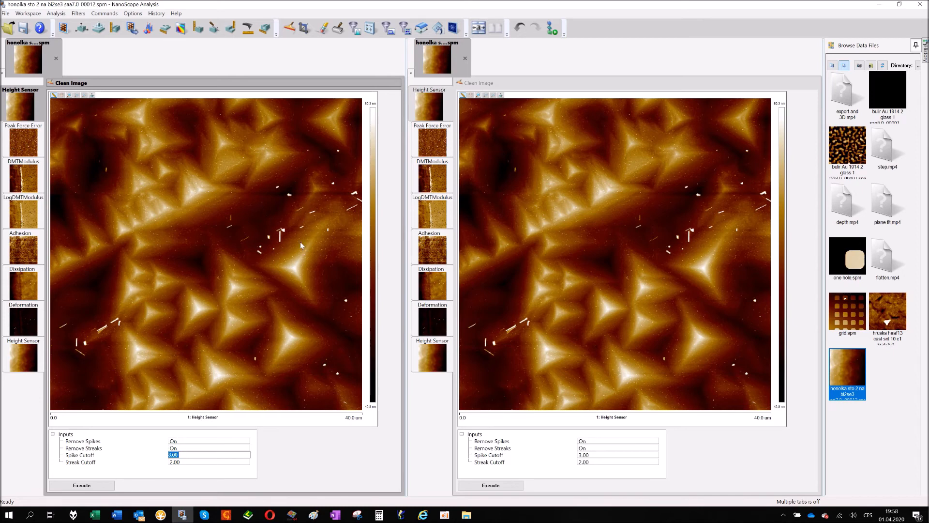
mouse_move(88, 448)
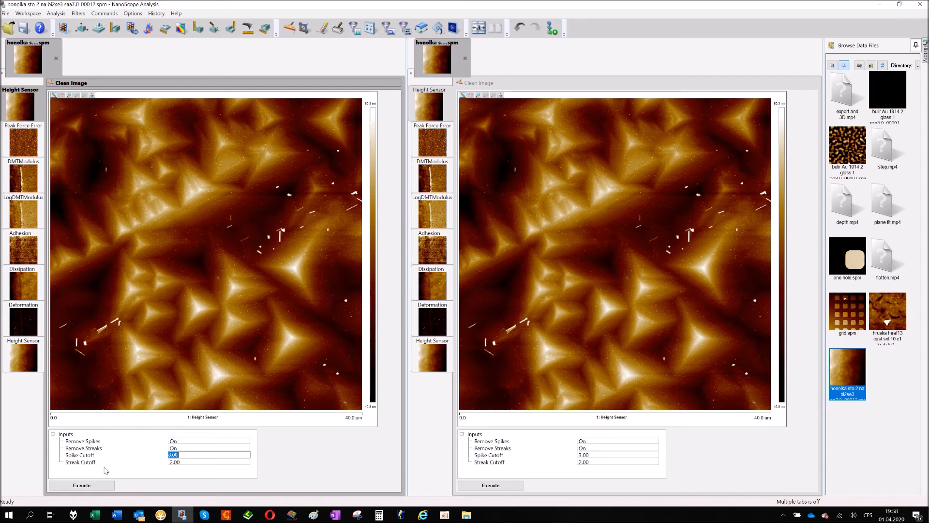
mouse_move(357, 270)
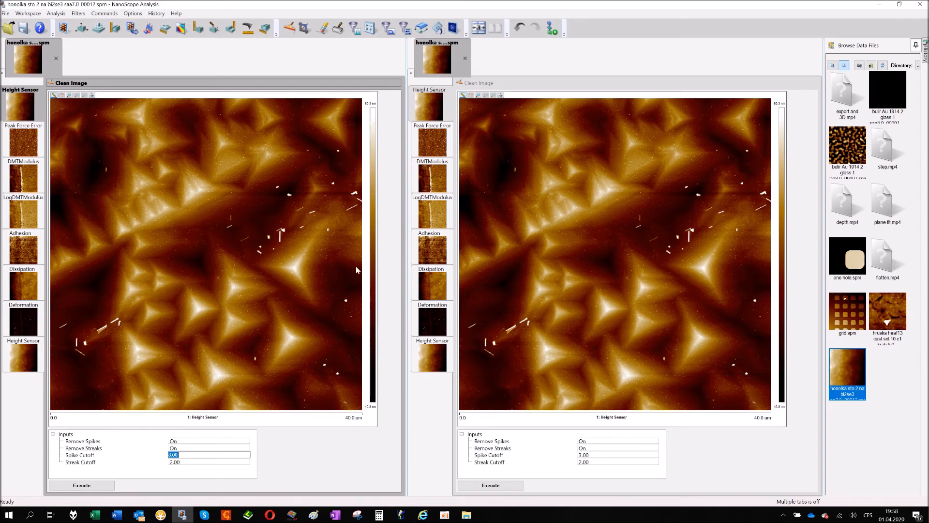
mouse_move(257, 186)
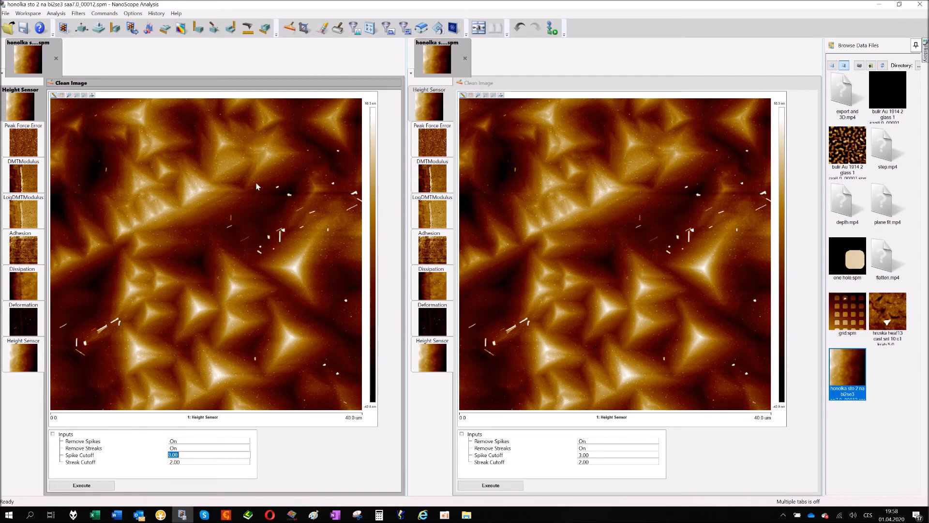
mouse_move(199, 472)
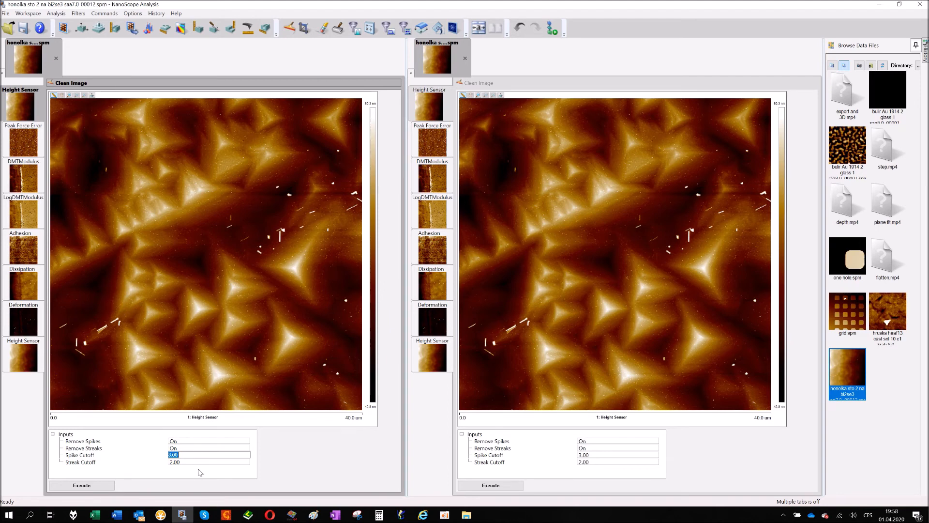
mouse_move(192, 468)
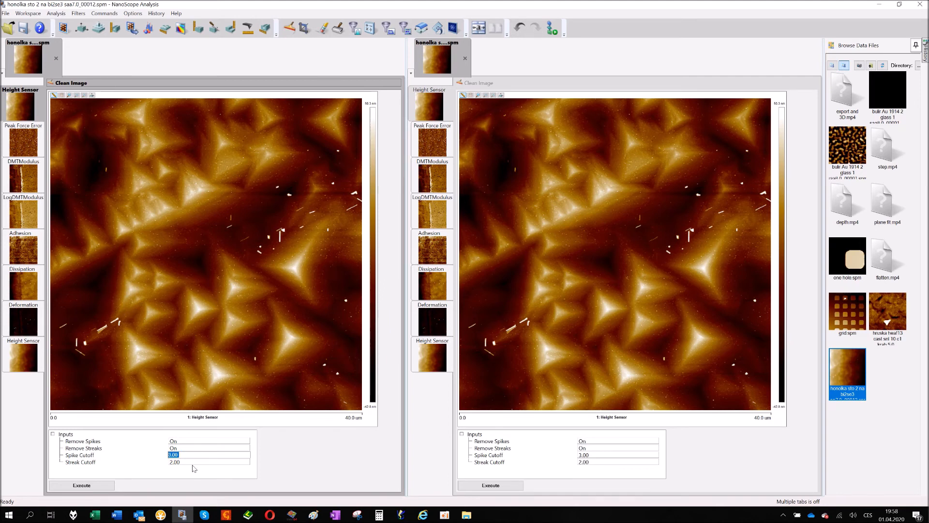
mouse_move(161, 471)
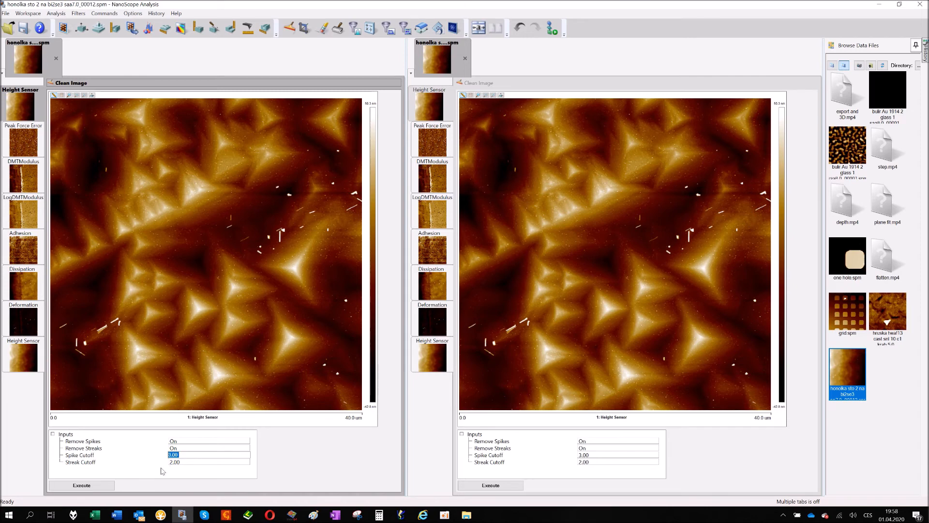
mouse_move(185, 463)
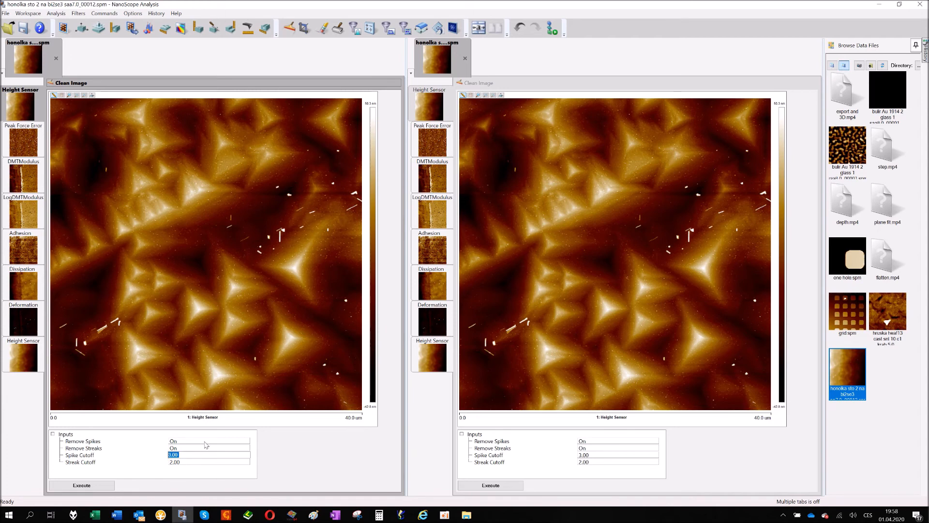
mouse_move(187, 466)
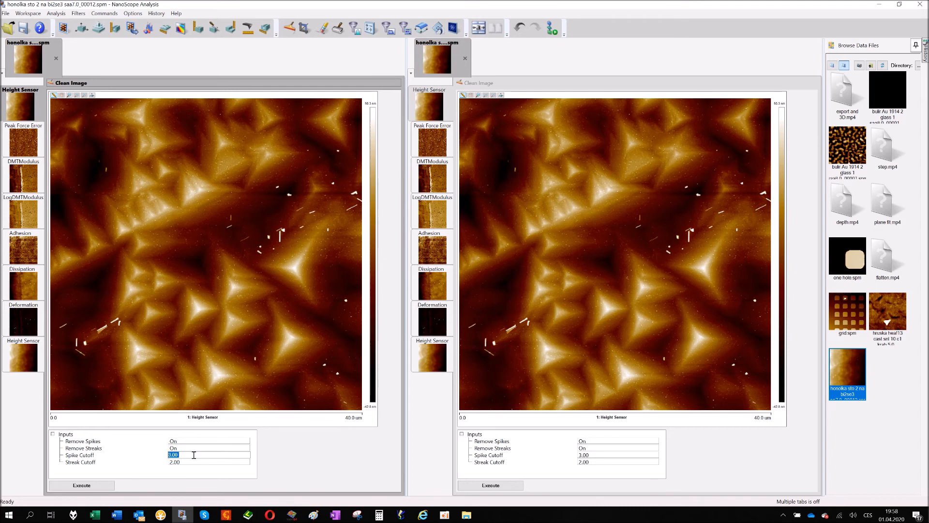
mouse_move(252, 197)
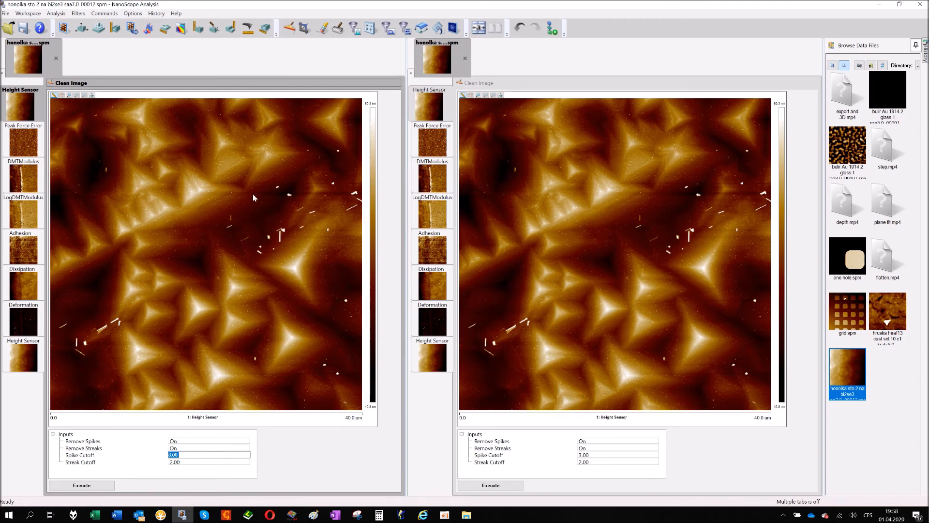
mouse_move(224, 284)
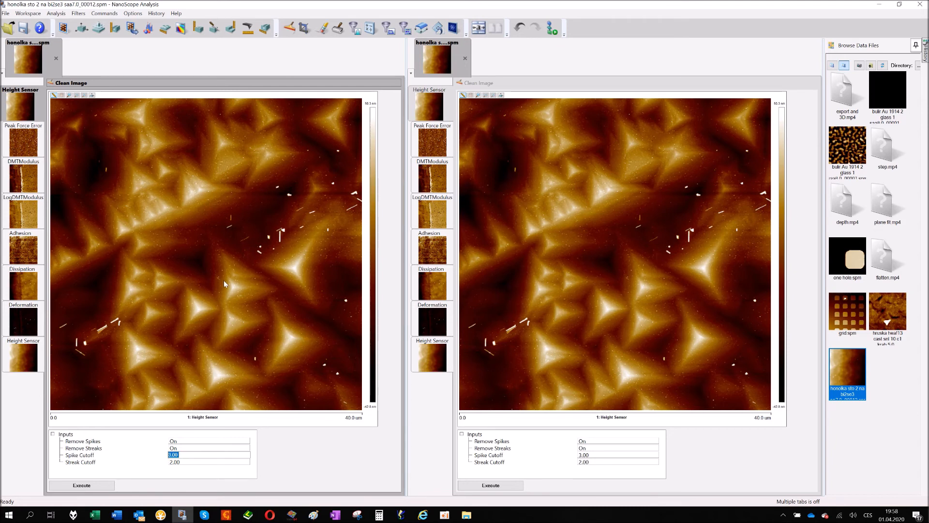
mouse_move(145, 407)
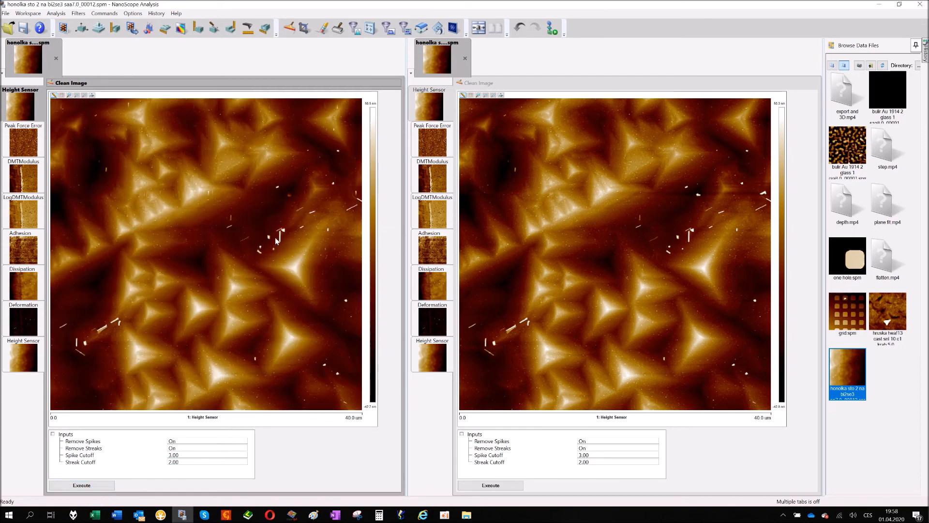
mouse_move(306, 194)
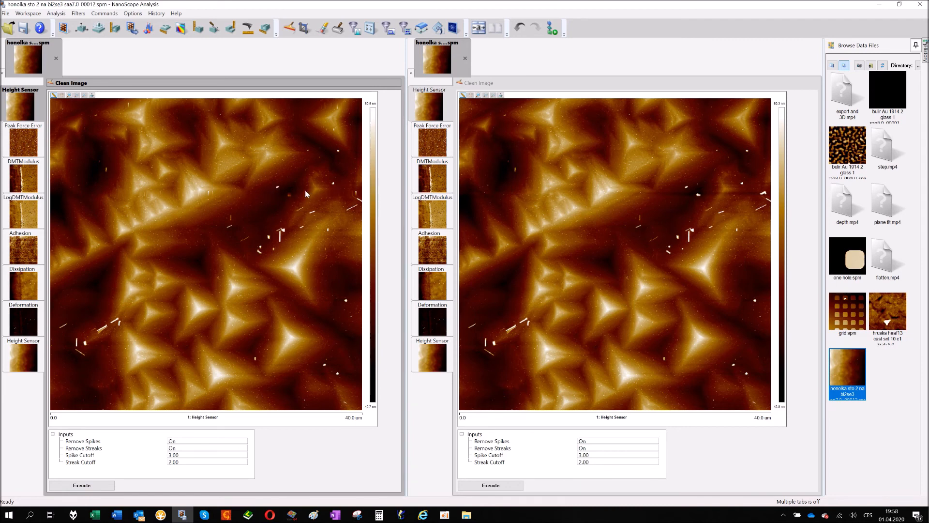
mouse_move(708, 176)
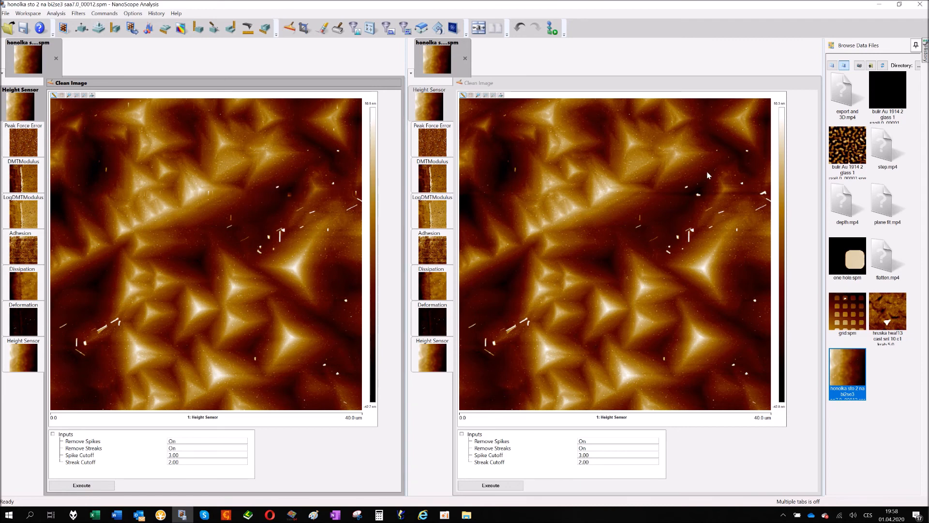
mouse_move(696, 190)
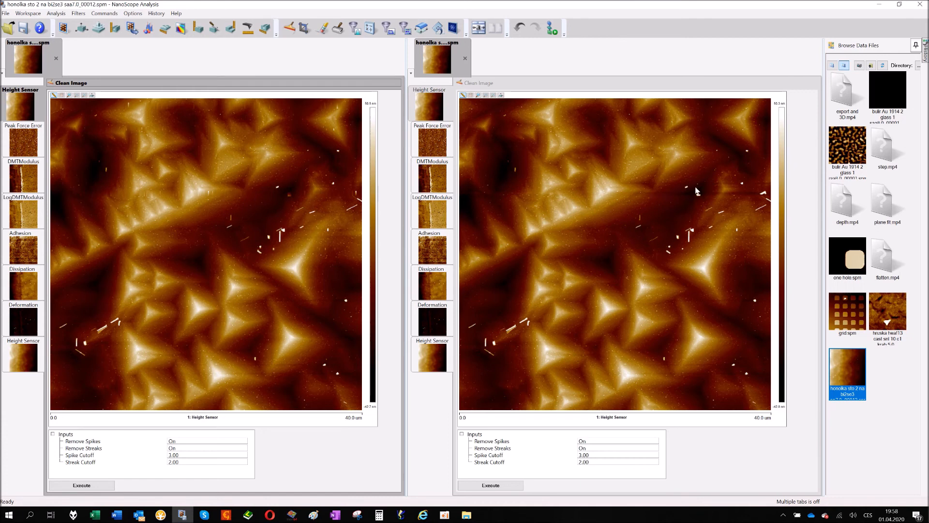
mouse_move(697, 197)
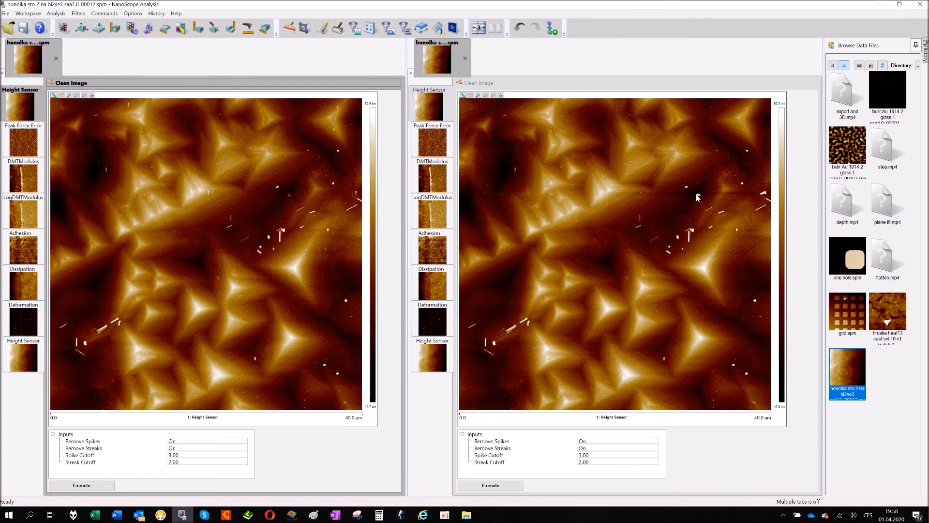
mouse_move(674, 195)
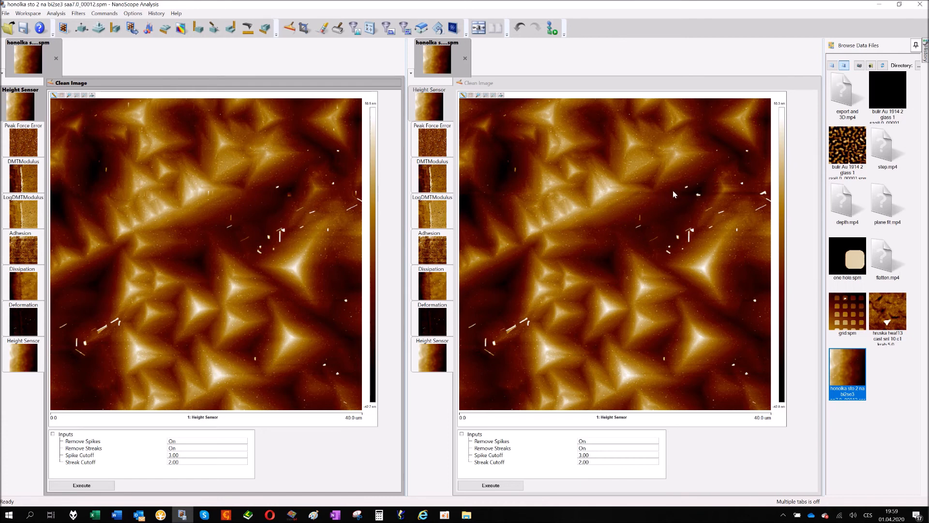
mouse_move(678, 200)
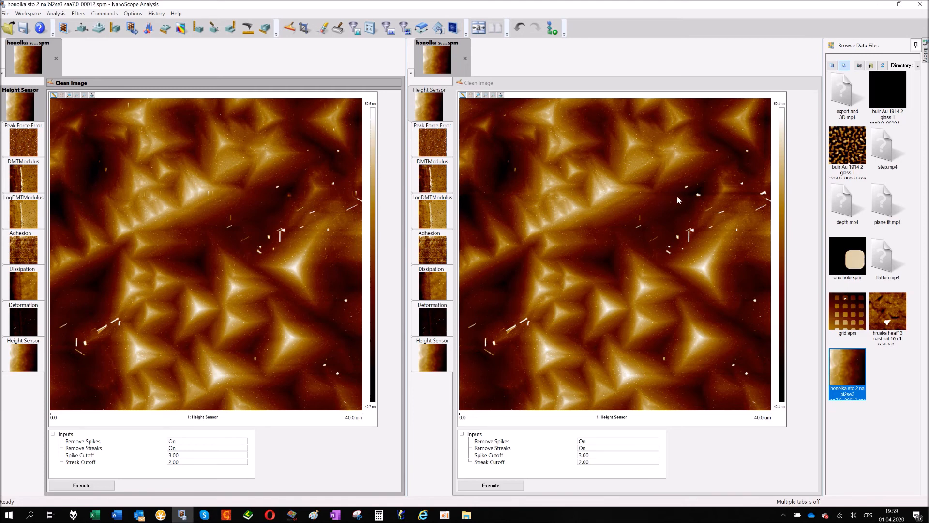
mouse_move(686, 186)
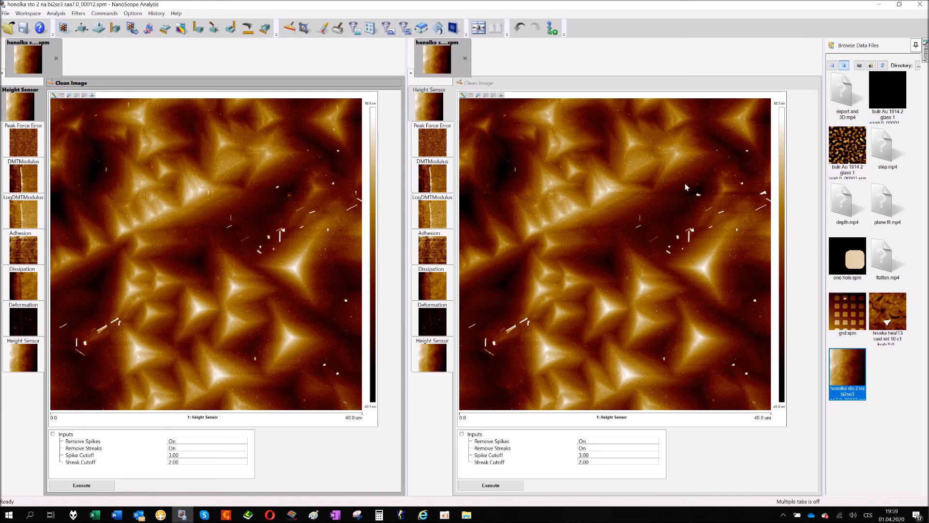
mouse_move(669, 194)
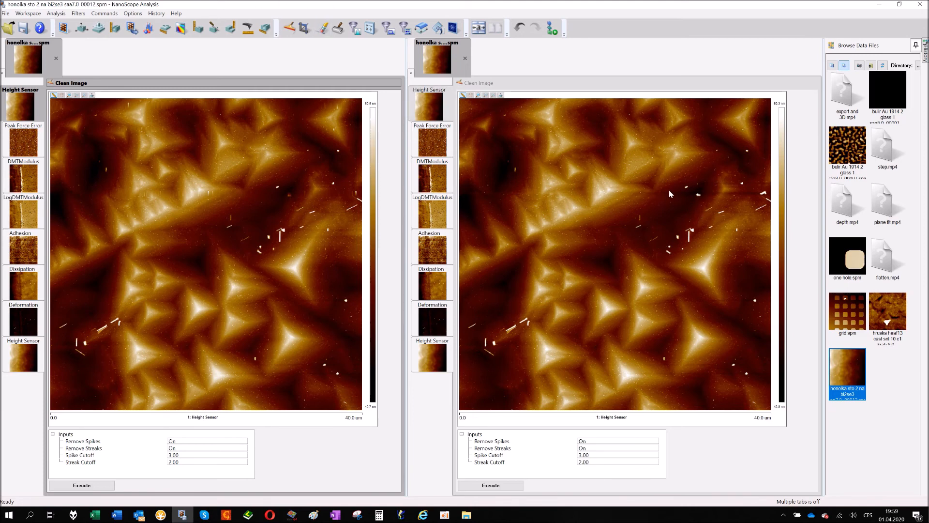
mouse_move(690, 201)
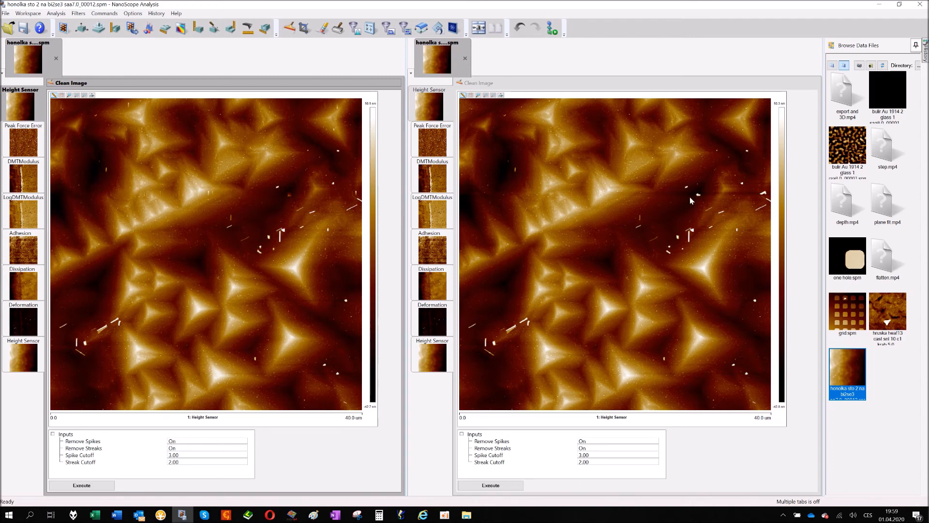
mouse_move(268, 191)
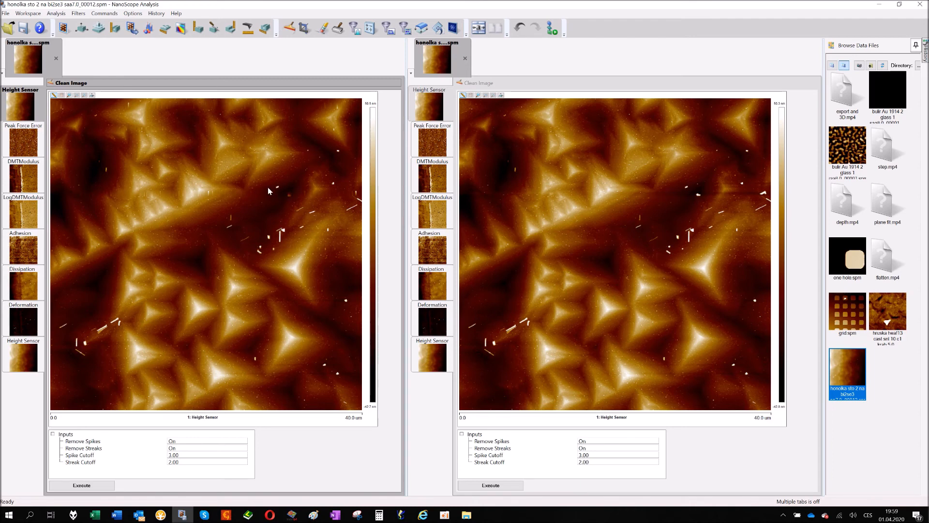
mouse_move(274, 202)
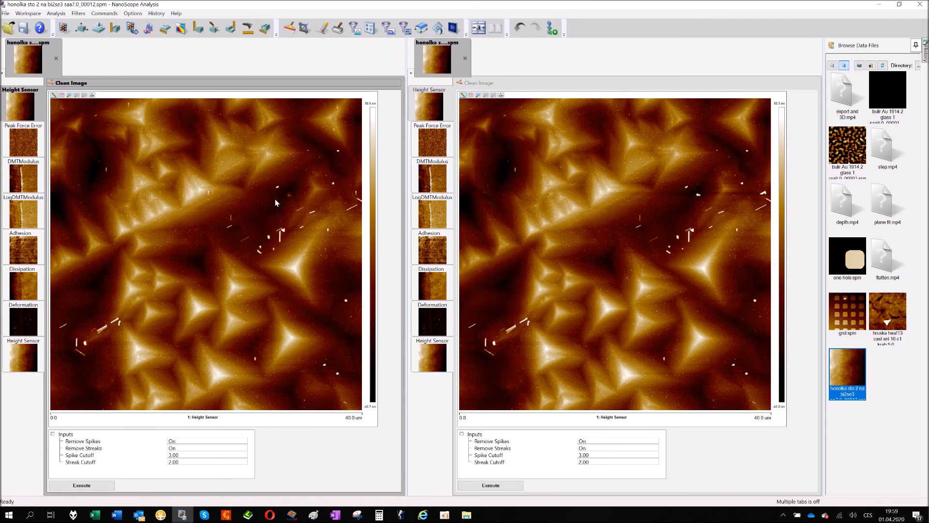
mouse_move(282, 194)
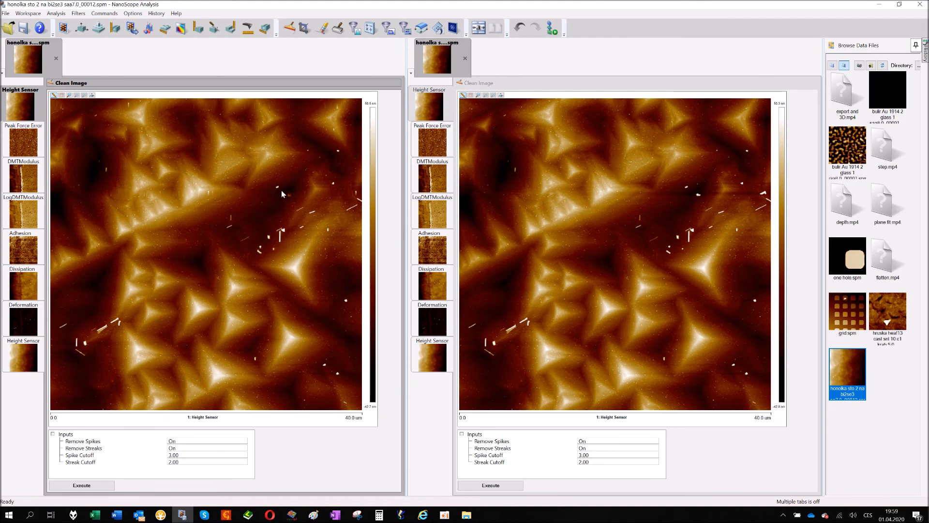
mouse_move(673, 190)
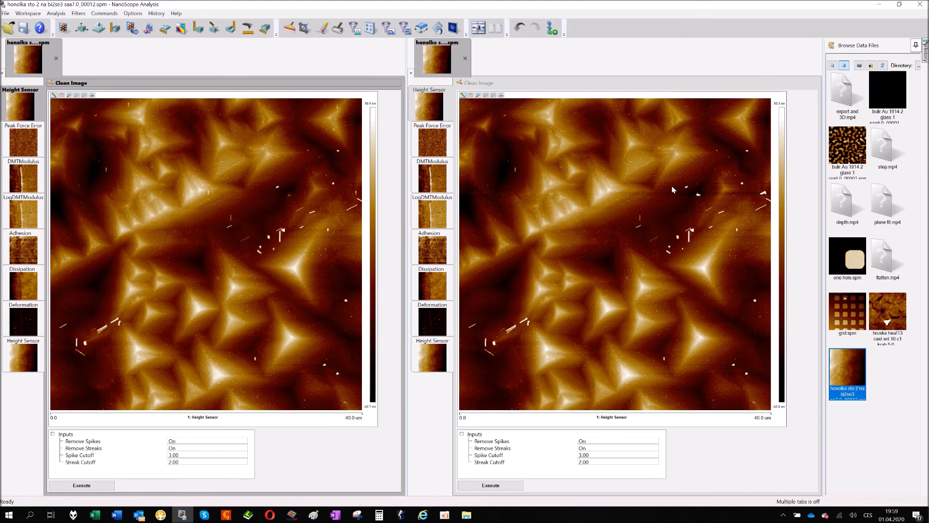
mouse_move(684, 194)
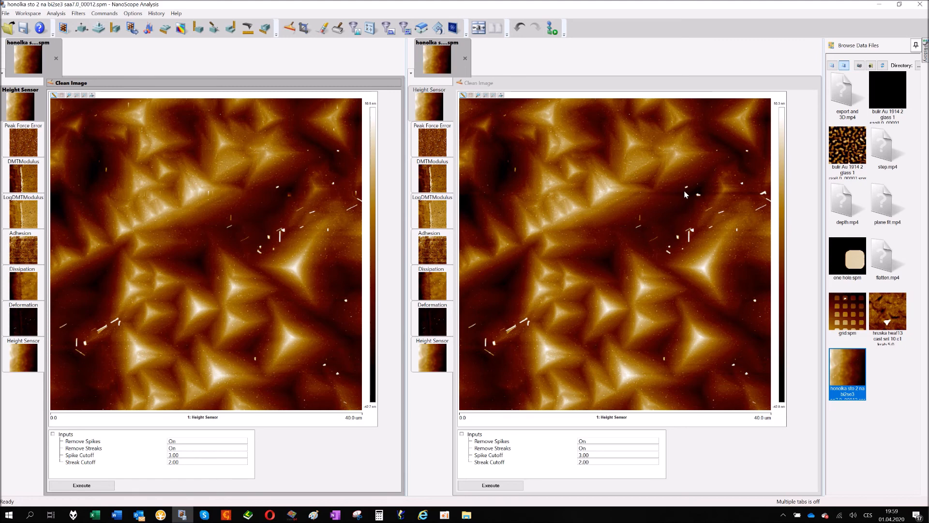
mouse_move(524, 230)
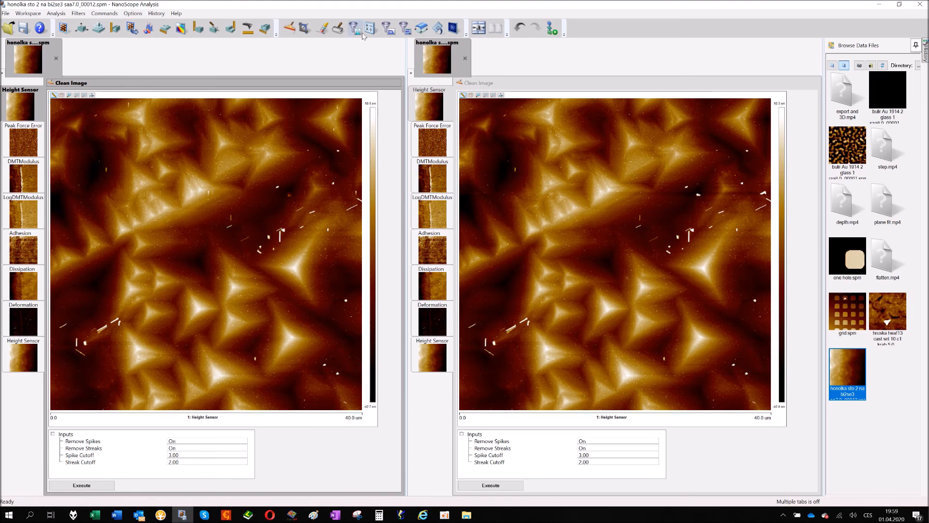
mouse_move(355, 28)
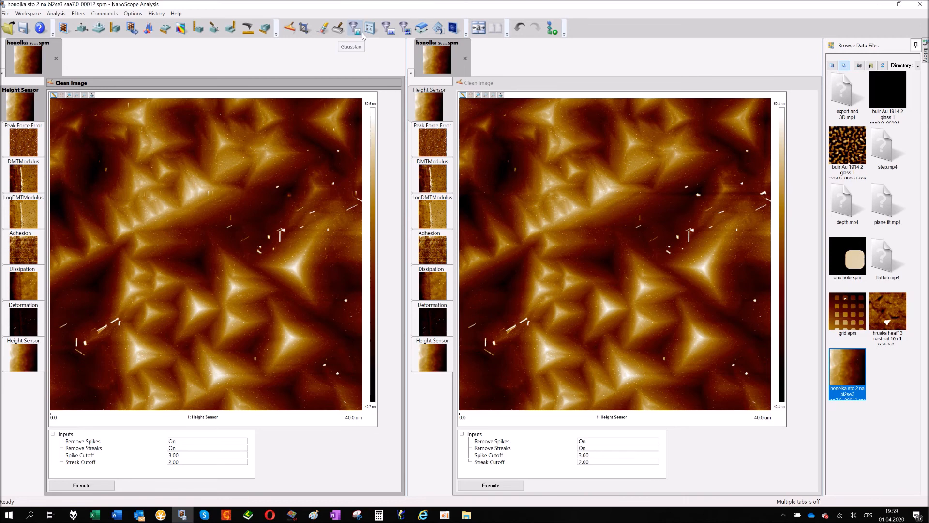
mouse_move(287, 36)
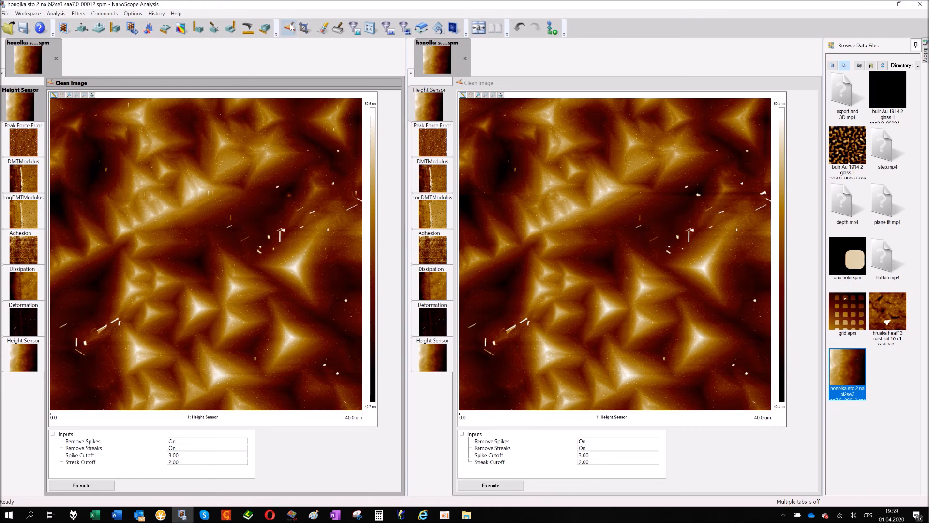
mouse_move(291, 28)
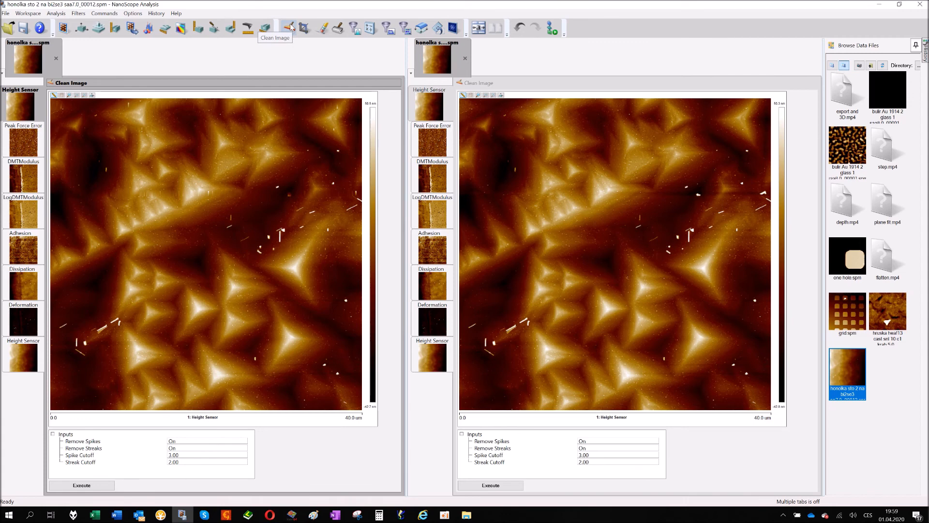
mouse_move(117, 442)
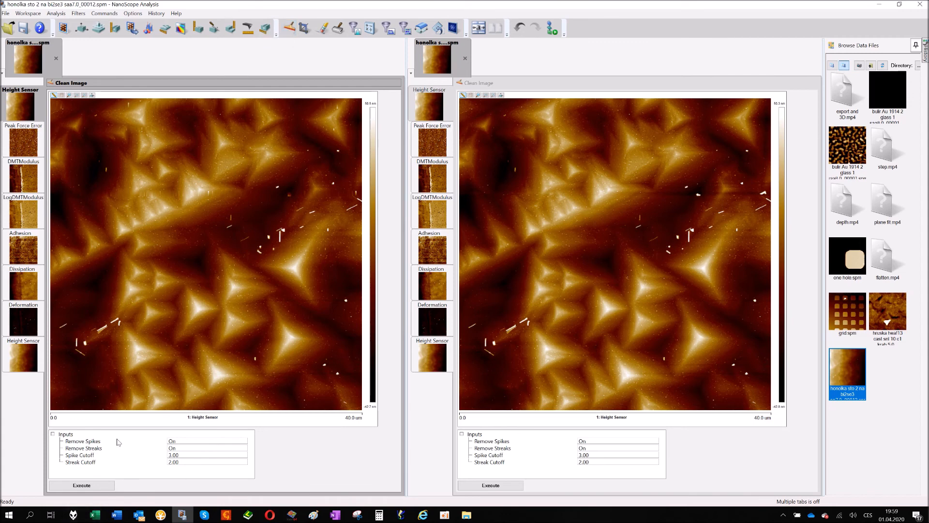
mouse_move(249, 197)
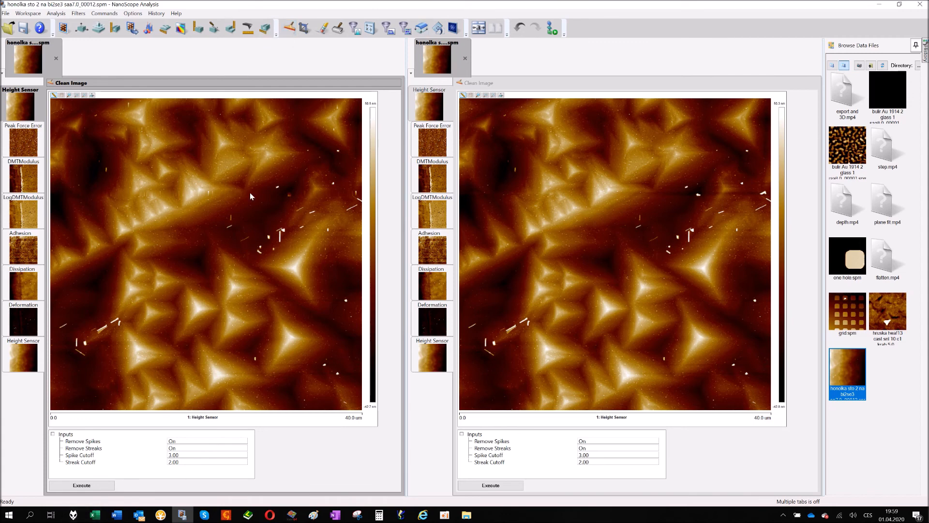
mouse_move(299, 105)
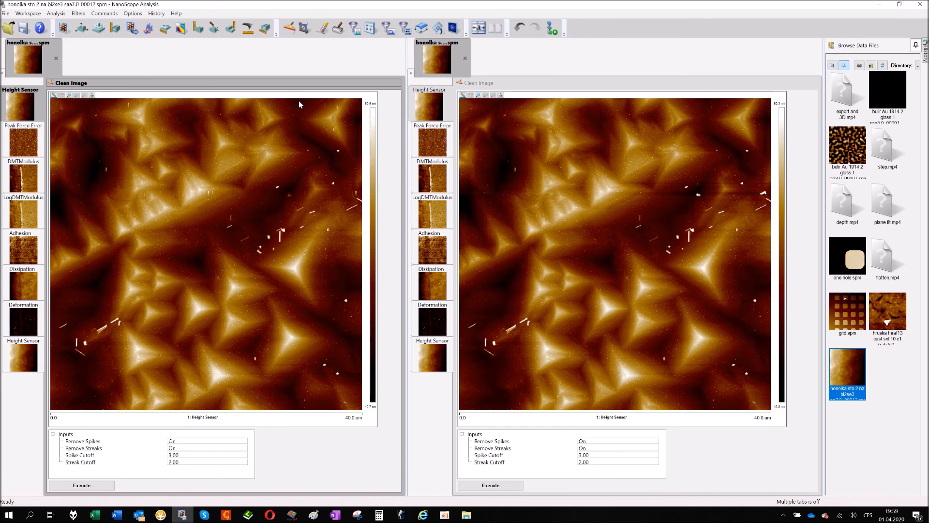
mouse_move(307, 28)
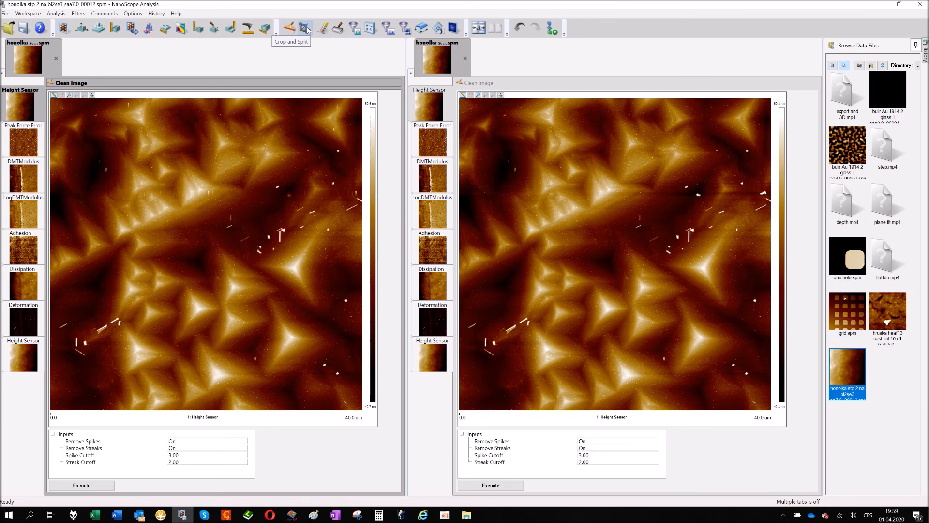
- Switch the left cleaned image to Crop and Split, showing zero X points and Y lines
click(307, 28)
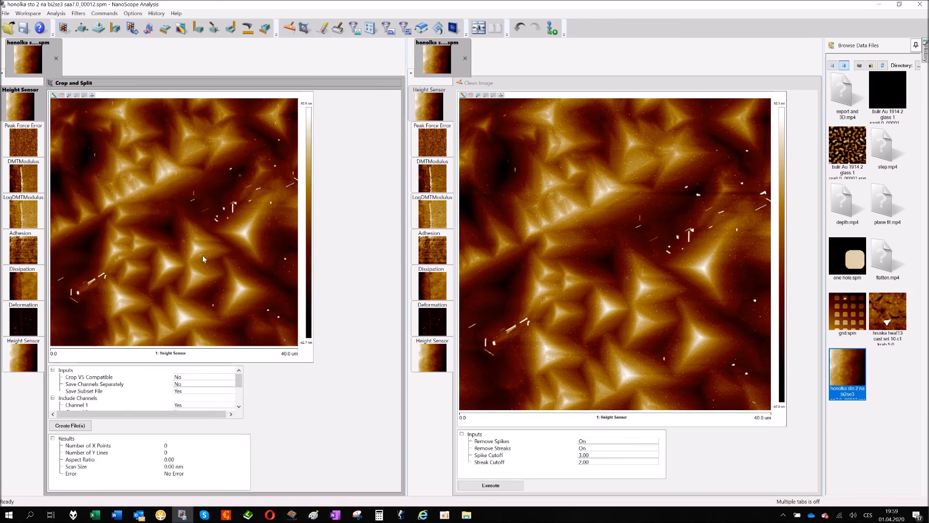
mouse_move(170, 371)
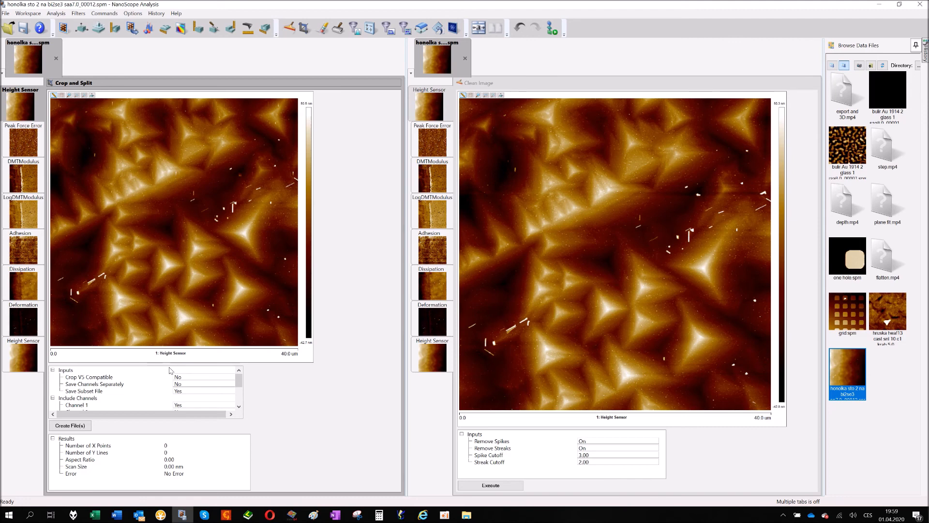
mouse_move(189, 259)
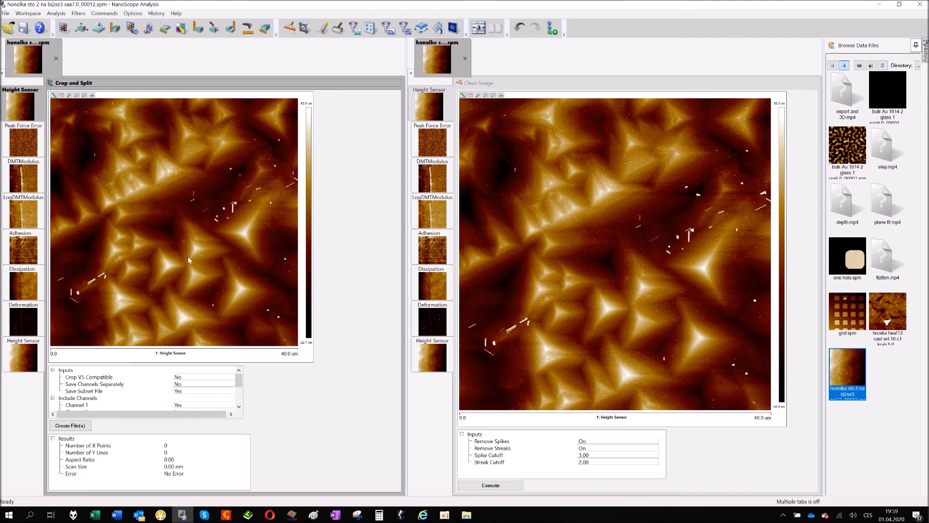
mouse_move(84, 166)
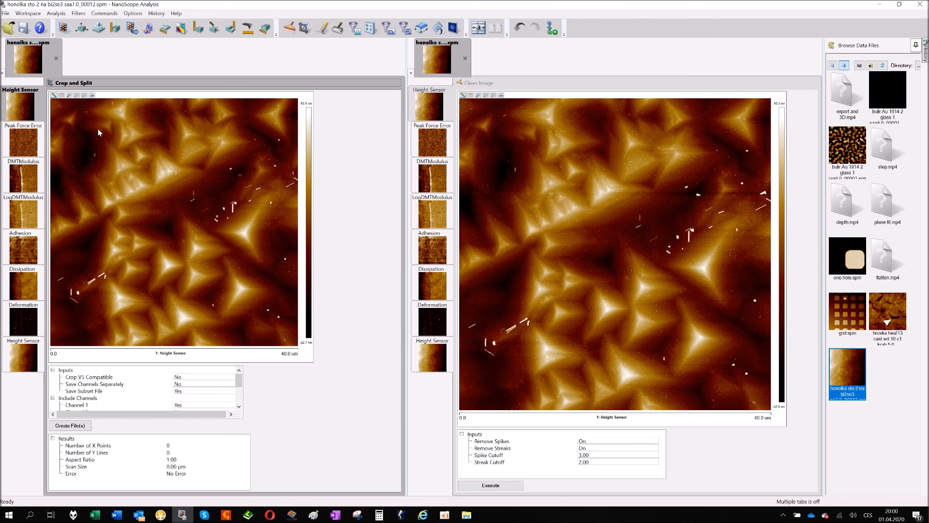
- Outline a 17.13 × 15.81 µm crop region in the image's upper-left, giving 220 points by 203 lines
drag(98, 131, 191, 201)
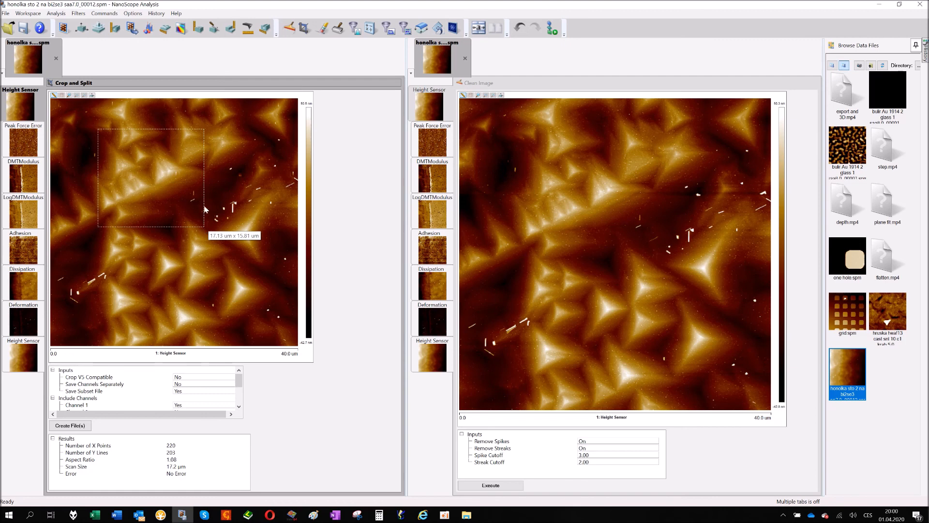
mouse_move(74, 450)
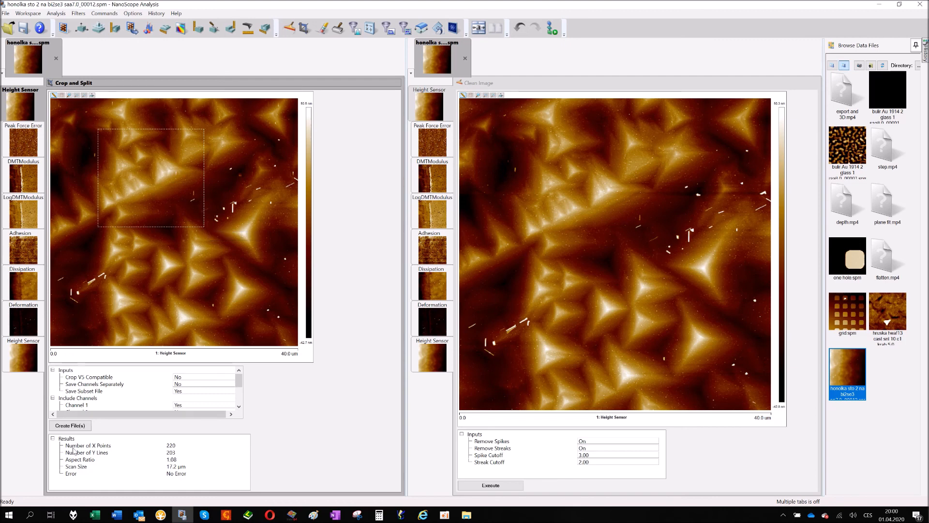
mouse_move(140, 443)
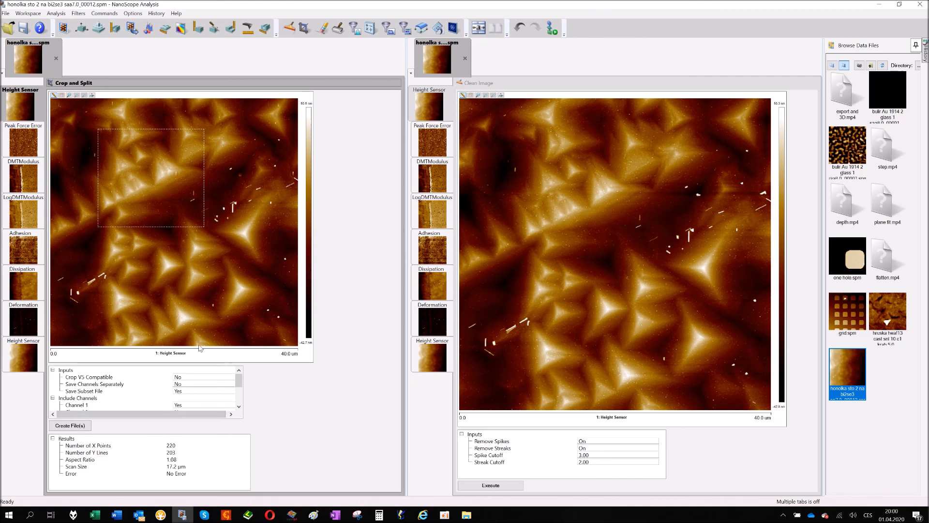
mouse_move(184, 442)
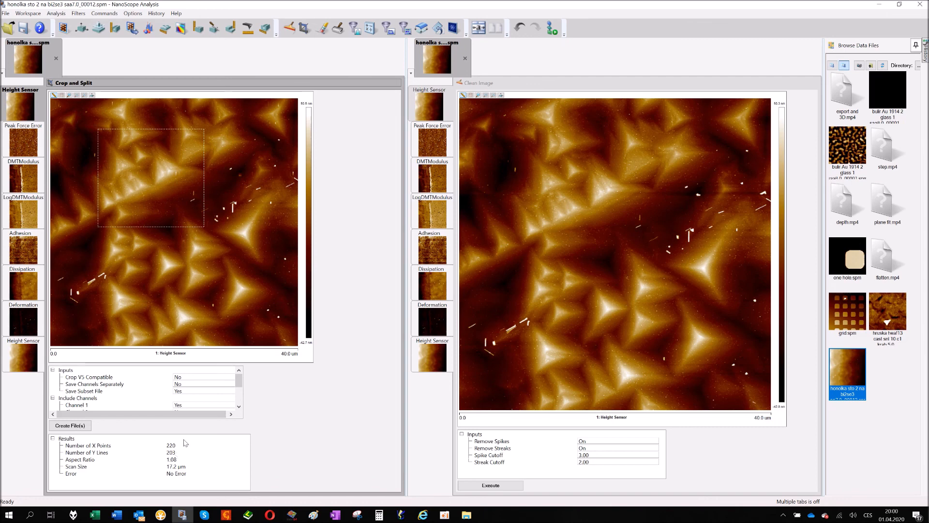
mouse_move(104, 207)
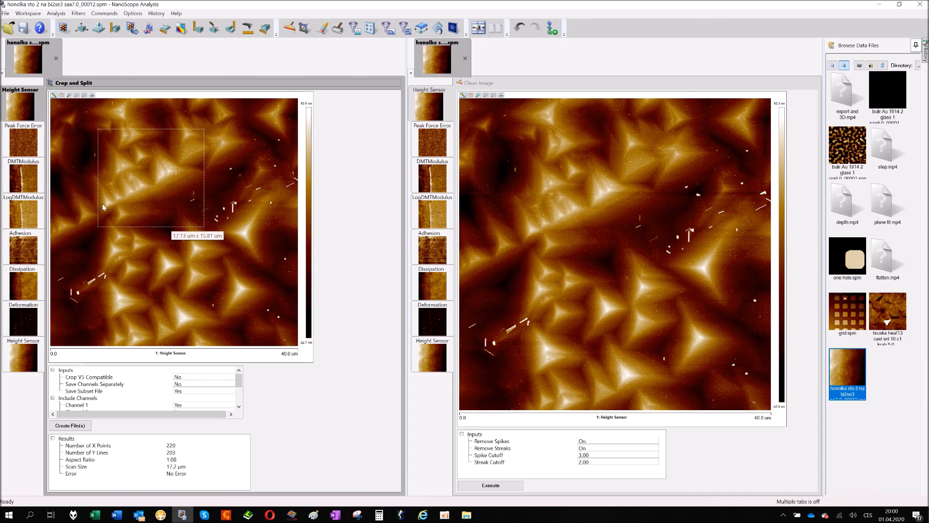
mouse_move(70, 391)
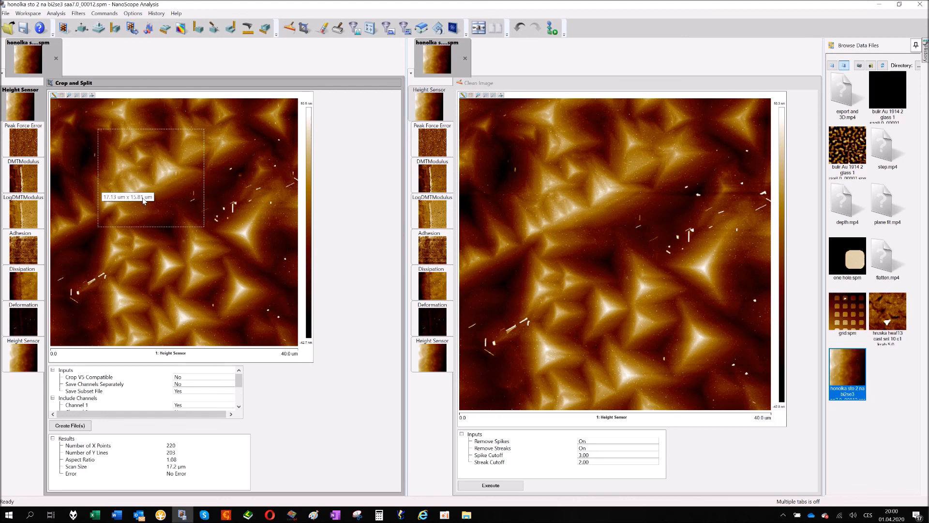
mouse_move(141, 161)
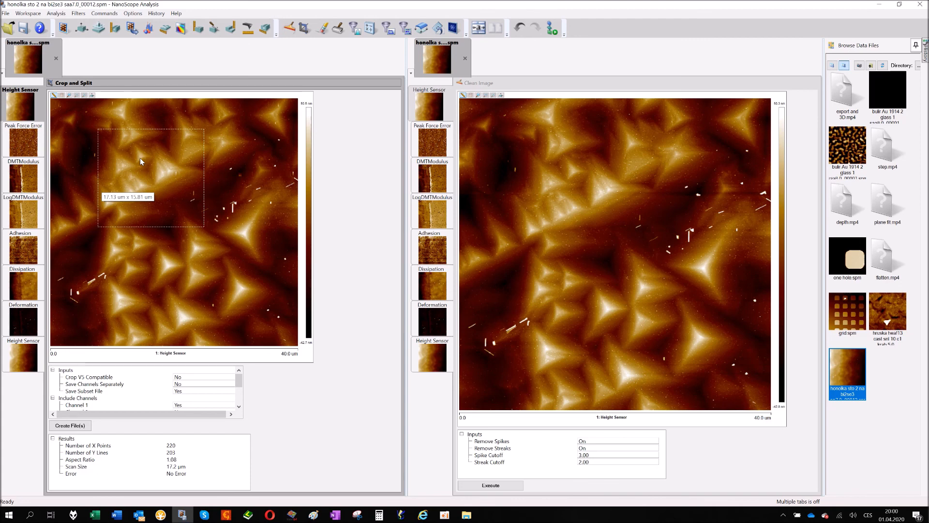
mouse_move(234, 272)
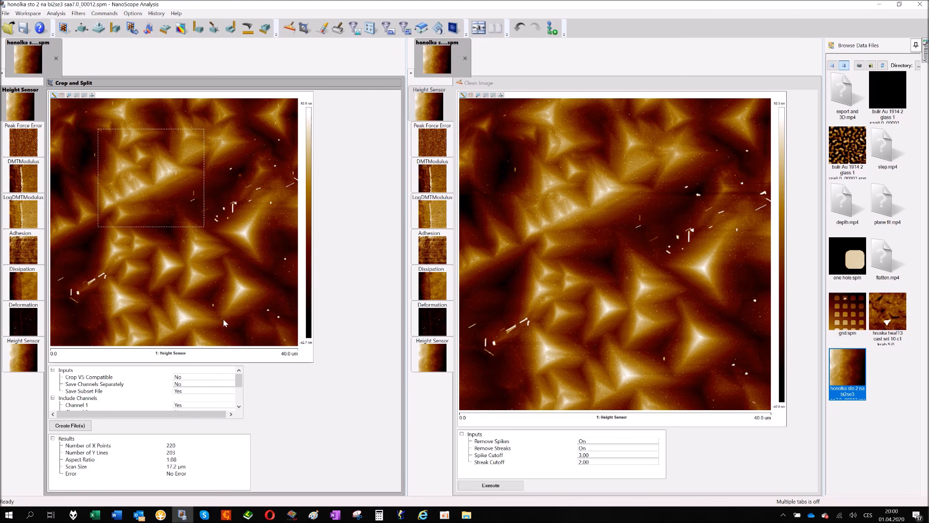
mouse_move(153, 307)
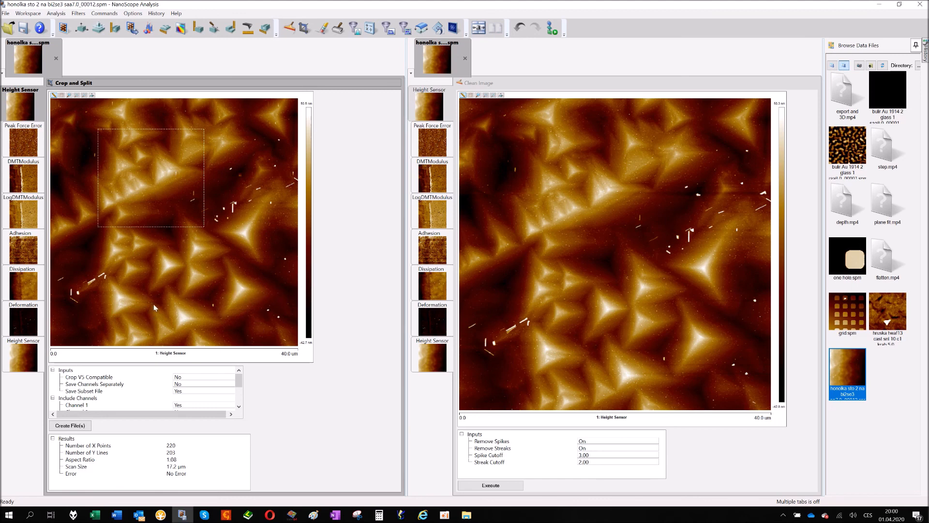
mouse_move(258, 164)
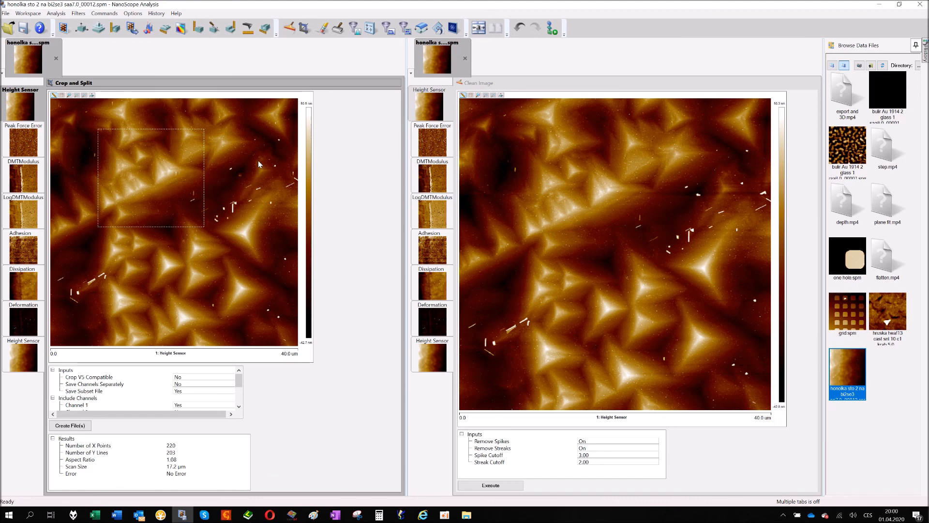
mouse_move(147, 181)
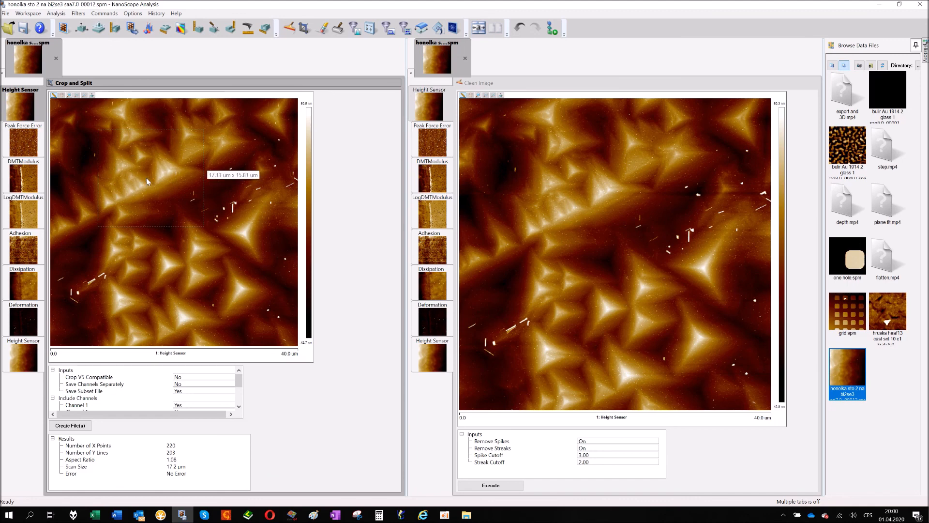
mouse_move(193, 192)
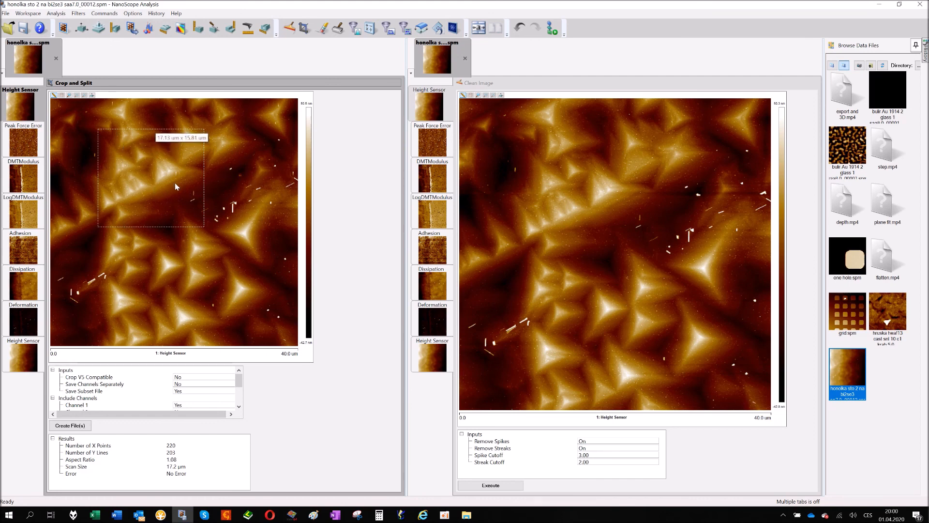
mouse_move(174, 175)
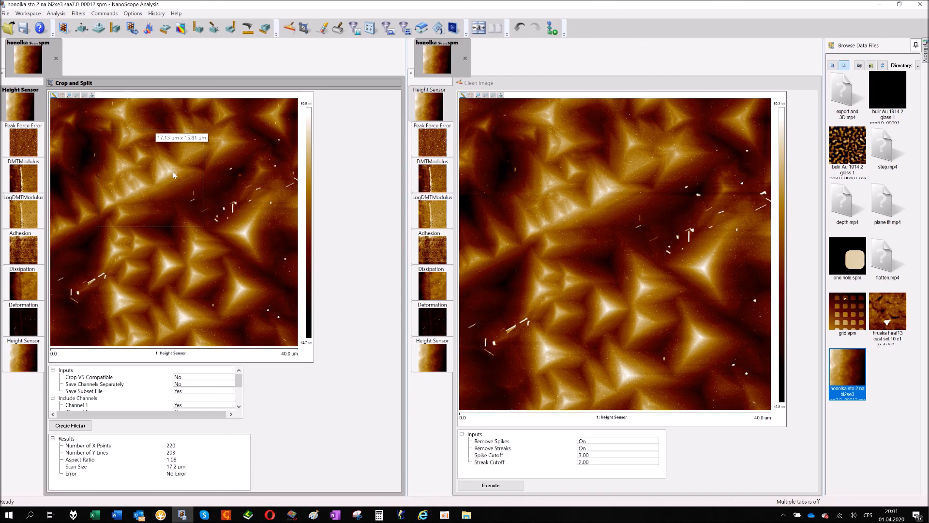
mouse_move(169, 209)
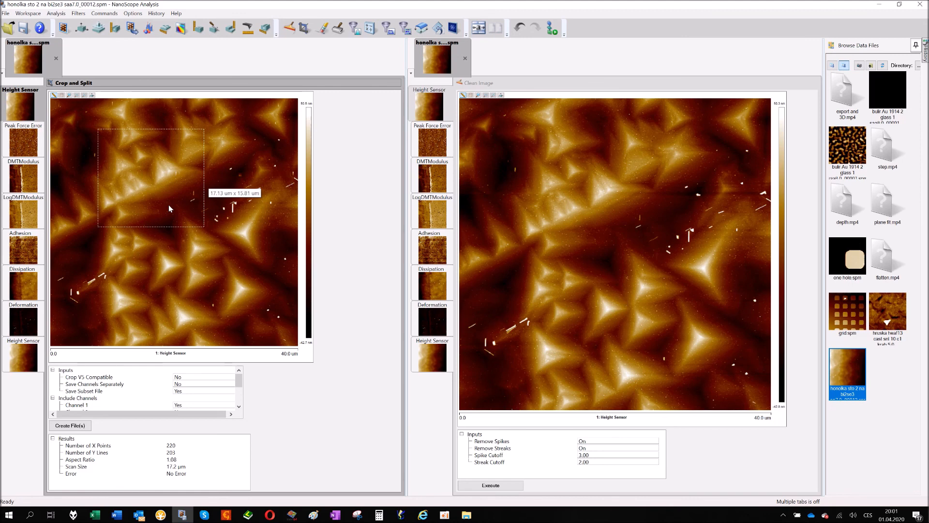
mouse_move(216, 436)
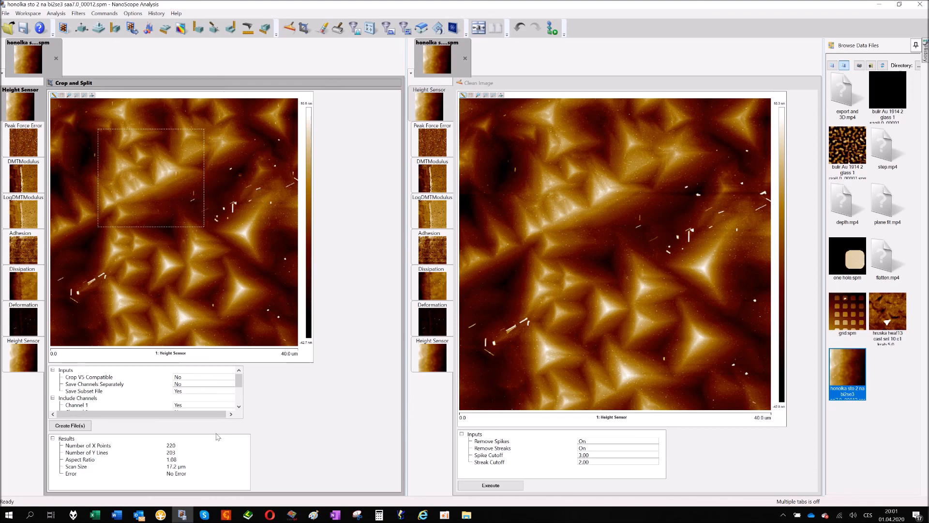